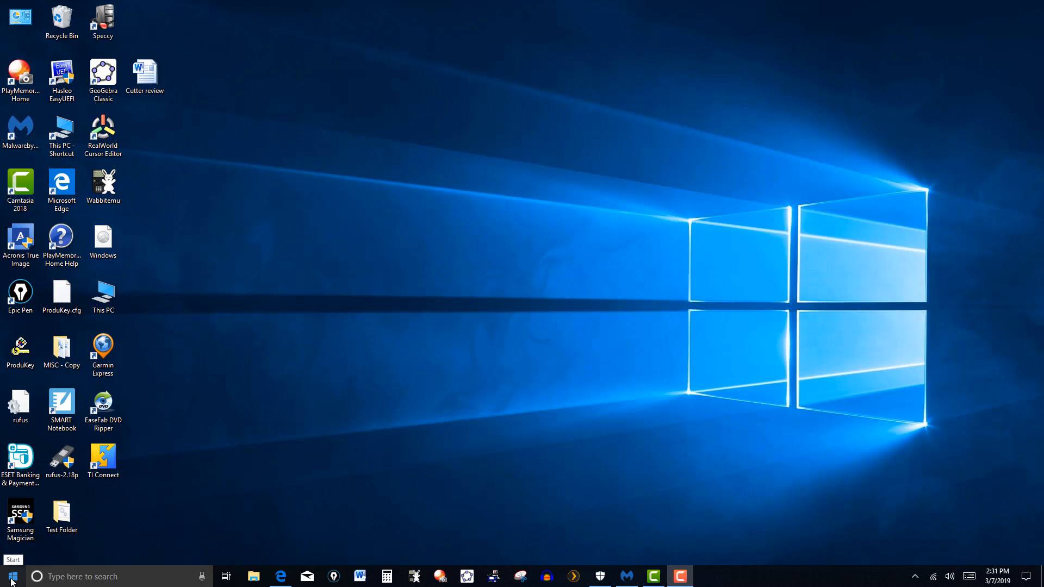
- Show and dismiss the Start app list, bring up This PC, then switch to the Plex dashboard in Edge
click(11, 576)
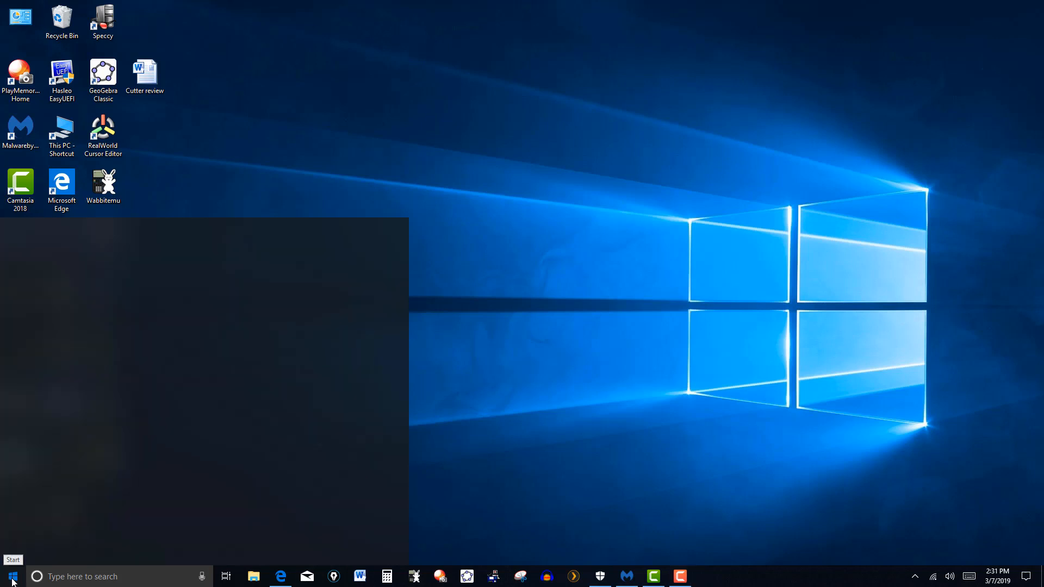
click(11, 576)
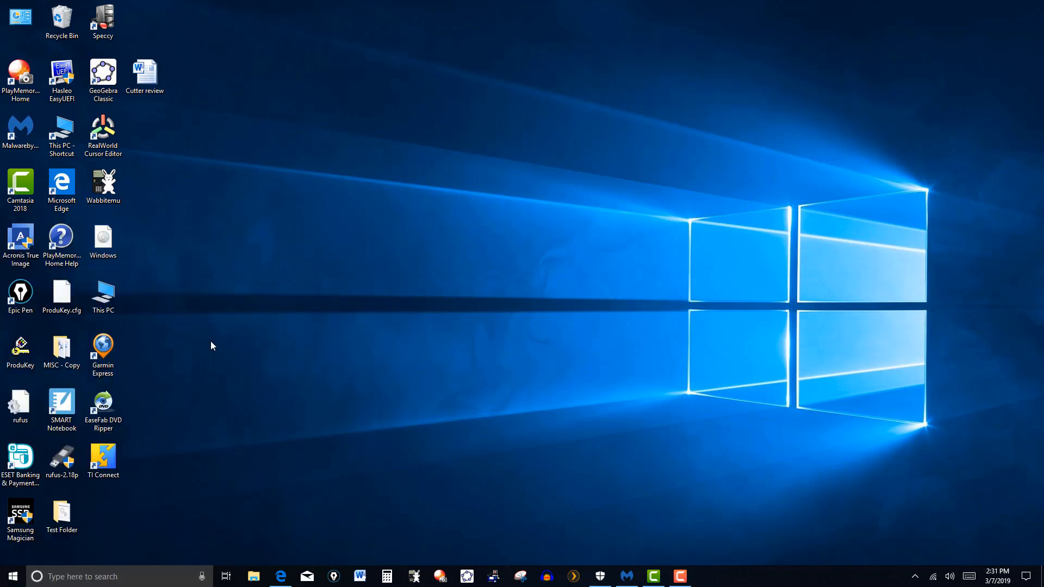
click(254, 576)
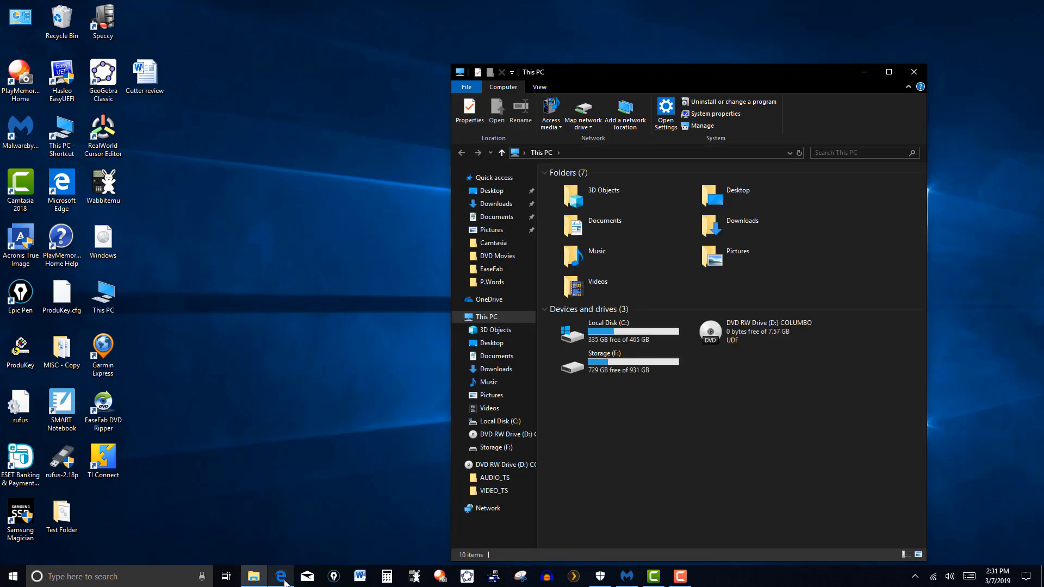
click(282, 576)
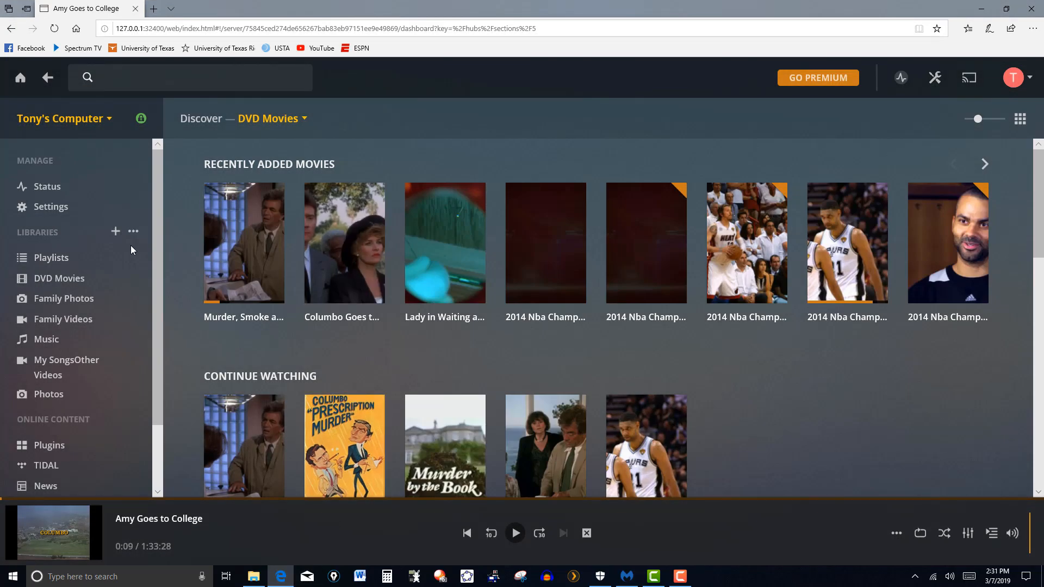
mouse_move(582, 373)
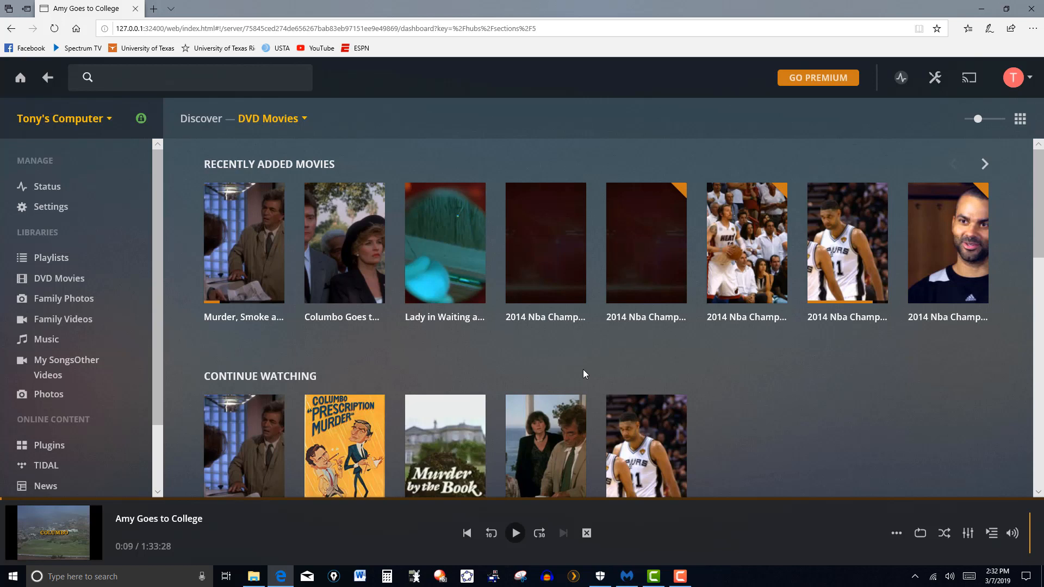
mouse_move(344, 243)
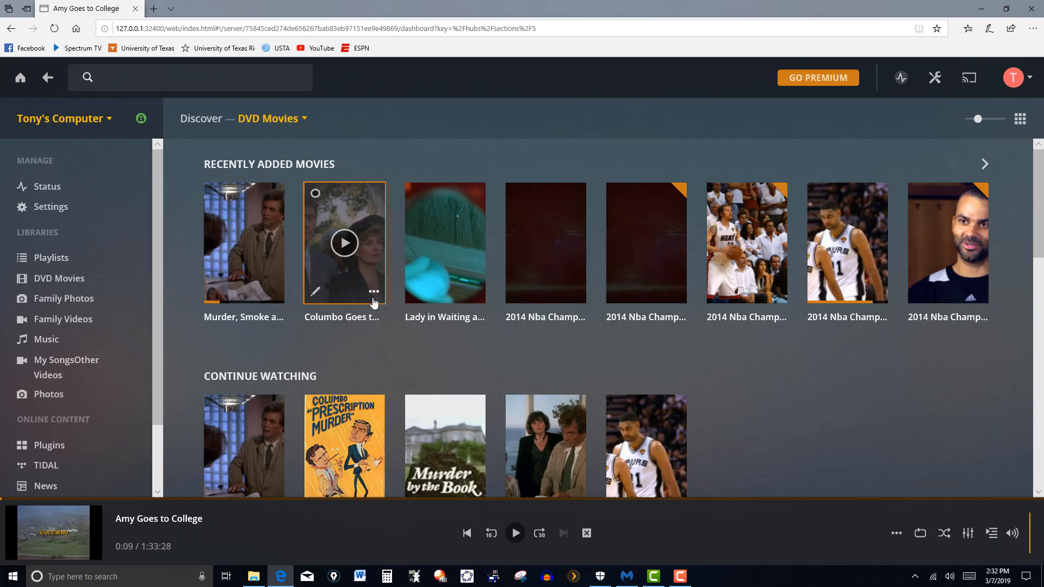
mouse_move(132, 236)
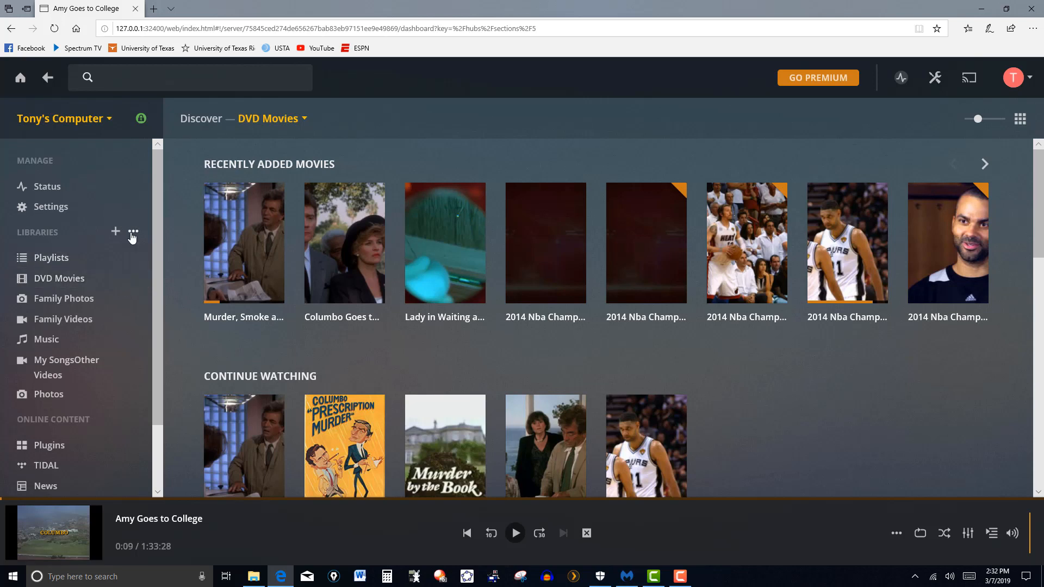
mouse_move(122, 238)
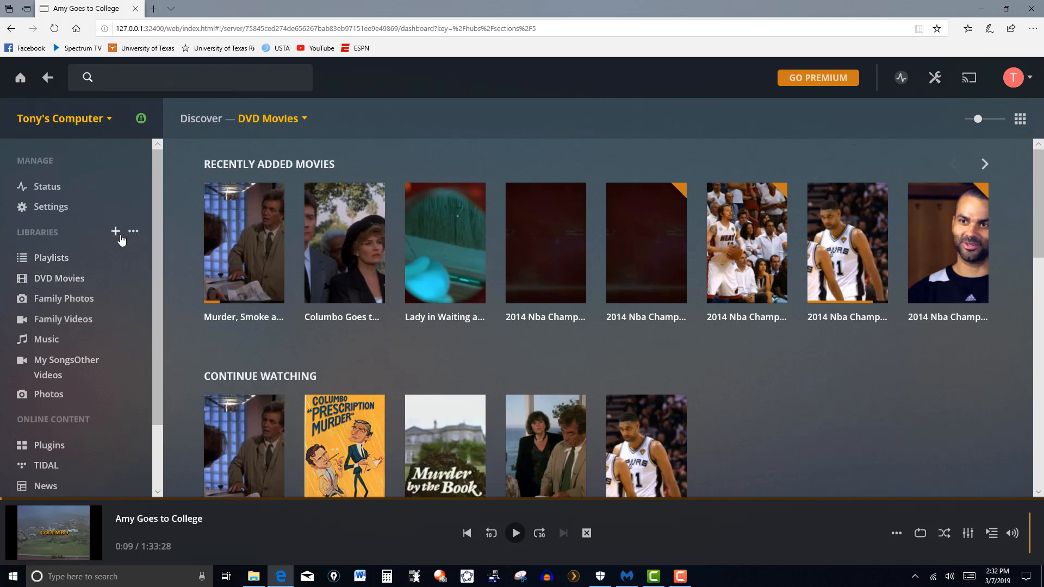
mouse_move(128, 239)
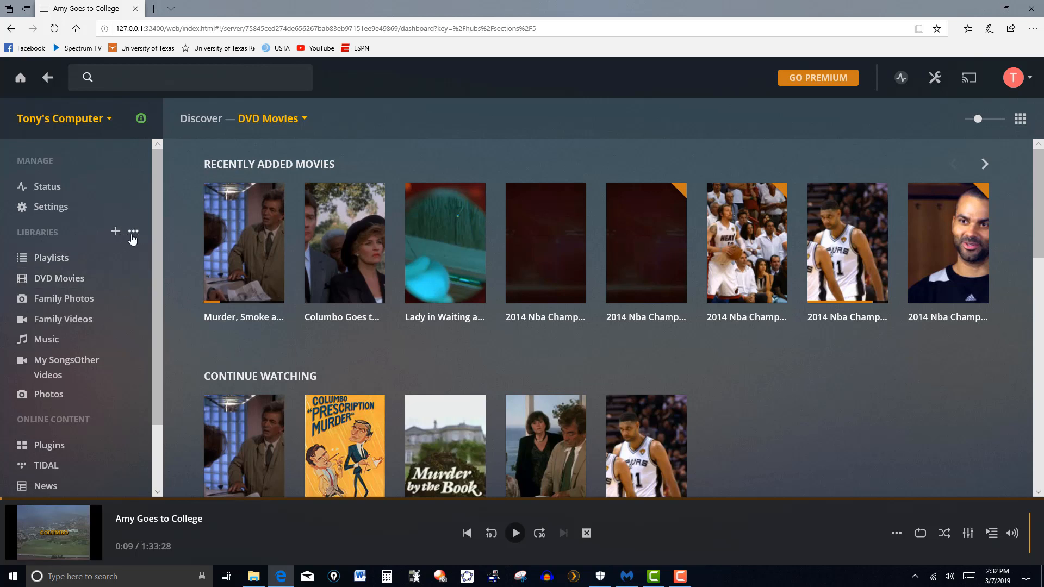
click(115, 231)
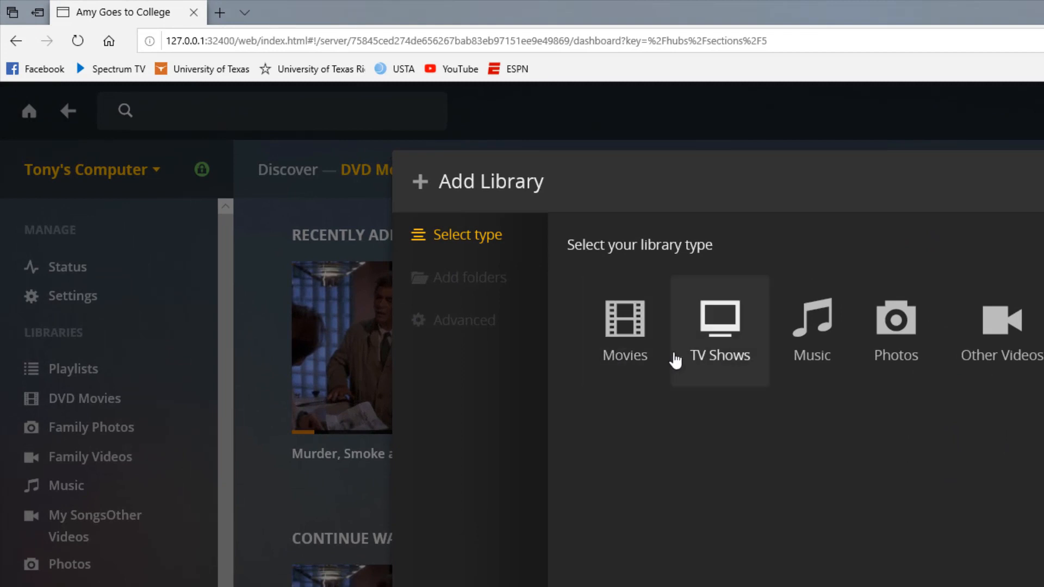
mouse_move(811, 369)
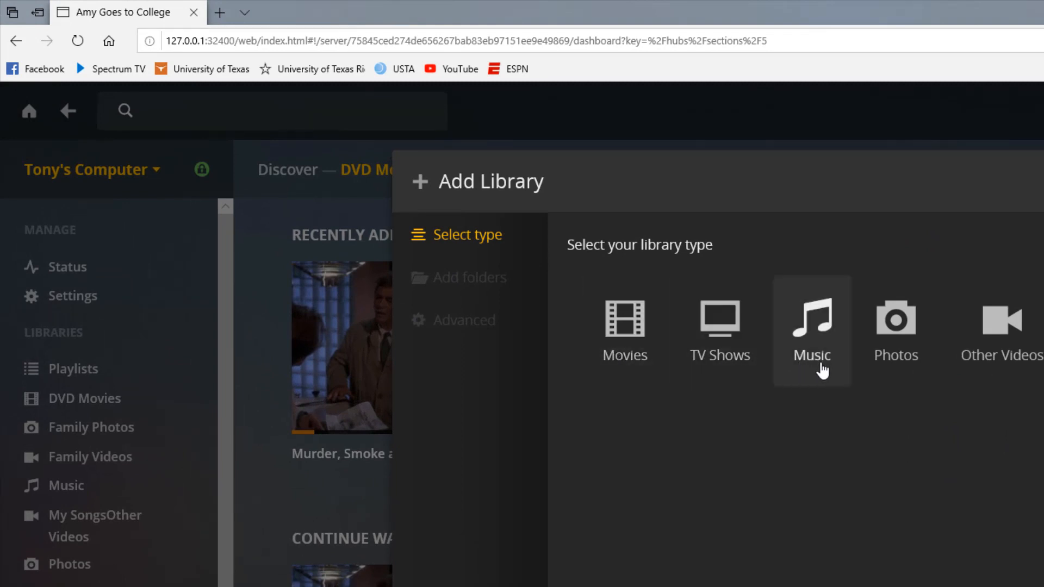
mouse_move(1025, 368)
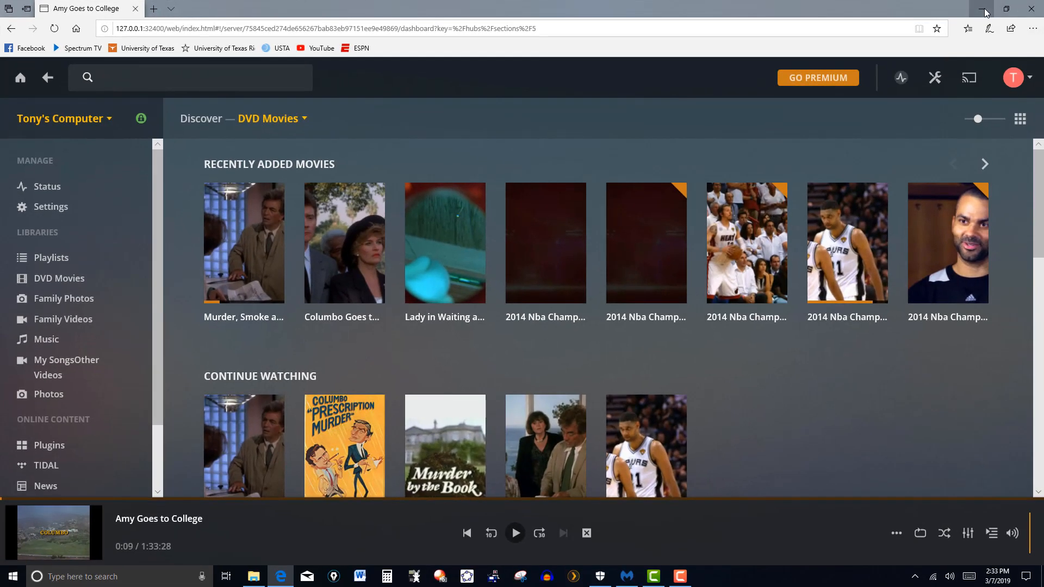
- Minimize the browser to reveal File Explorer's This PC drive list
click(984, 10)
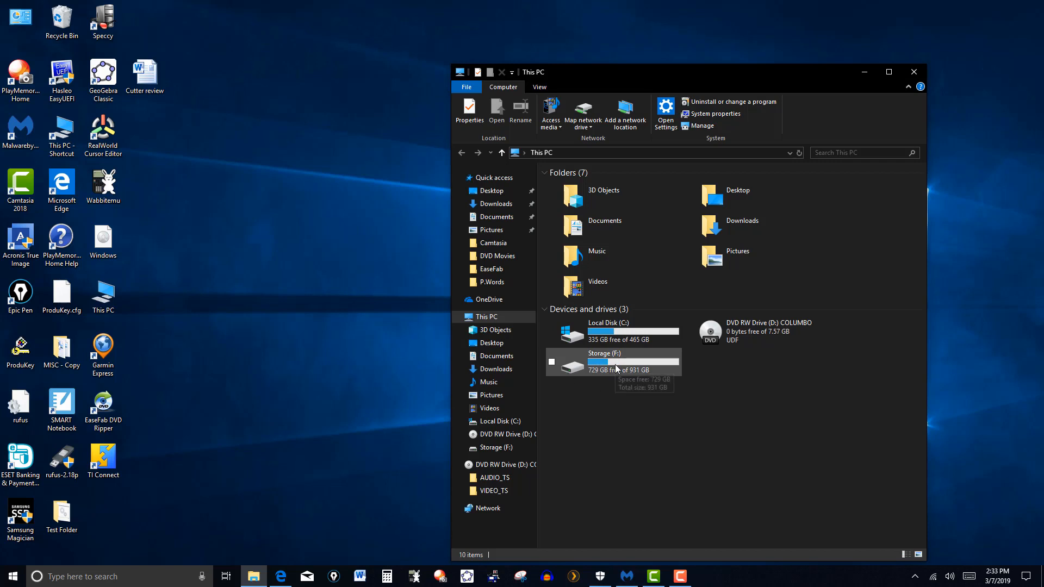
mouse_move(619, 370)
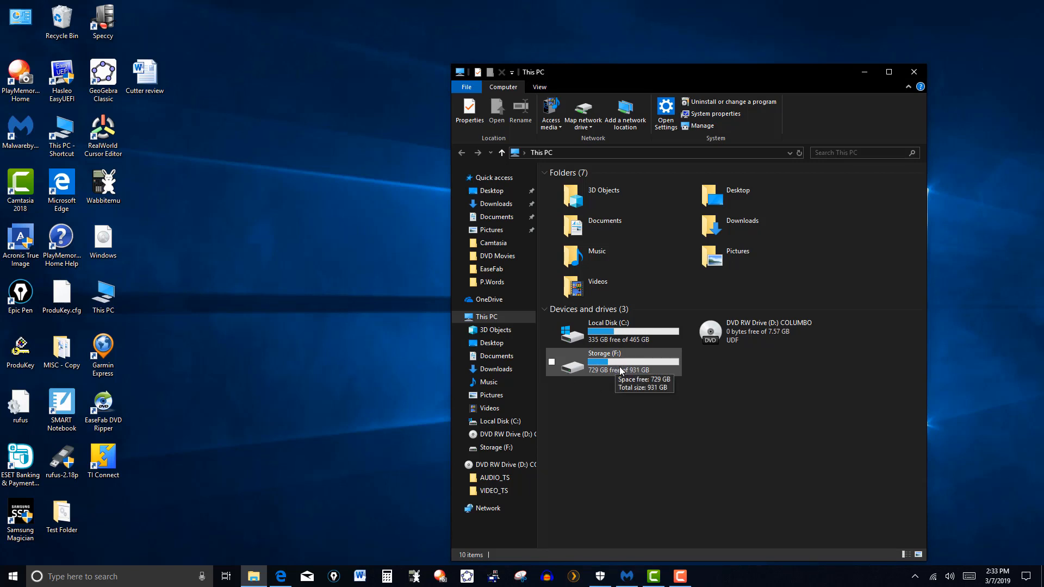
mouse_move(603, 372)
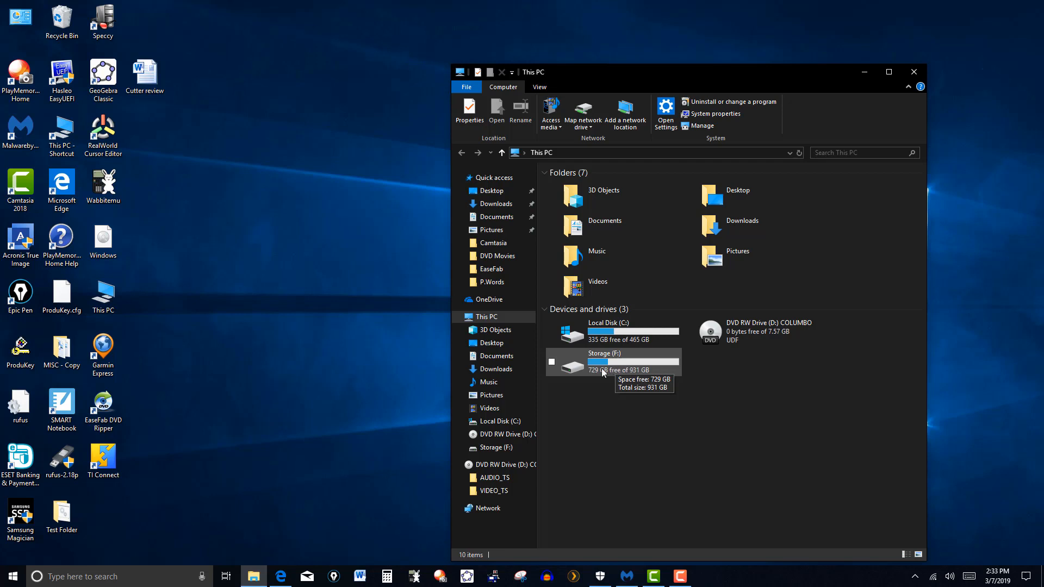
mouse_move(729, 359)
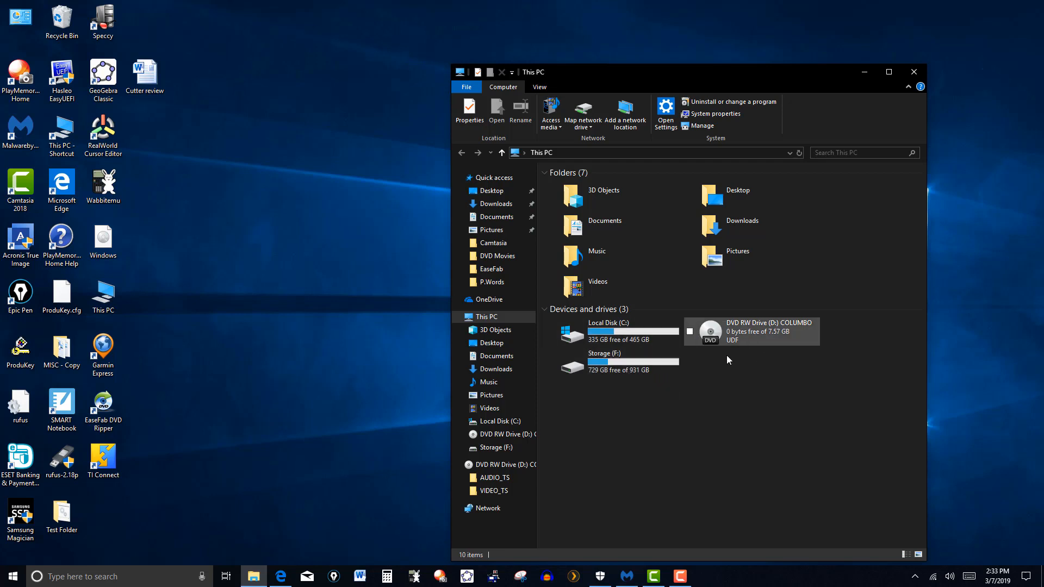
mouse_move(748, 344)
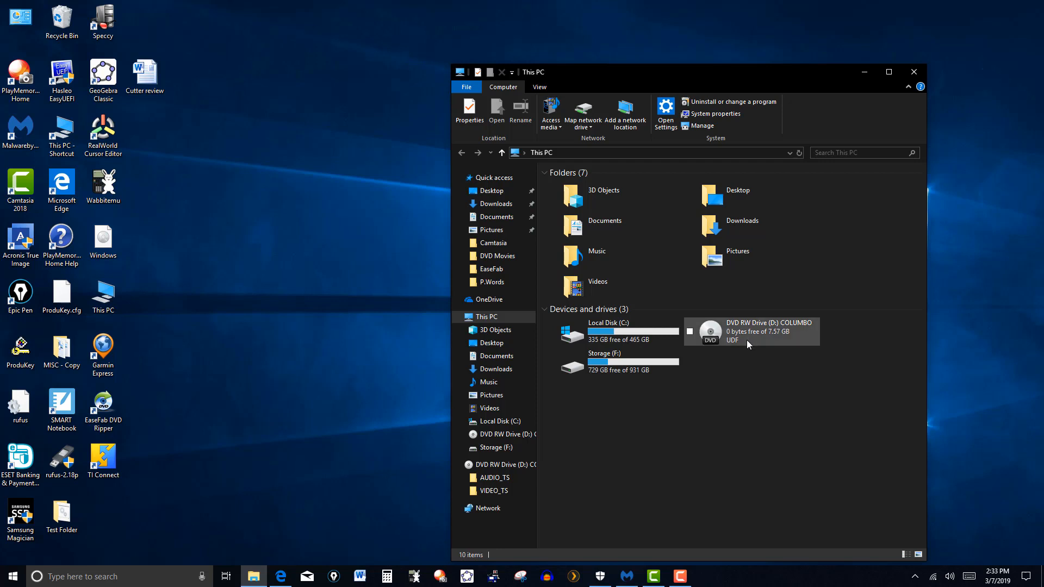
mouse_move(730, 352)
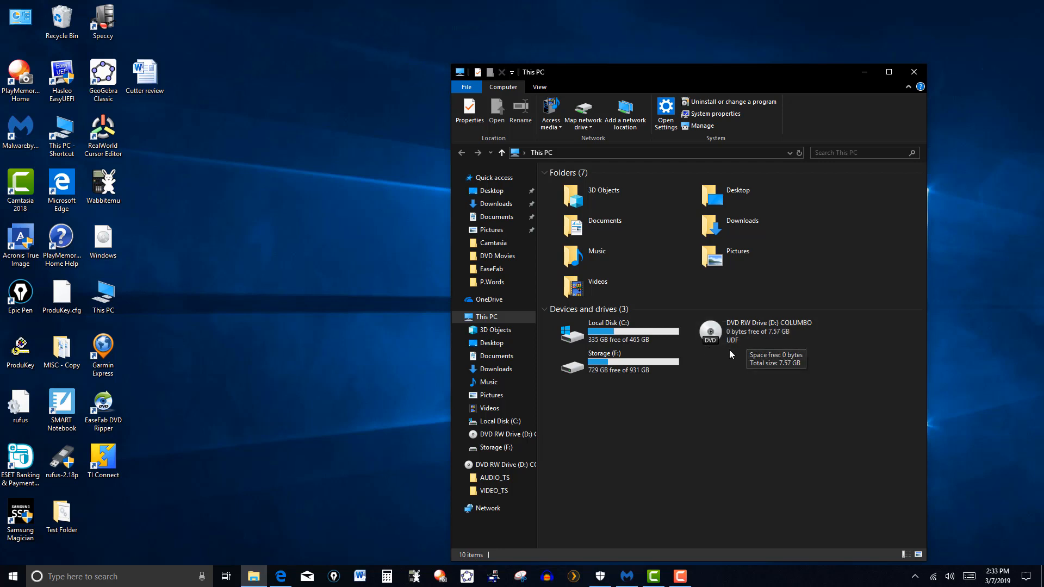
mouse_move(746, 339)
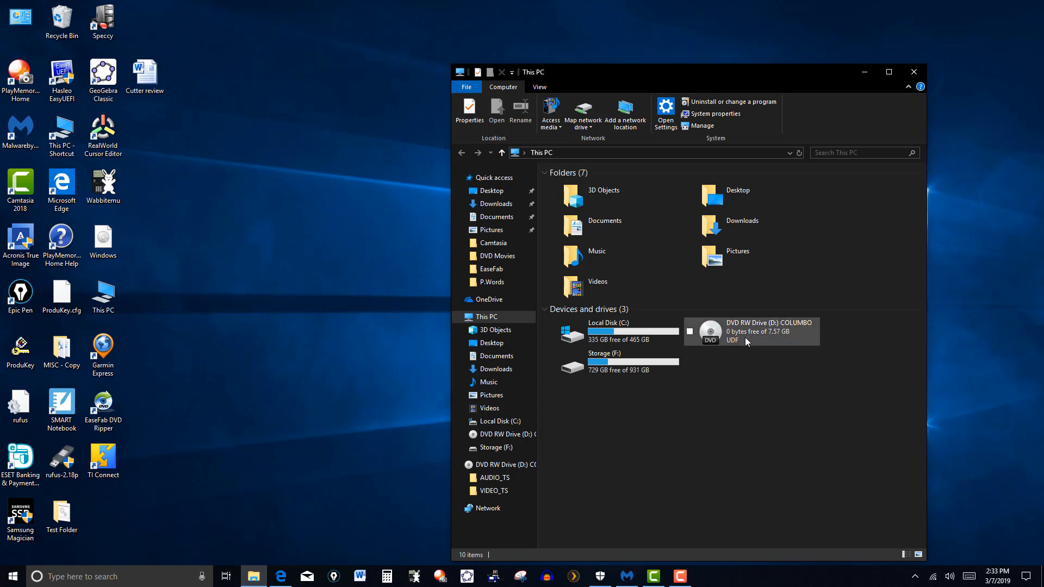
mouse_move(793, 325)
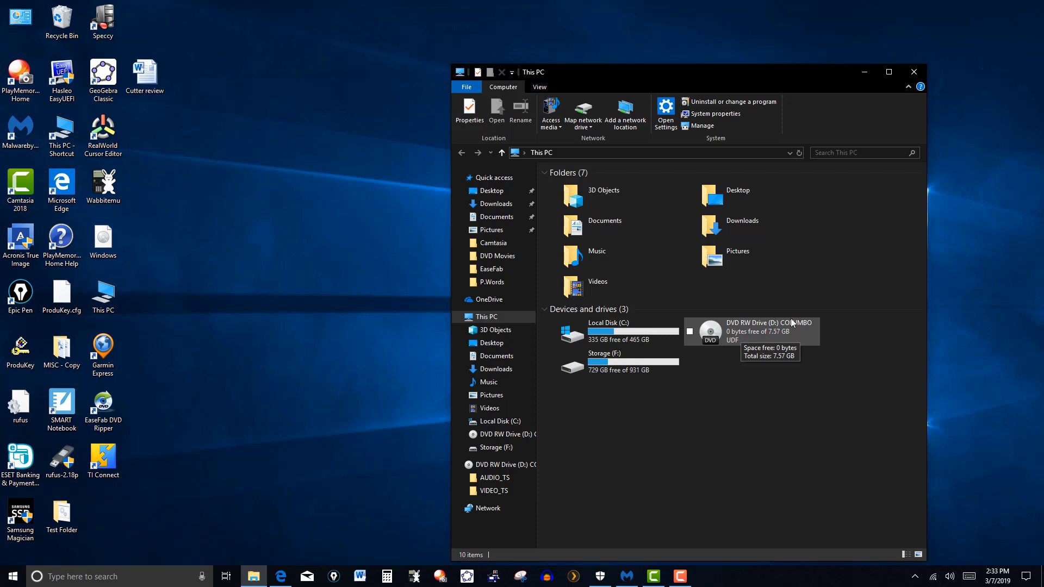
mouse_move(736, 347)
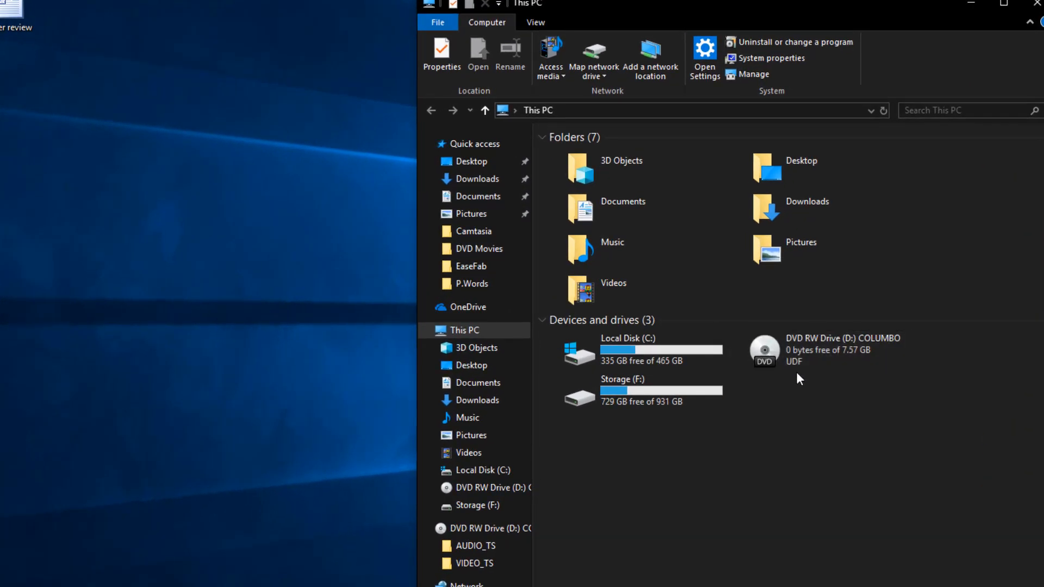
mouse_move(812, 361)
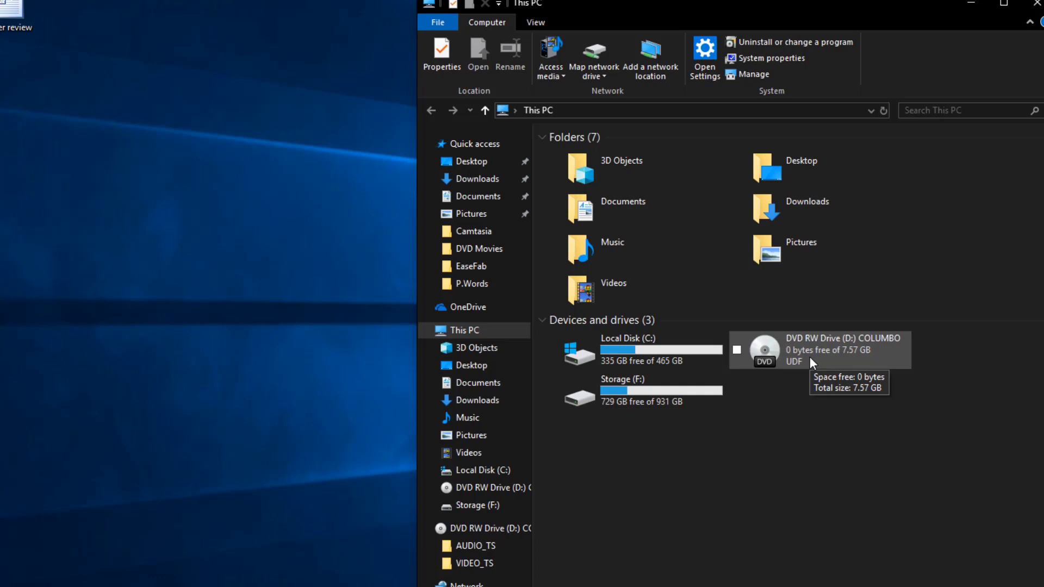
mouse_move(658, 396)
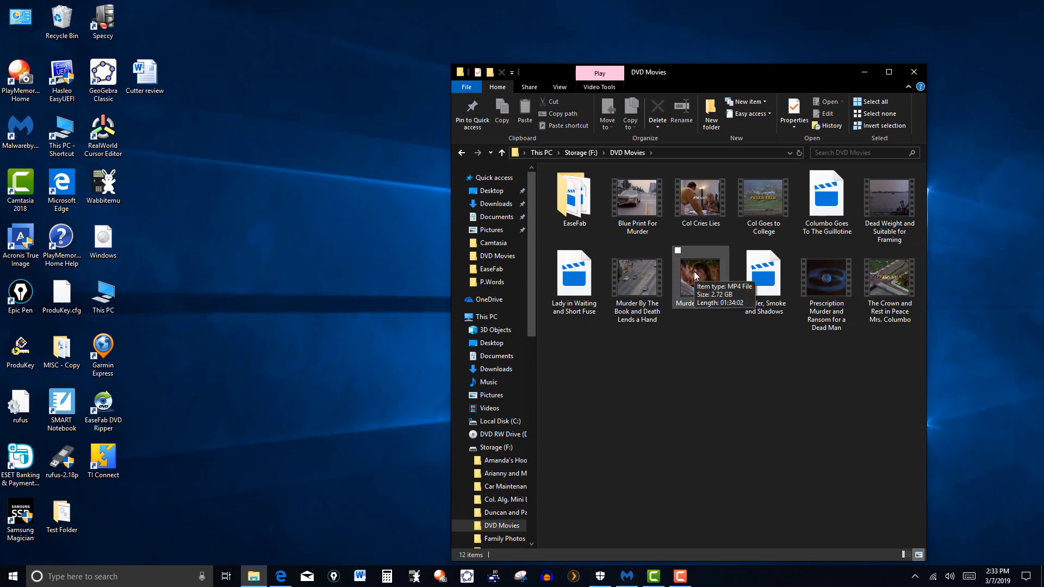
mouse_move(689, 265)
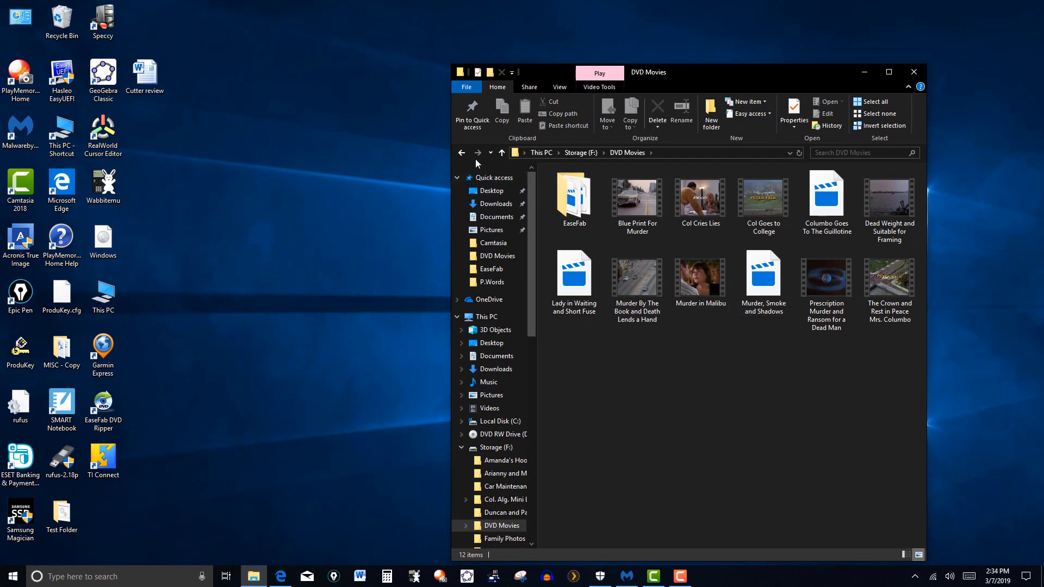
- Go back up from DVD Movies to the Storage (F:) folder list
click(501, 152)
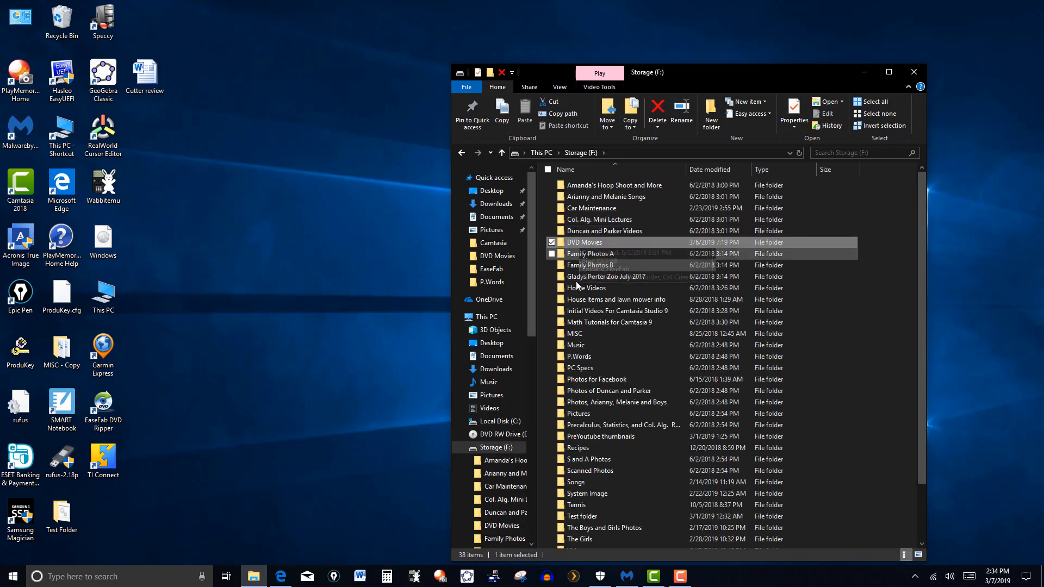
mouse_move(589, 253)
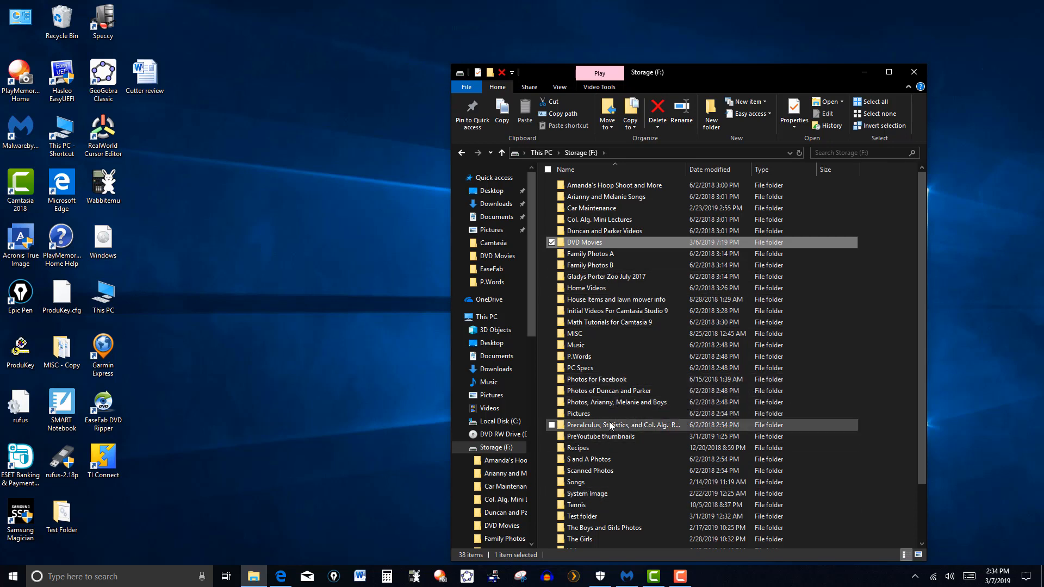
mouse_move(612, 425)
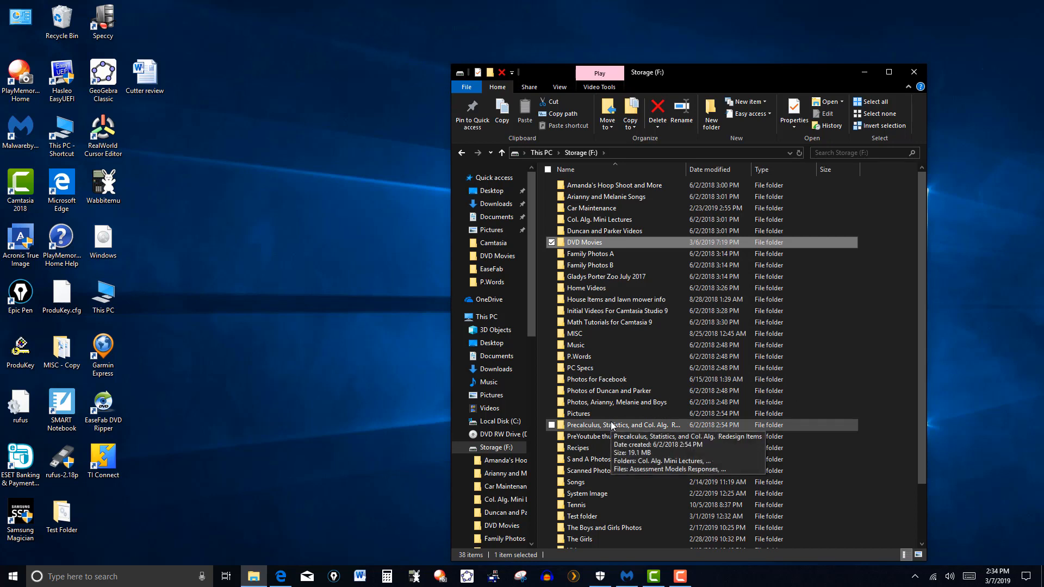
mouse_move(897, 64)
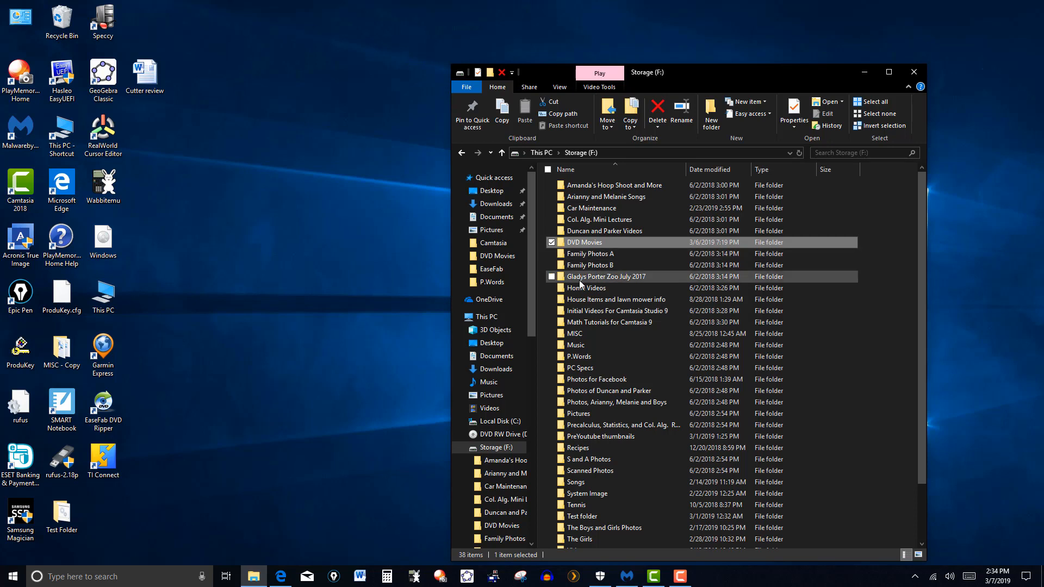
mouse_move(914, 71)
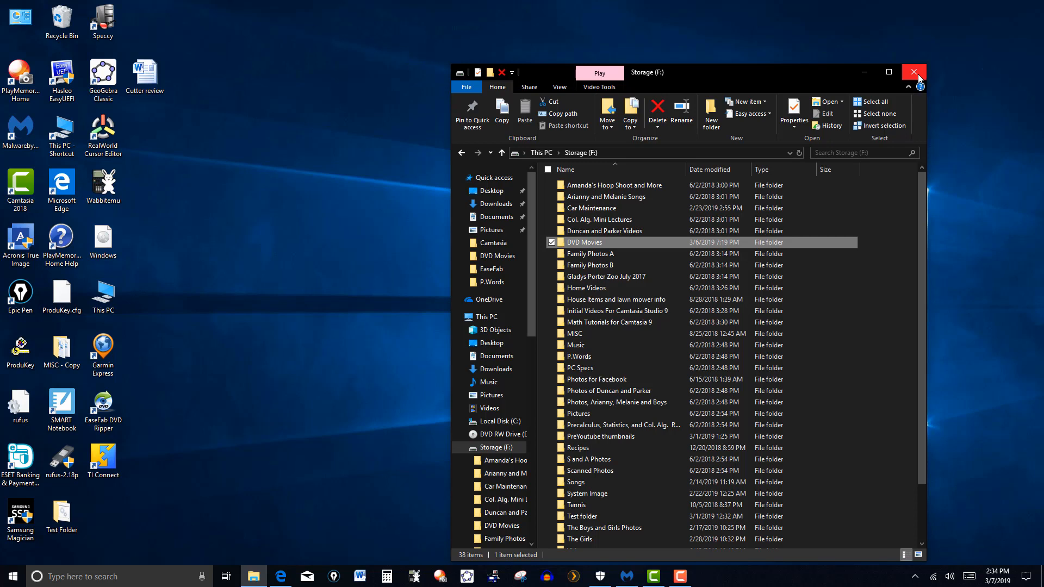
click(912, 72)
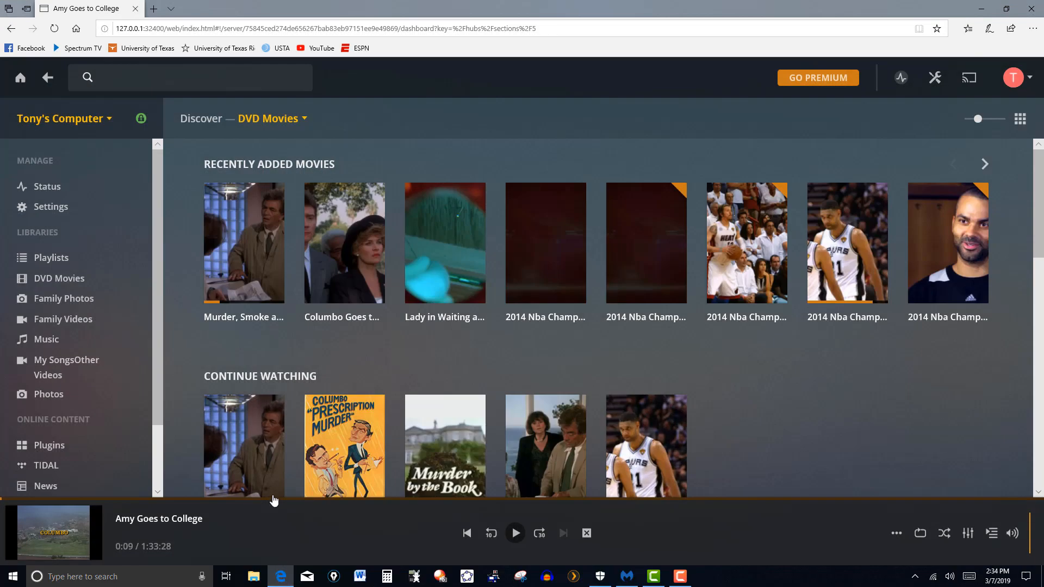
mouse_move(59, 278)
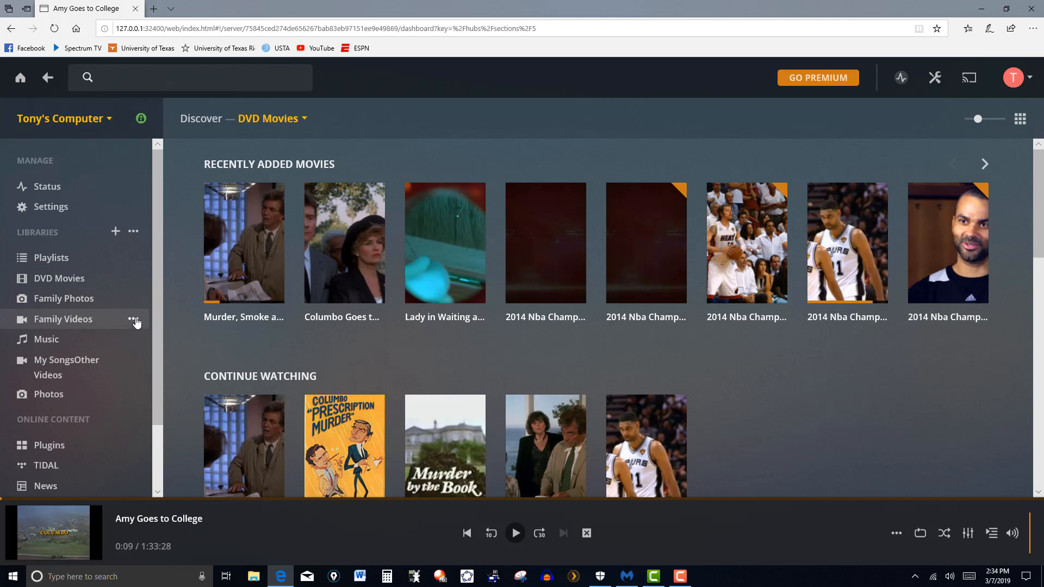
click(135, 323)
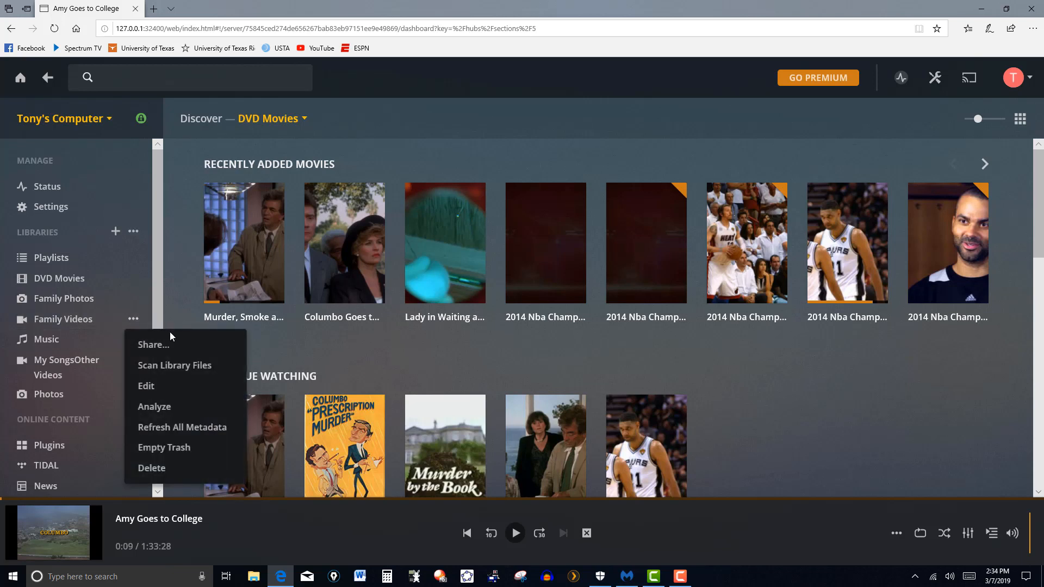
mouse_move(182, 426)
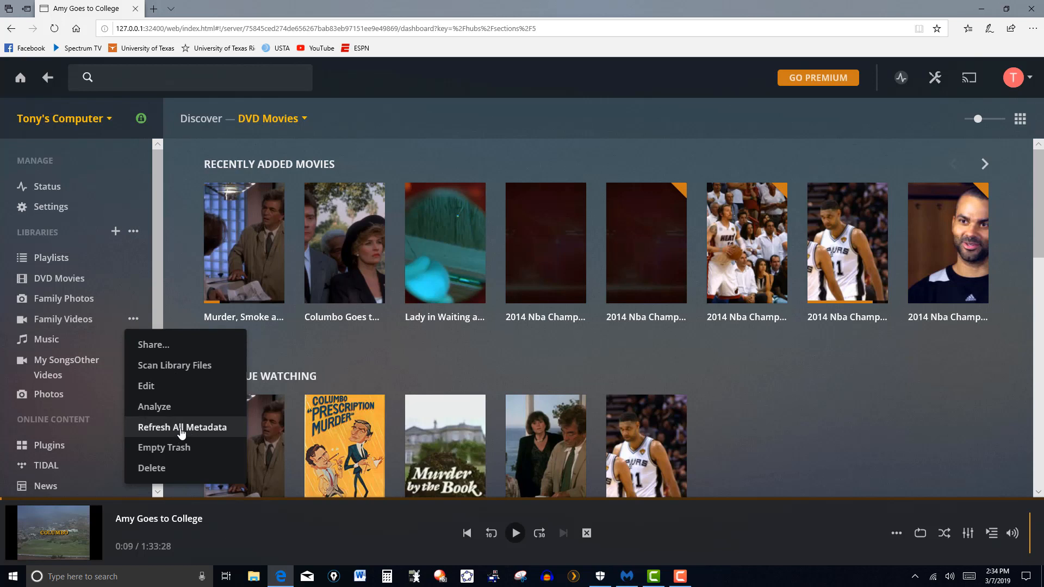
mouse_move(212, 436)
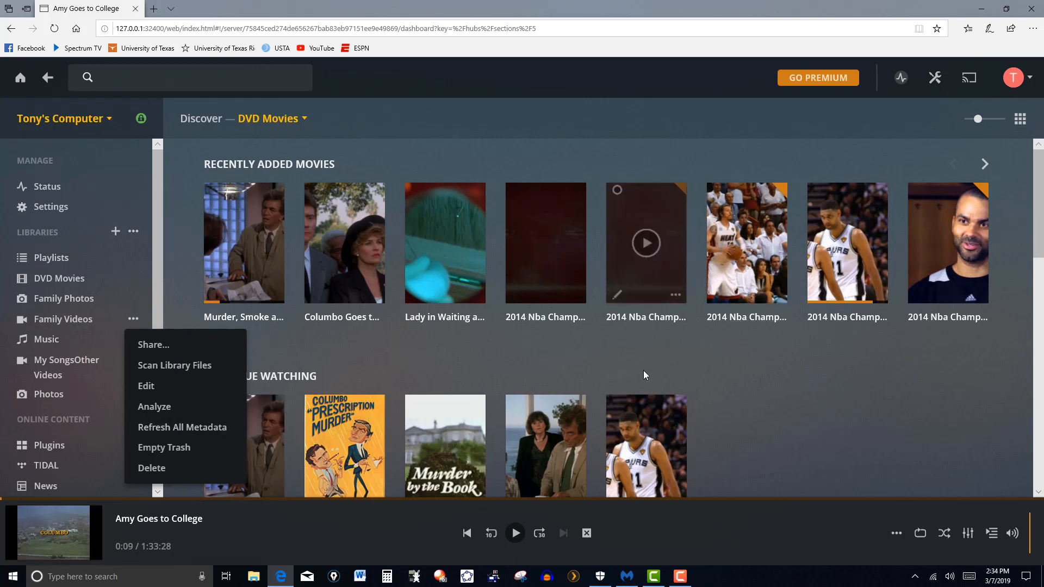
mouse_move(809, 395)
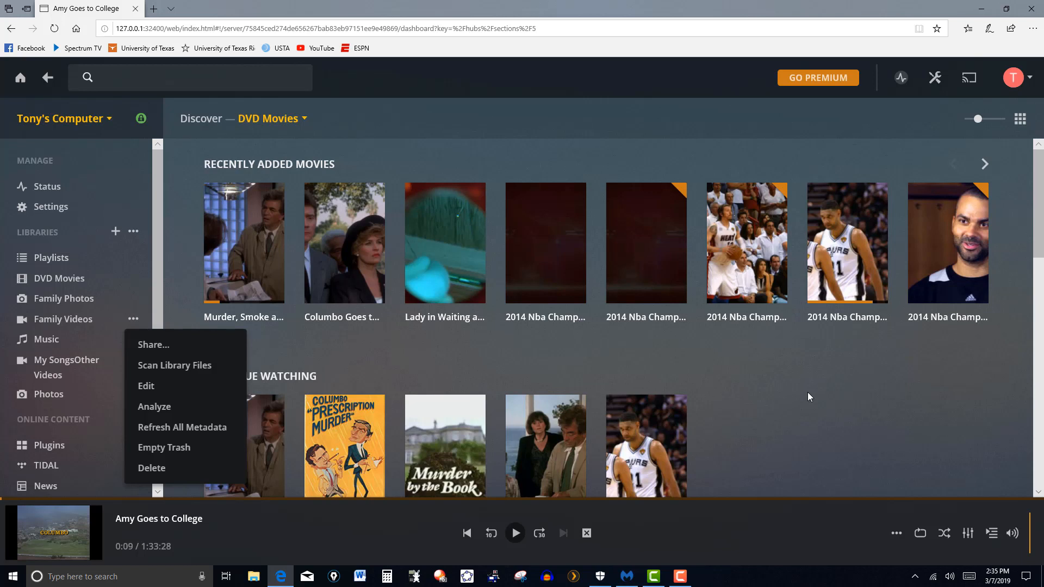
mouse_move(794, 398)
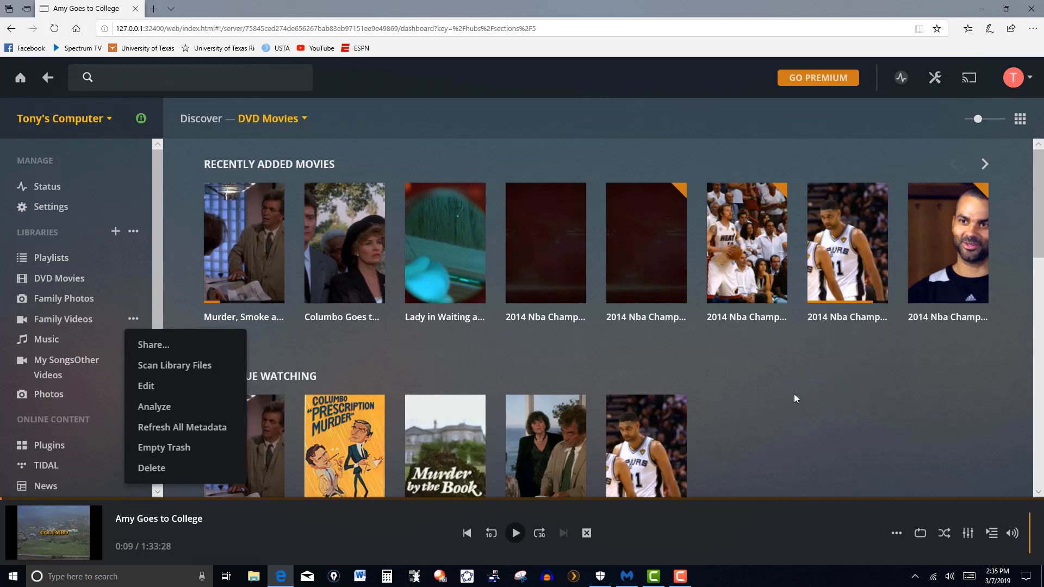
mouse_move(726, 382)
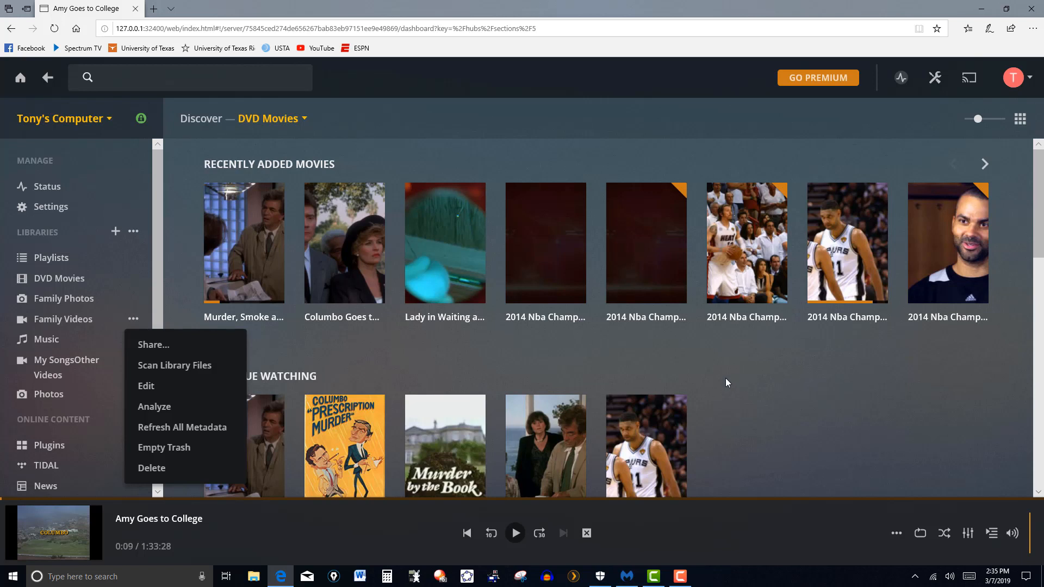
click(662, 366)
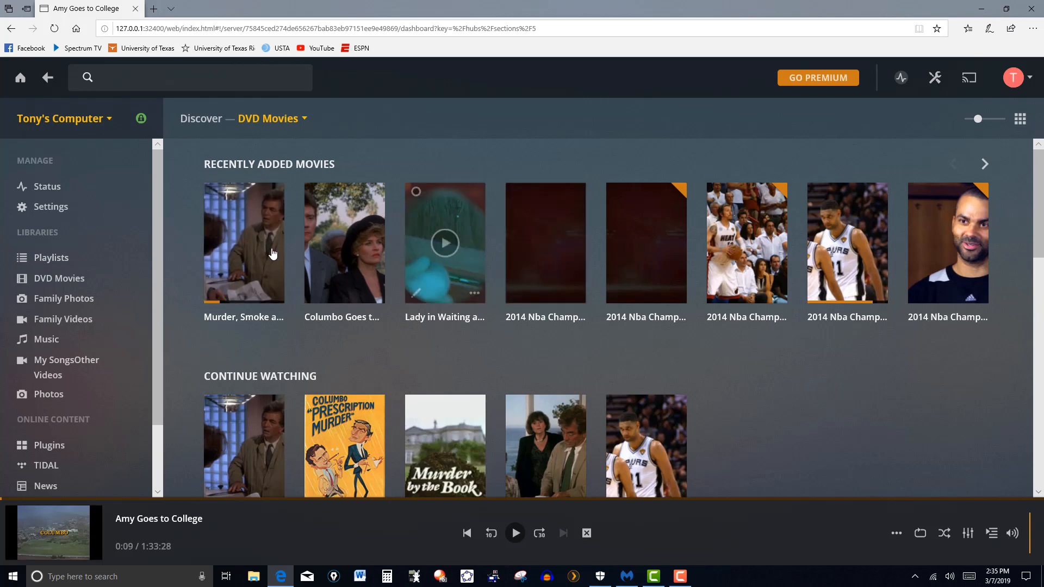
mouse_move(847, 243)
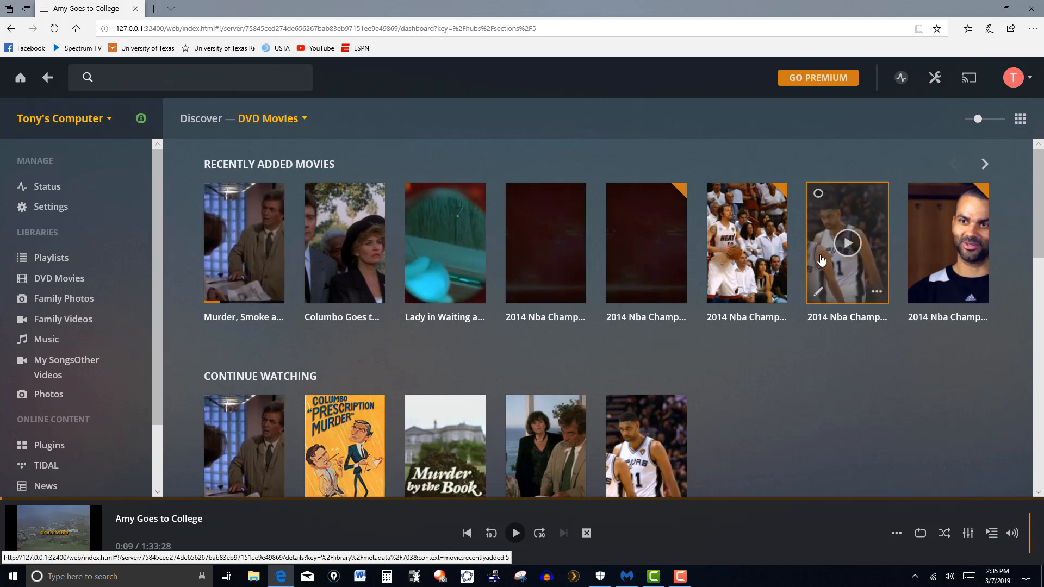
scroll(down, 3)
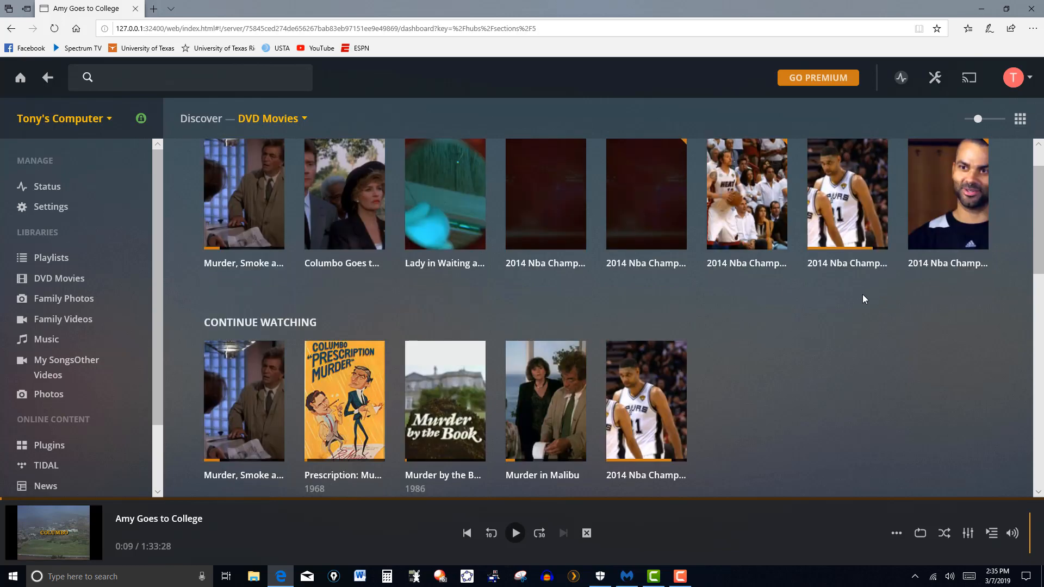
scroll(up, 3)
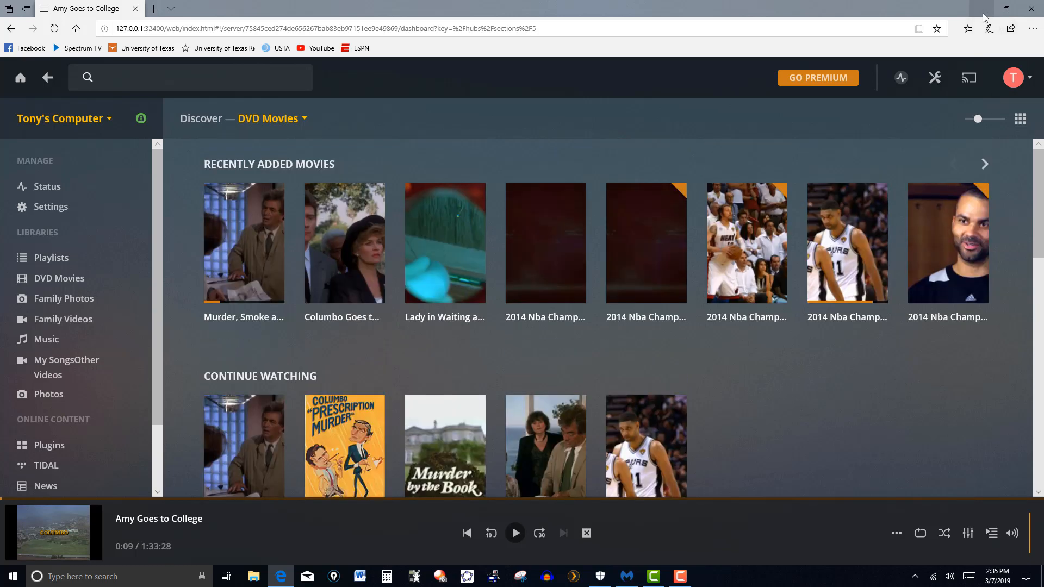
- Minimize the Plex browser window to reach the desktop's EaseFab DVD Ripper shortcut
click(981, 9)
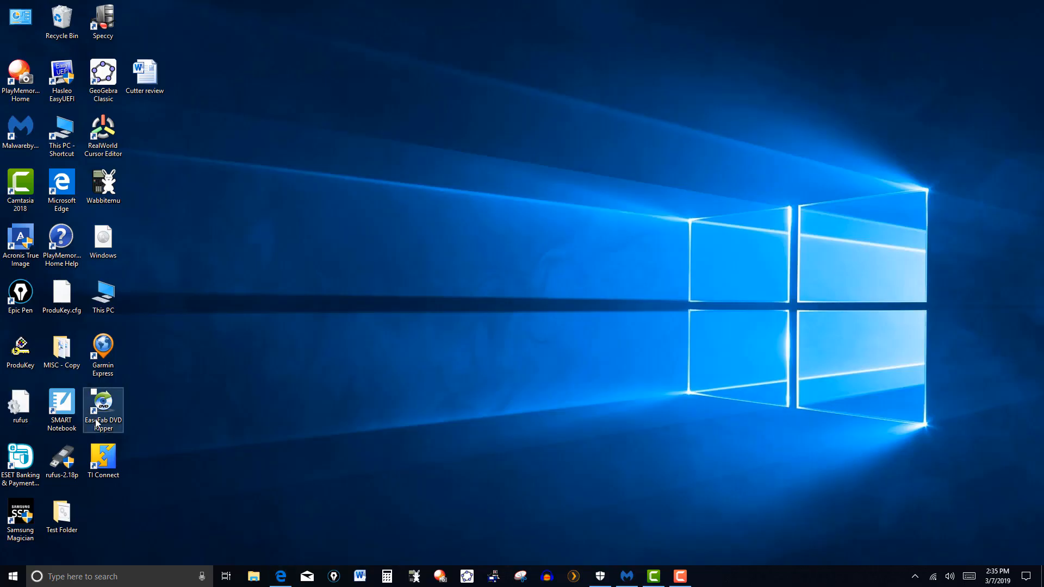
mouse_move(112, 417)
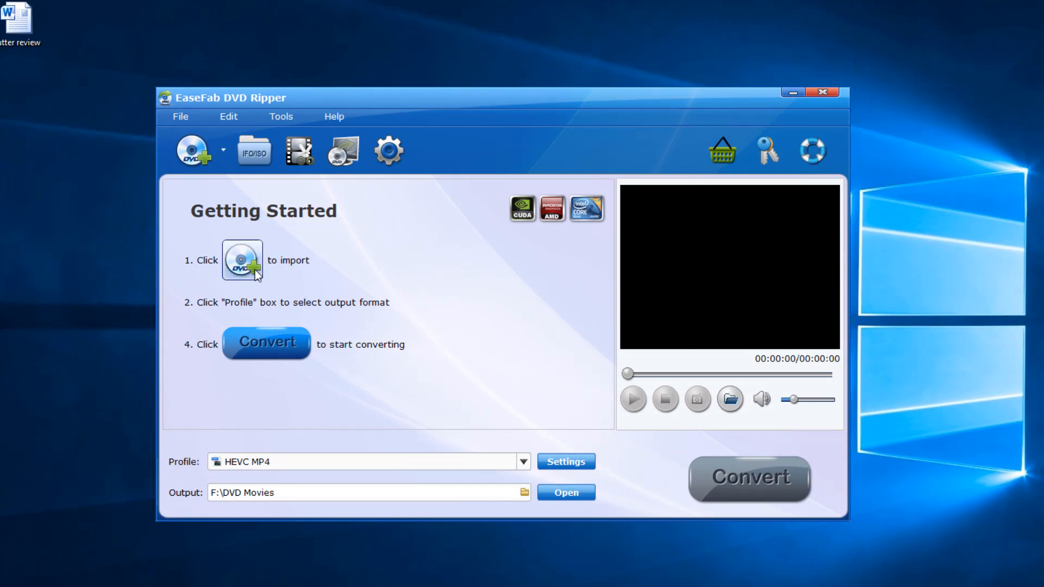
mouse_move(248, 279)
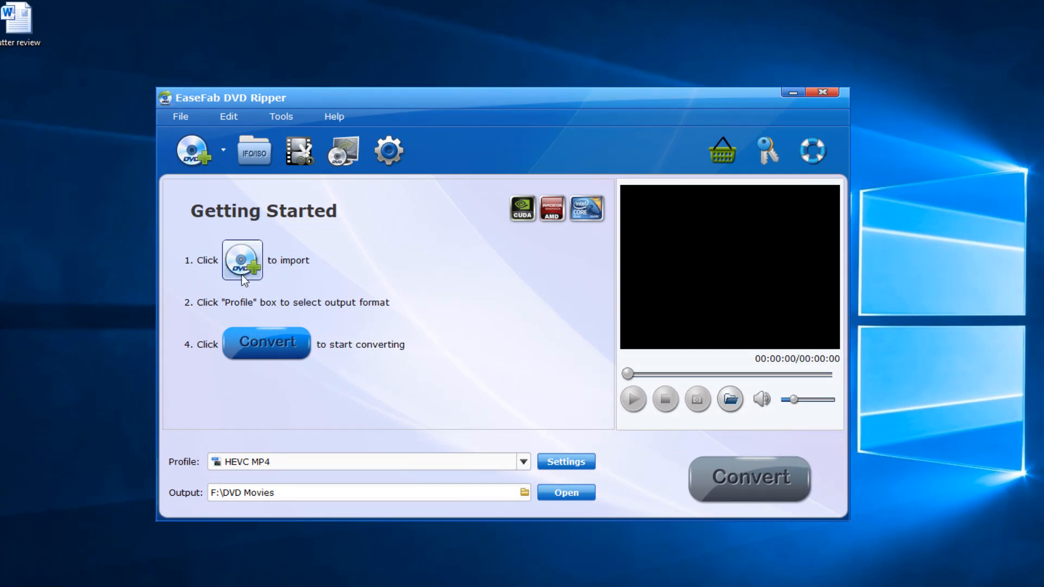
mouse_move(290, 270)
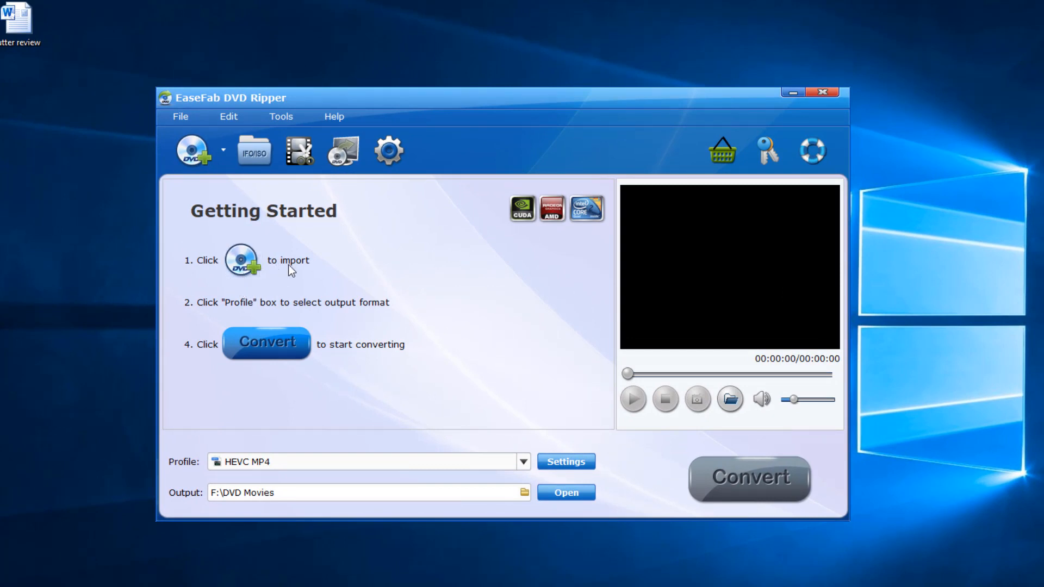
mouse_move(241, 260)
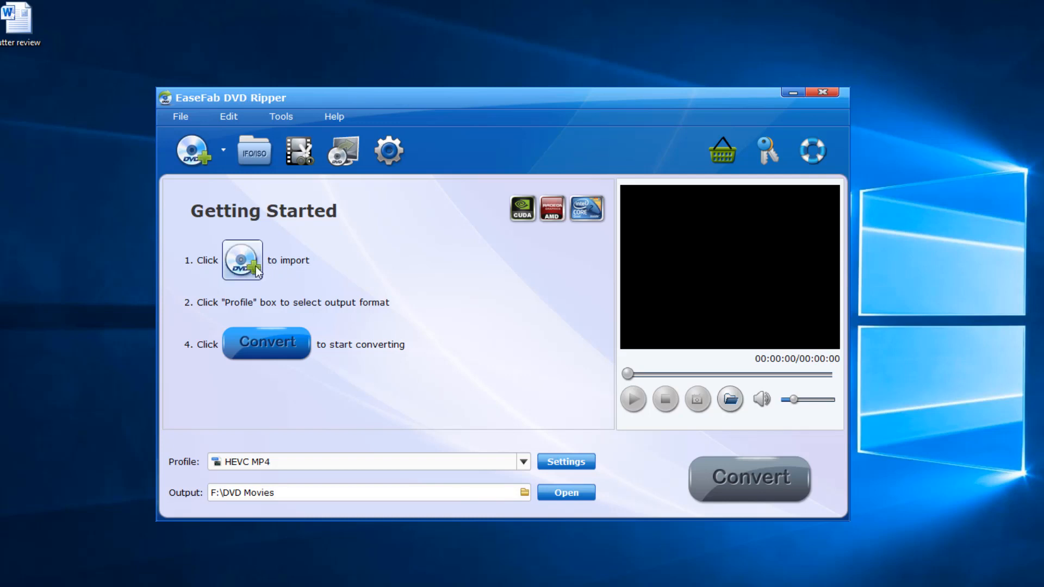
mouse_move(257, 266)
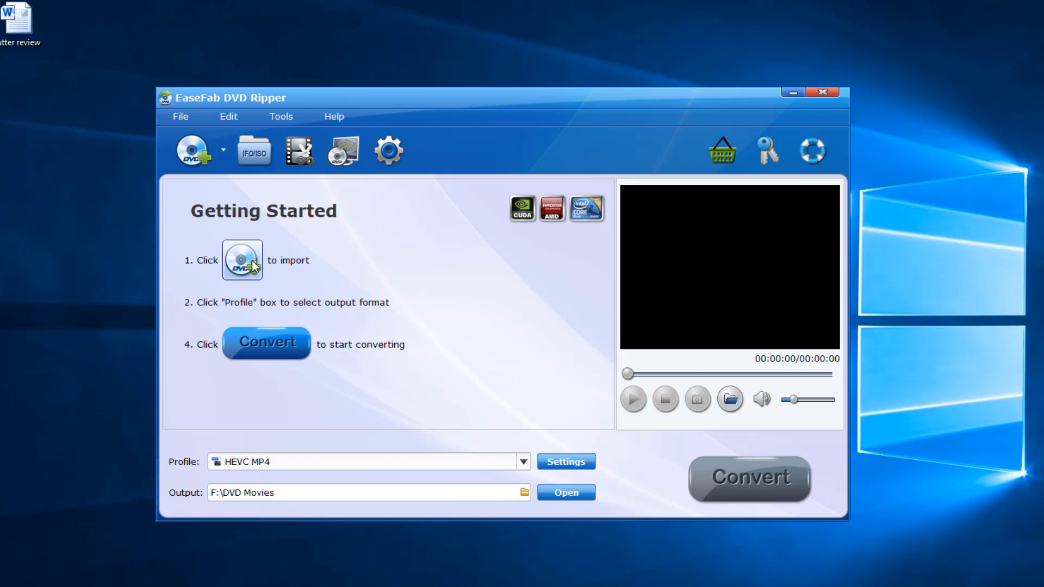
- Start Load DVD and point the folder picker at the COLUMBO disc on drive D:
click(241, 260)
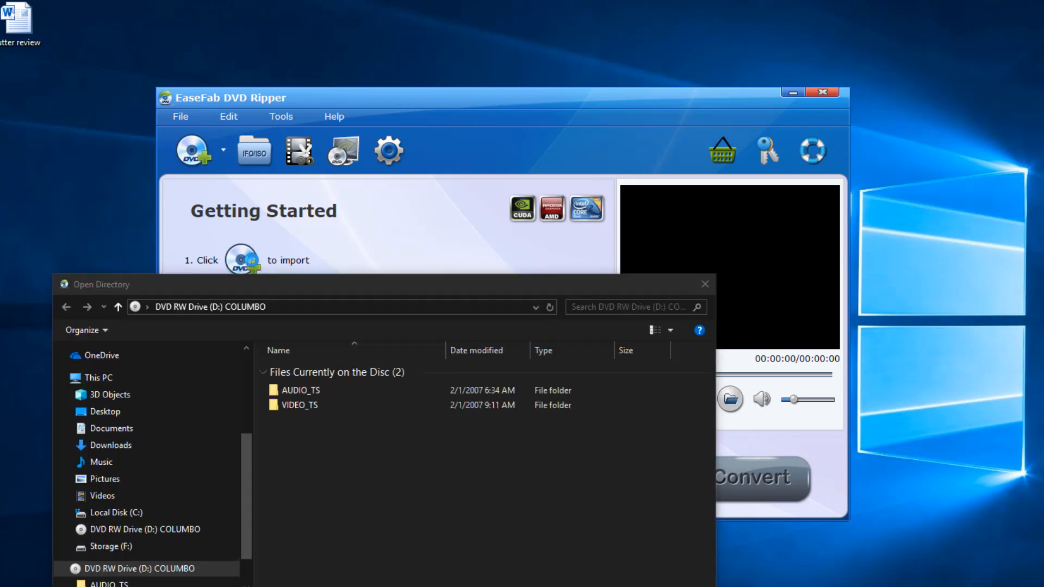
mouse_move(300, 404)
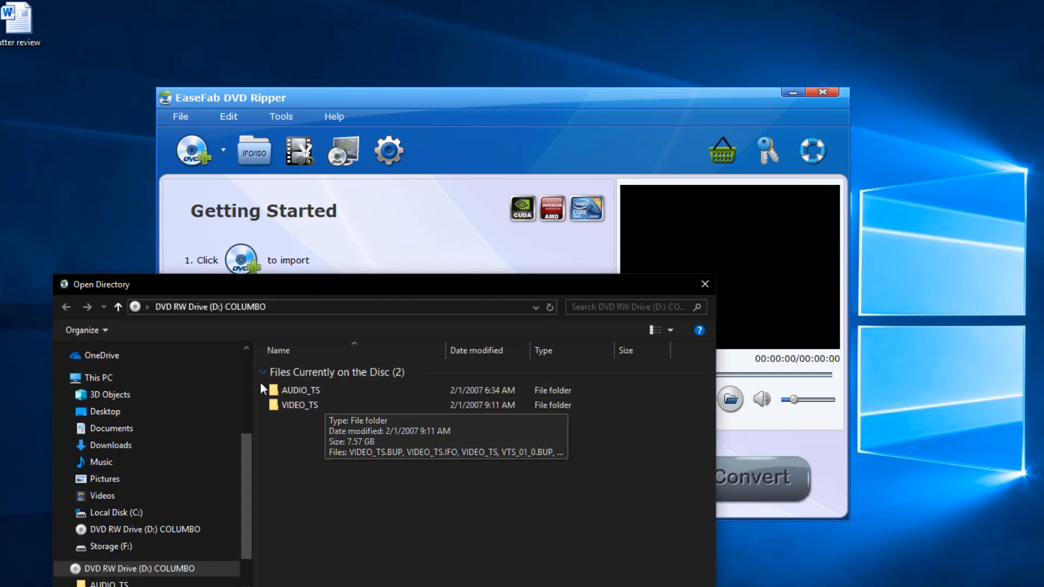
mouse_move(334, 417)
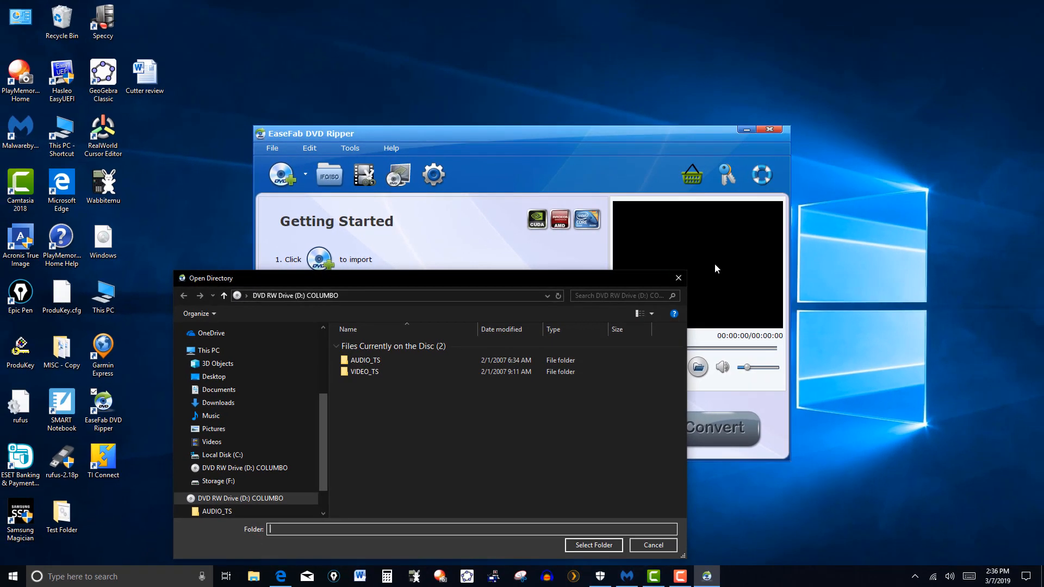
mouse_move(711, 279)
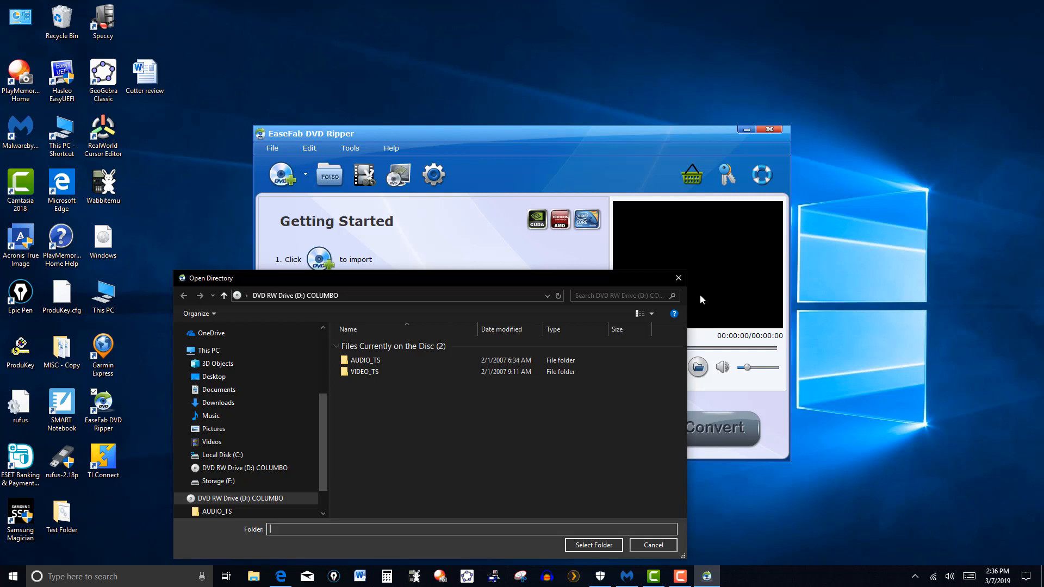
click(365, 360)
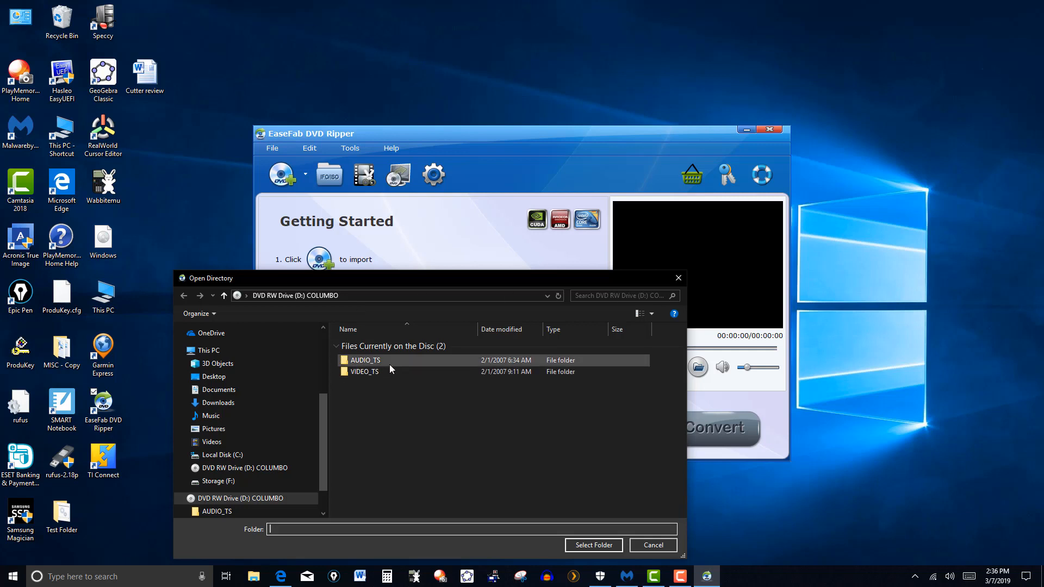
mouse_move(364, 360)
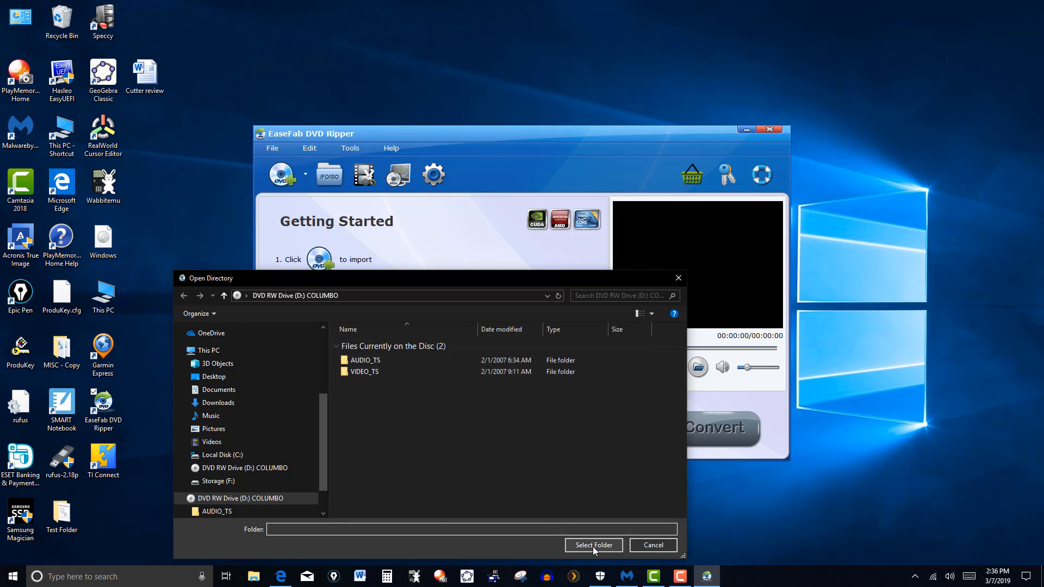
- Import the COLUMBO disc's seven titles, include all, and highlight Title_01_01, Title_04_01 and Title_06_01 in turn
click(593, 545)
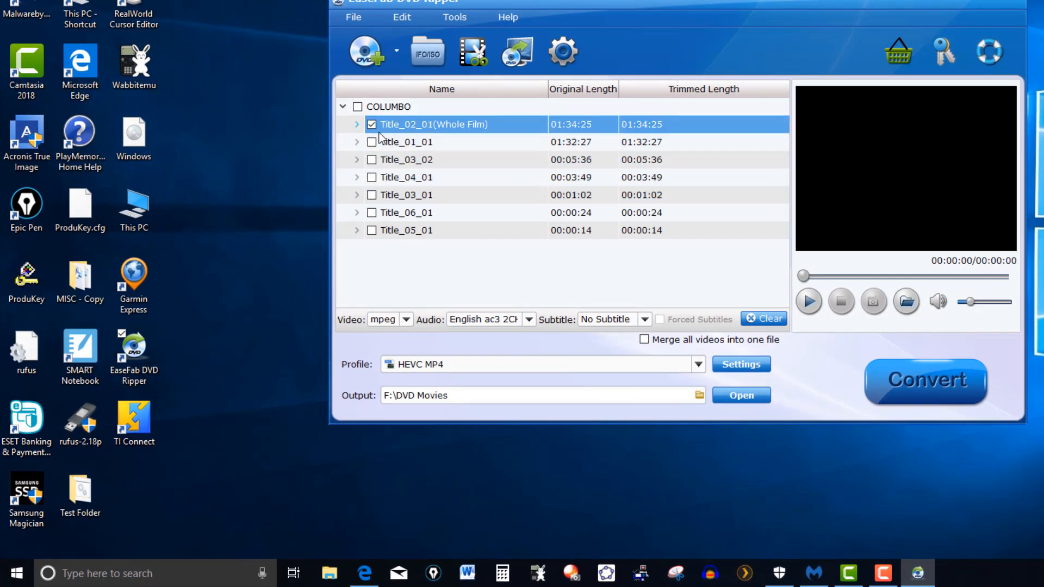
mouse_move(423, 142)
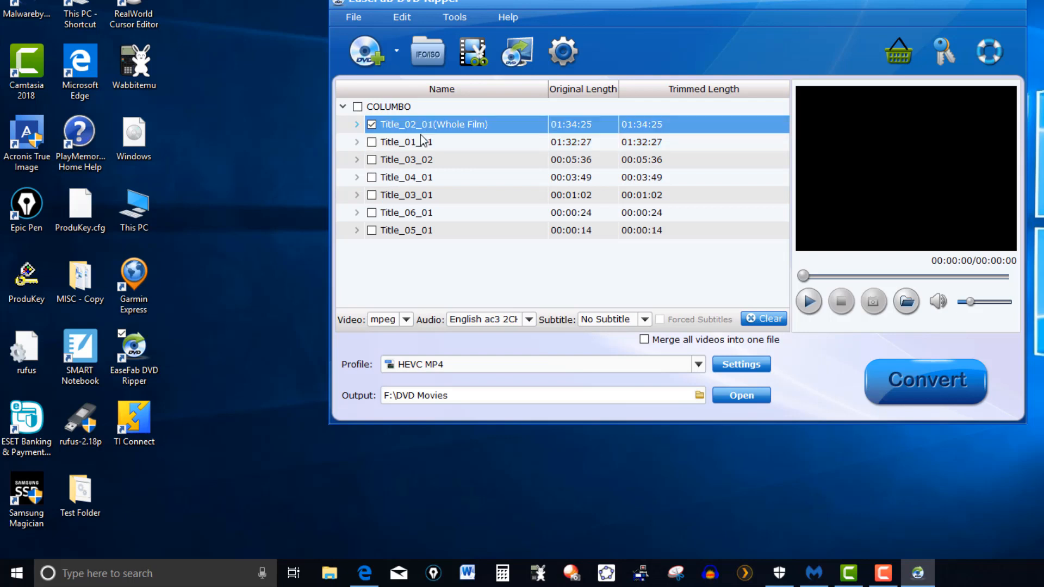
click(358, 107)
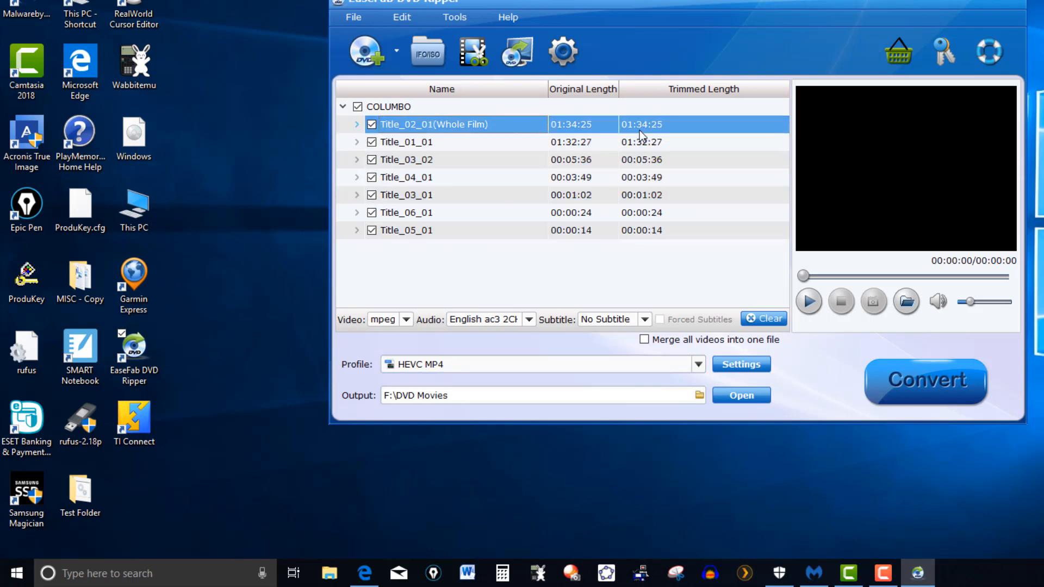
mouse_move(651, 138)
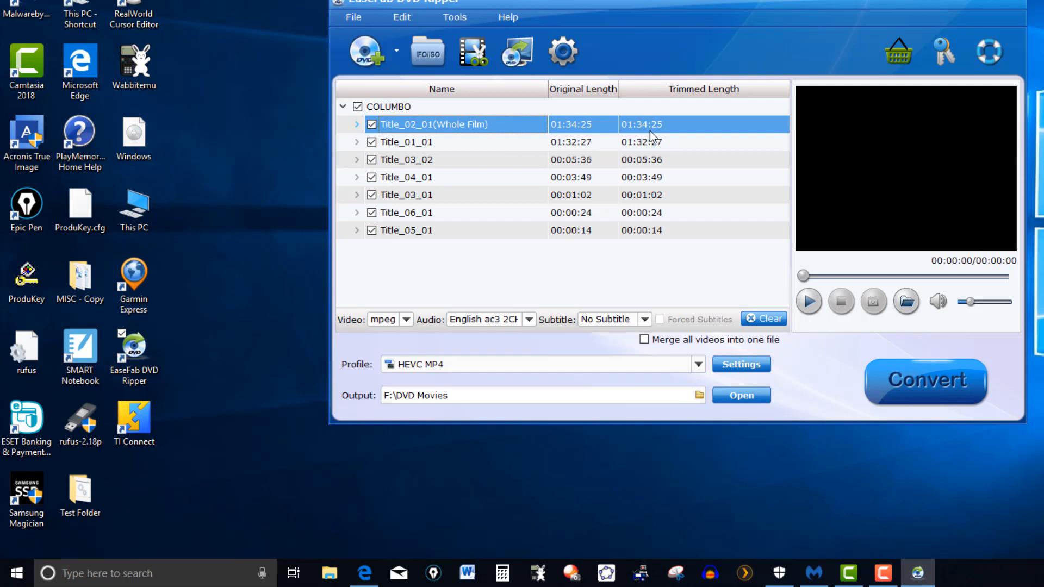
click(406, 141)
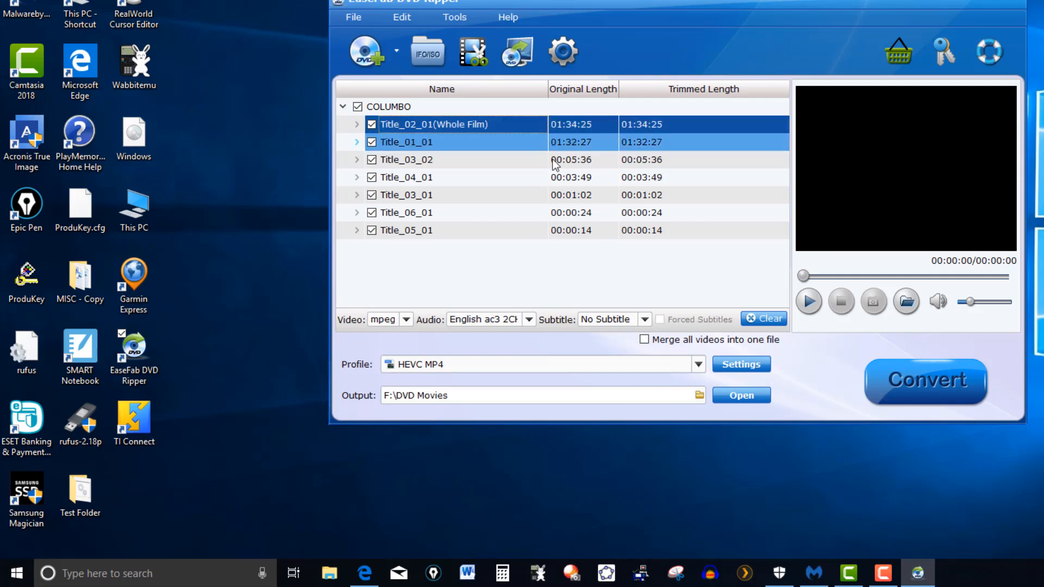
mouse_move(522, 141)
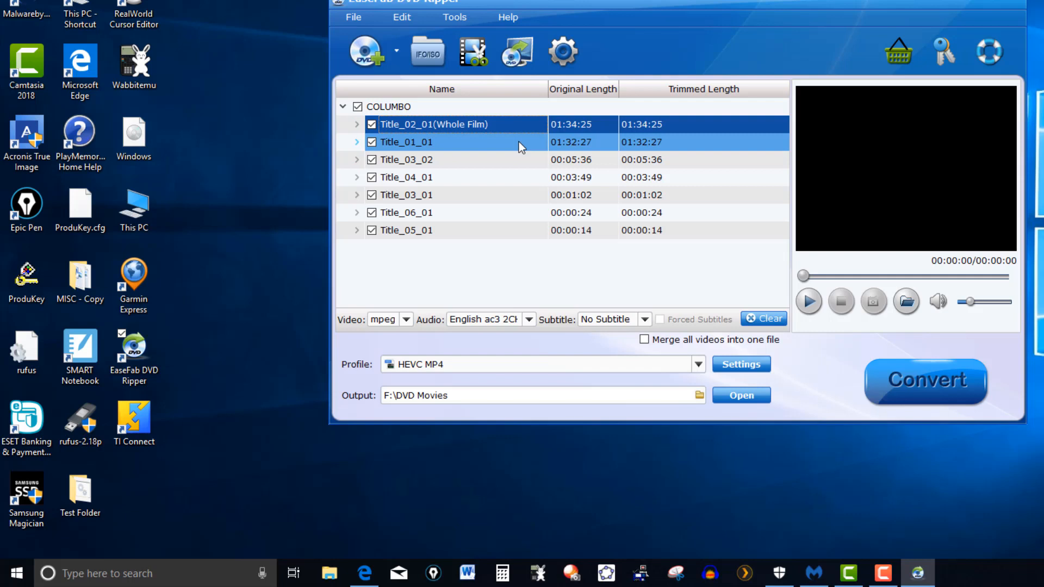
click(405, 159)
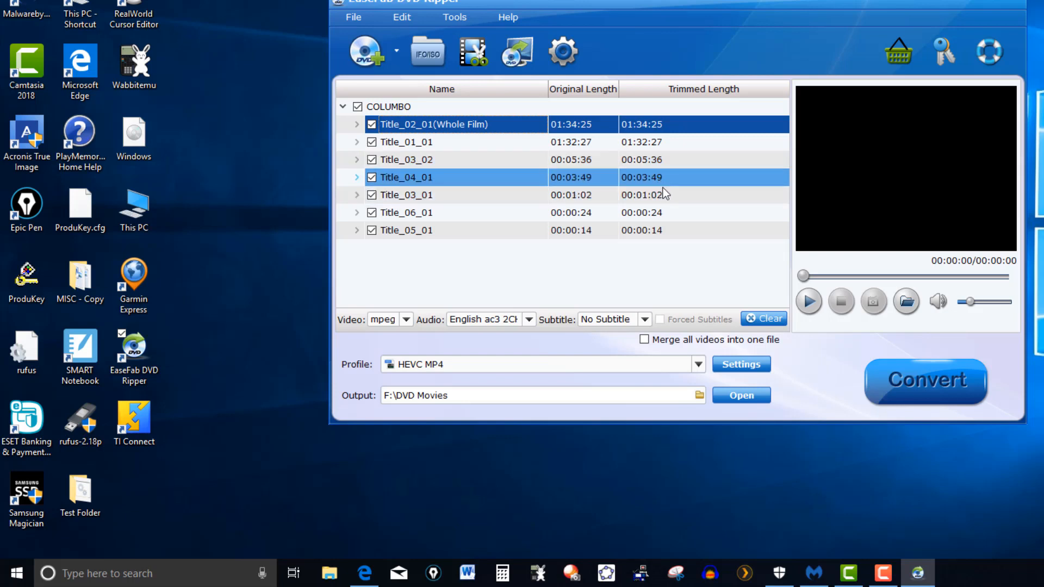
click(407, 212)
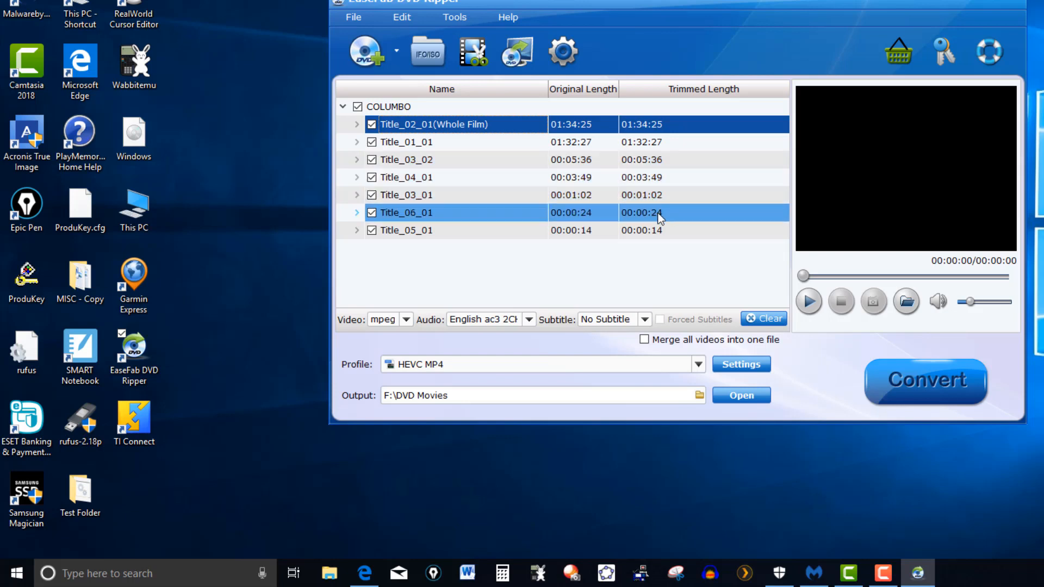
click(406, 159)
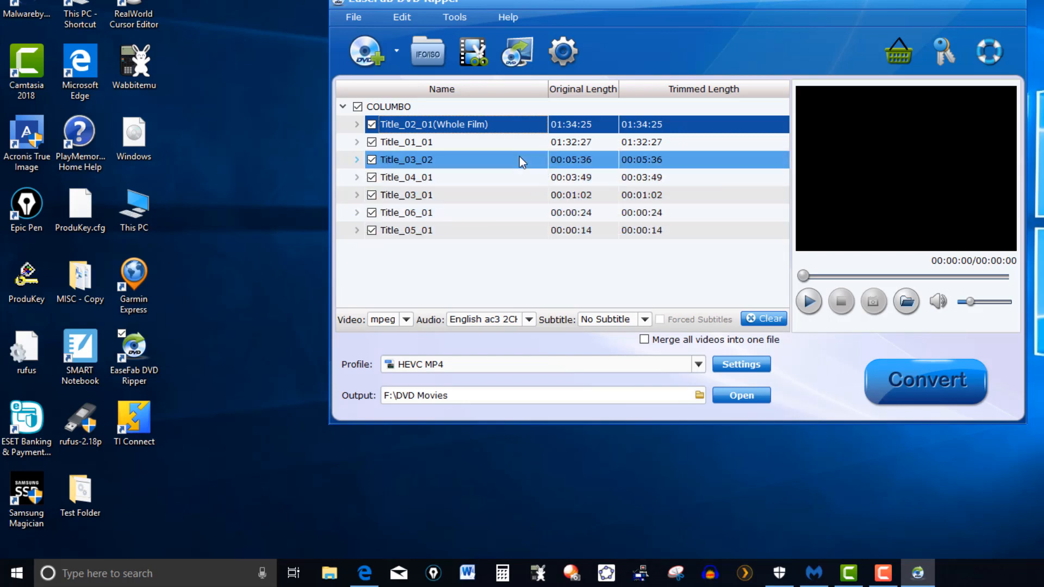
click(358, 107)
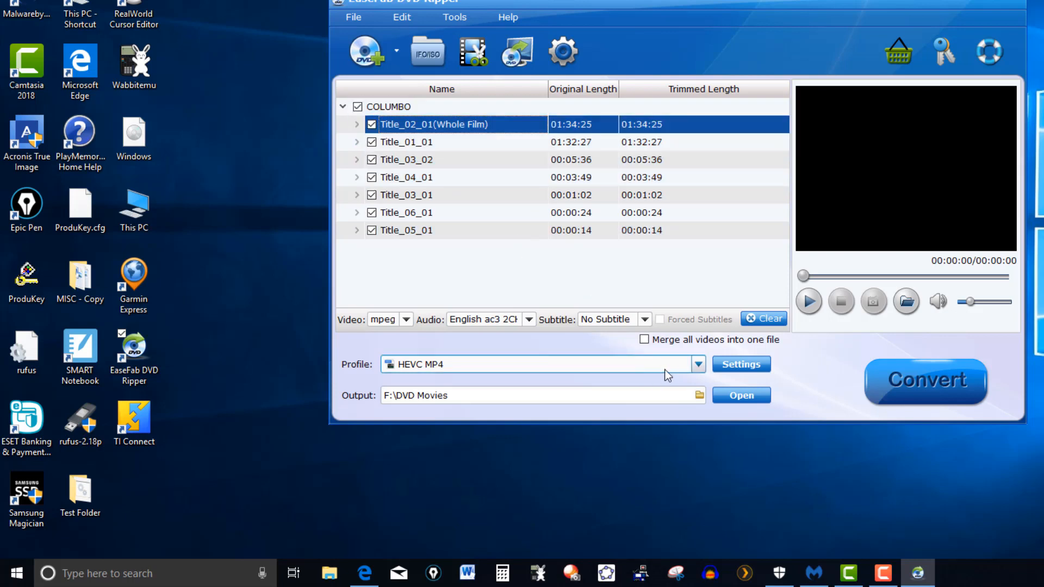
mouse_move(413, 379)
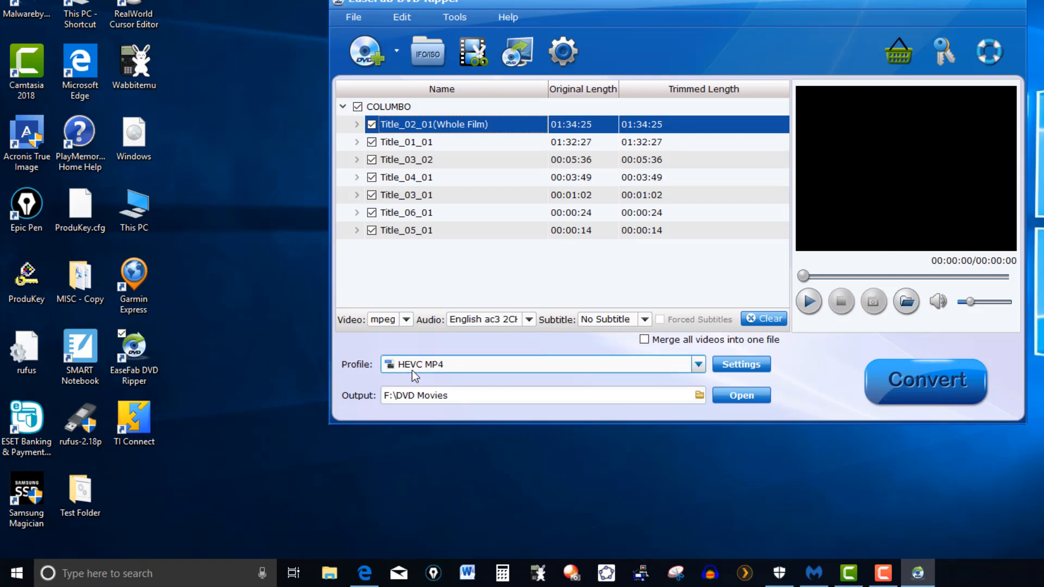
mouse_move(449, 378)
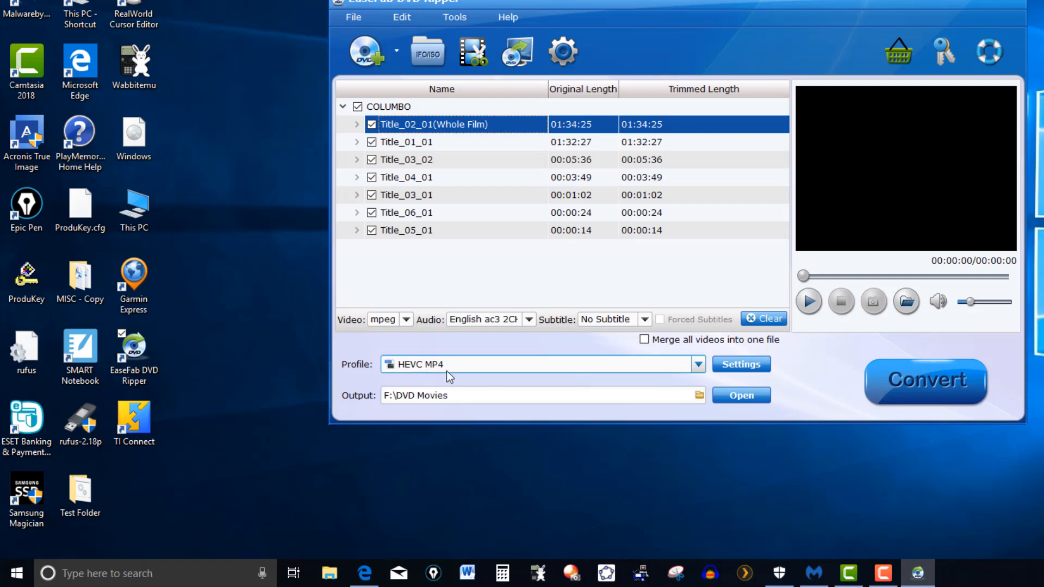
mouse_move(515, 373)
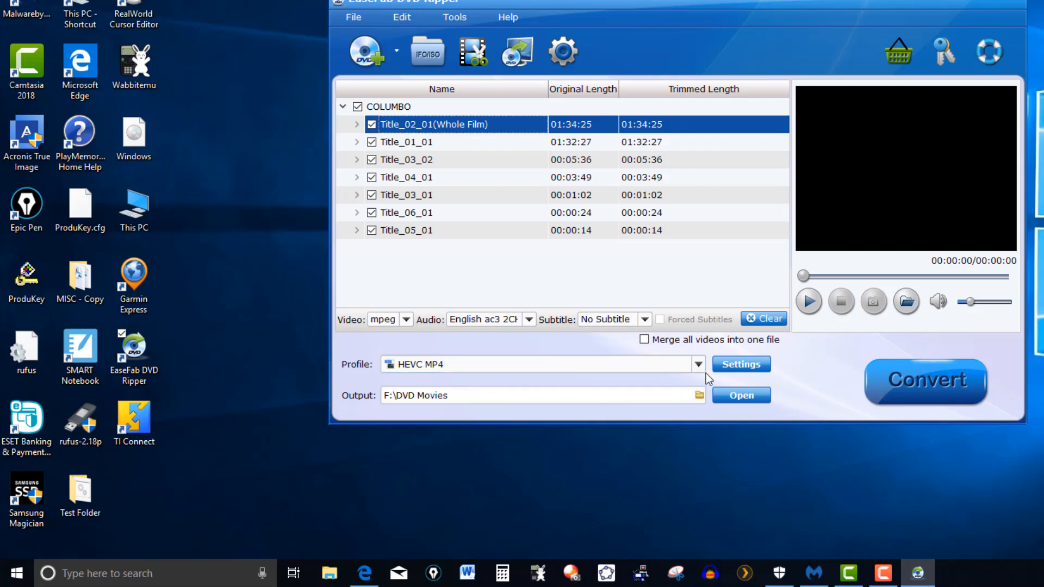
click(698, 364)
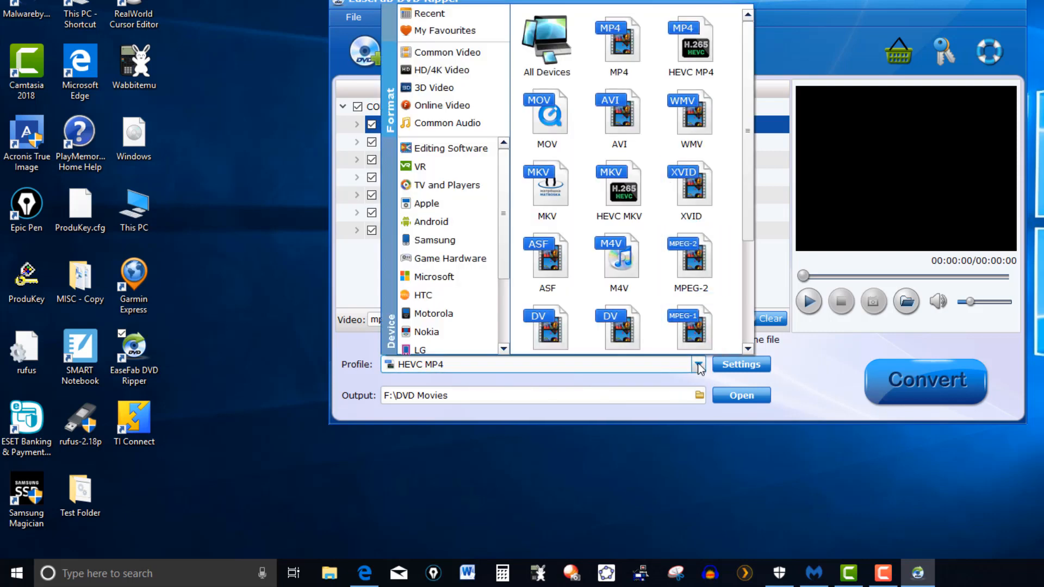
mouse_move(811, 55)
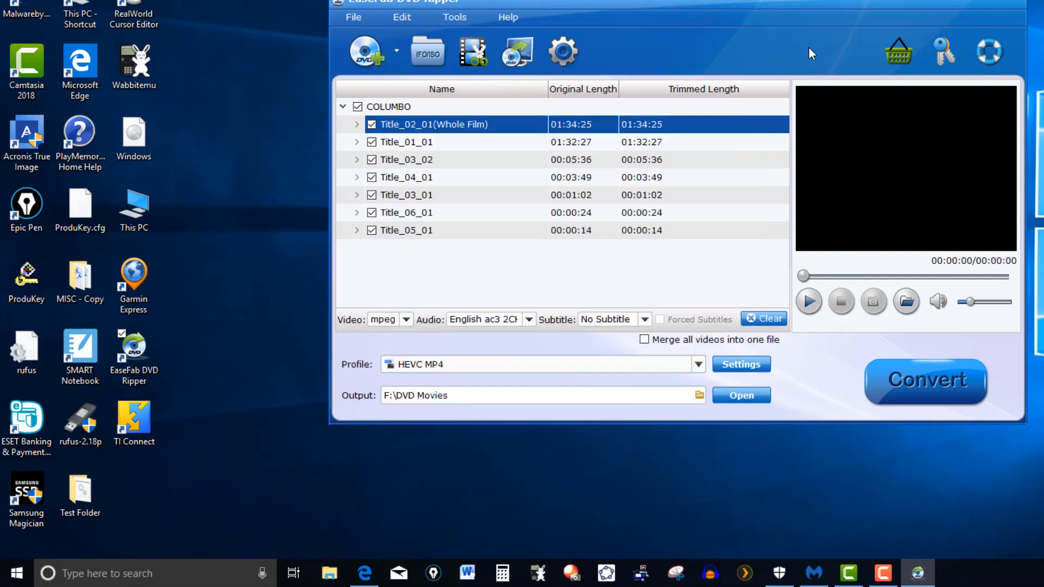
mouse_move(834, 297)
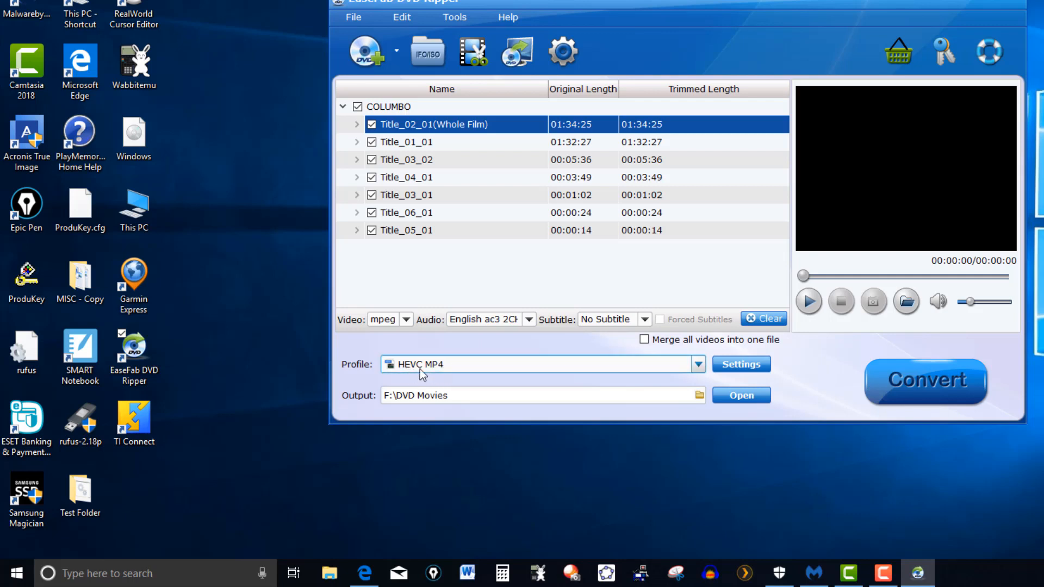
mouse_move(437, 376)
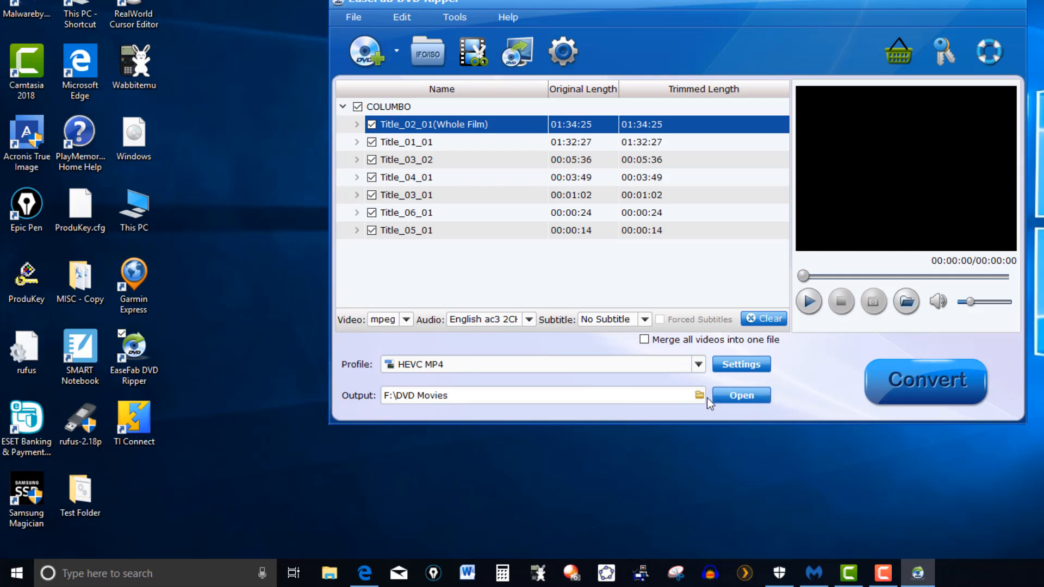
mouse_move(703, 406)
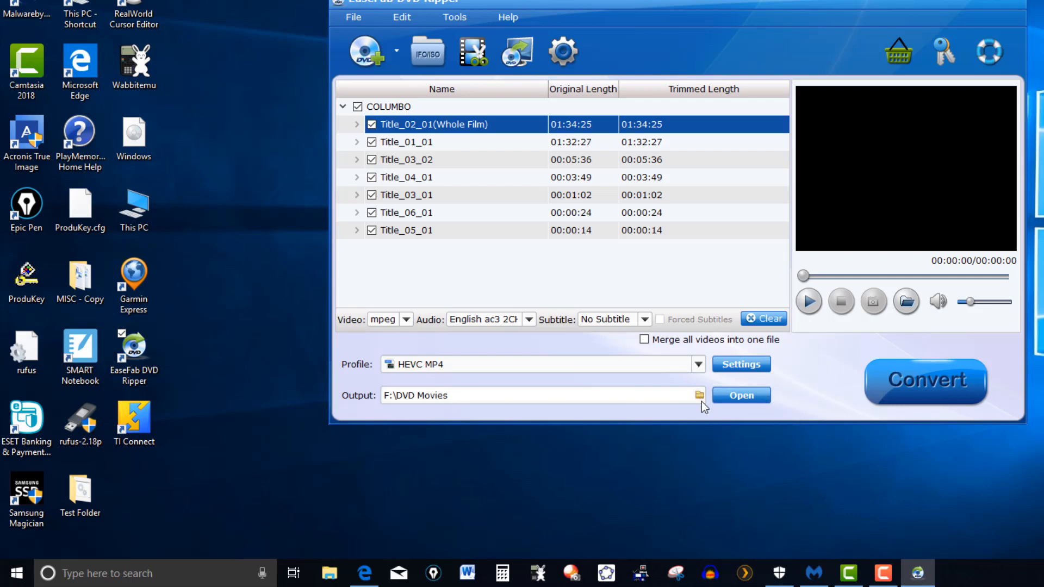
mouse_move(421, 404)
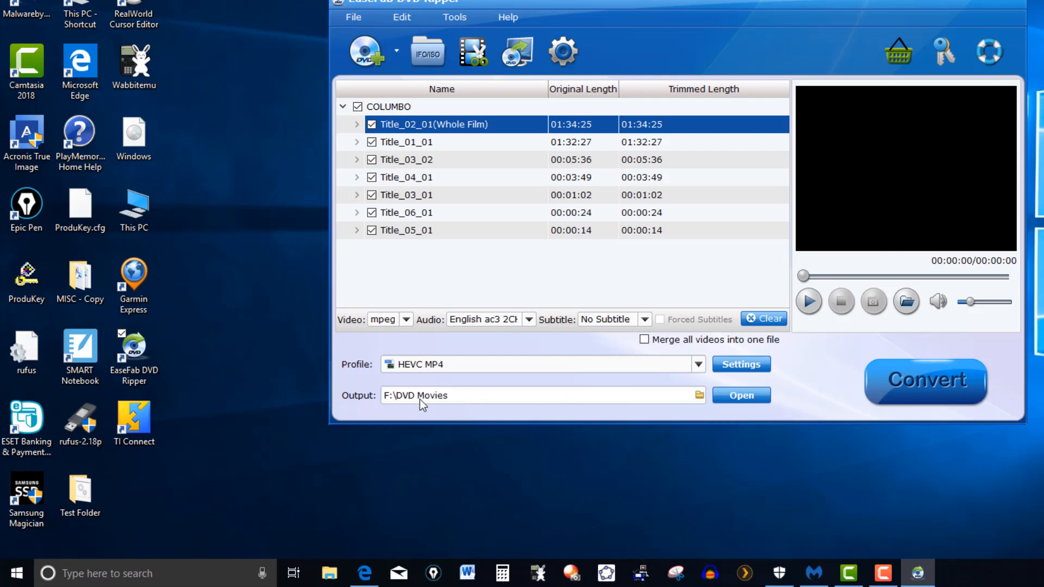
mouse_move(402, 405)
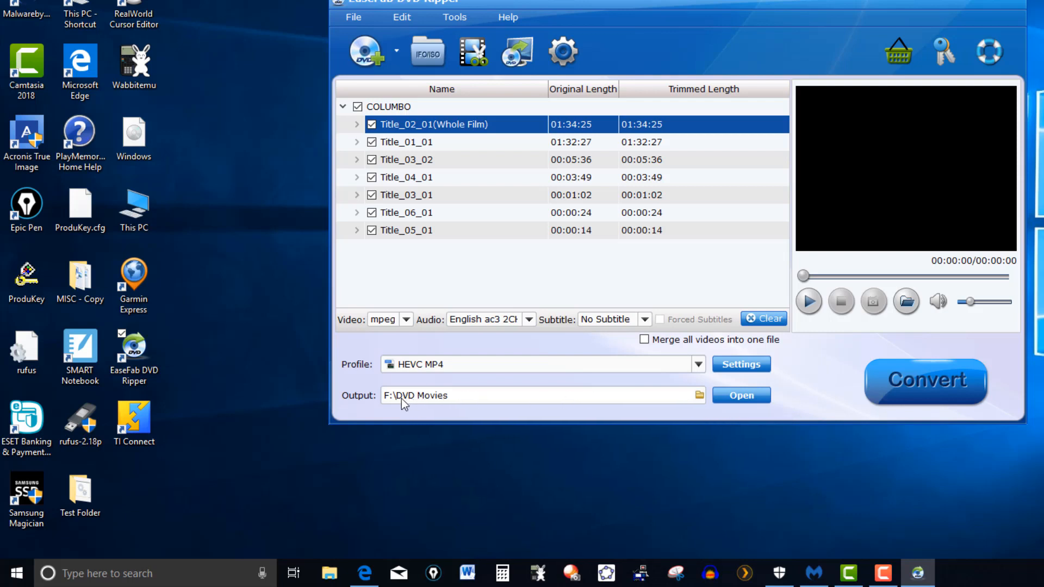
mouse_move(434, 410)
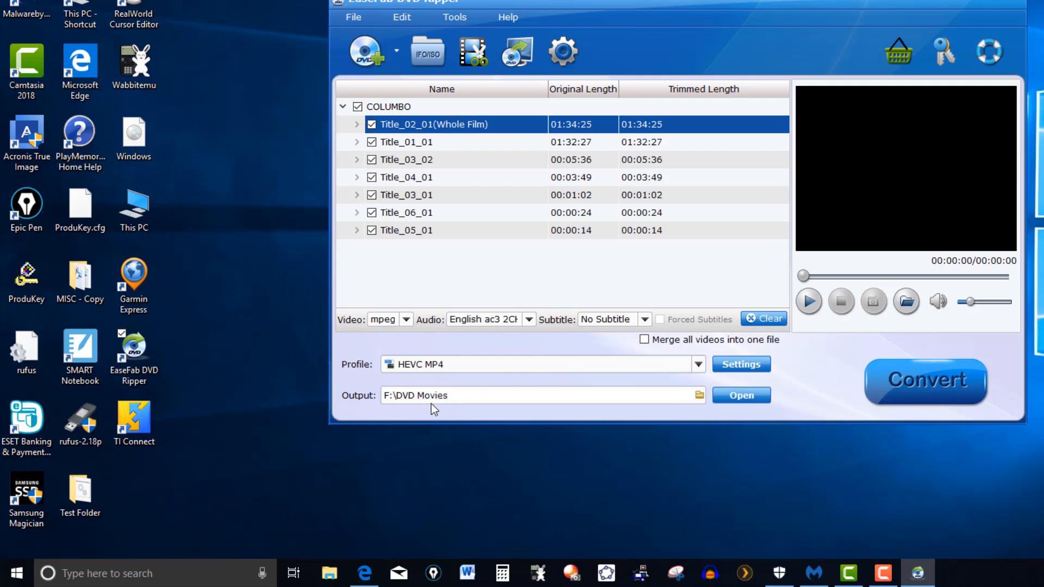
mouse_move(692, 423)
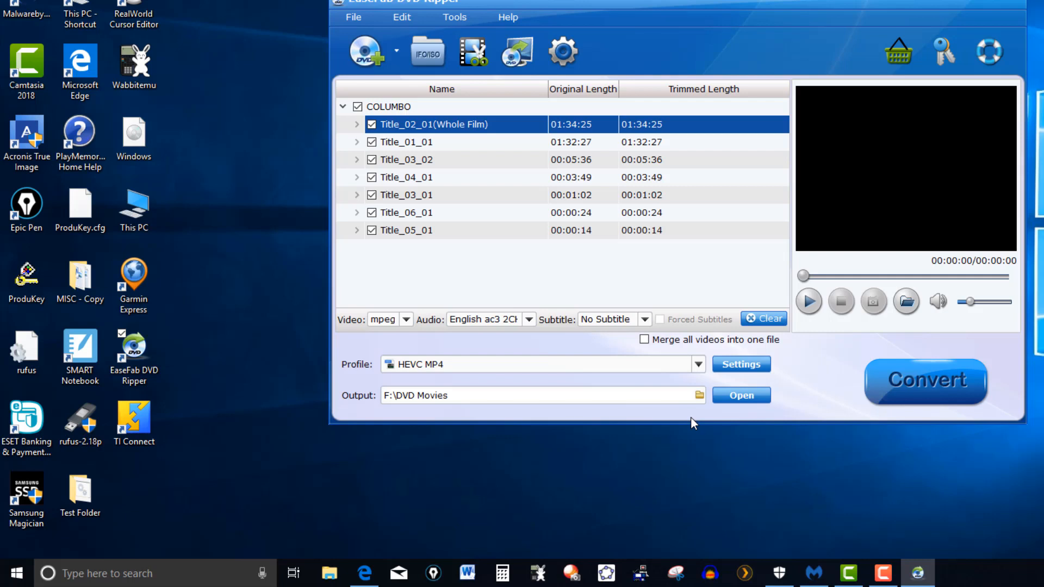
mouse_move(687, 404)
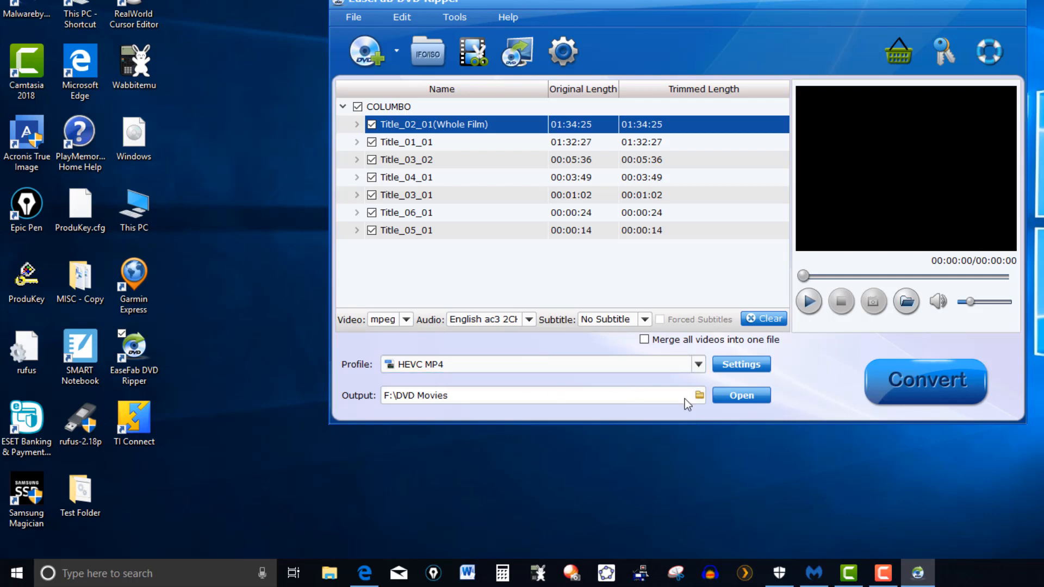
mouse_move(410, 418)
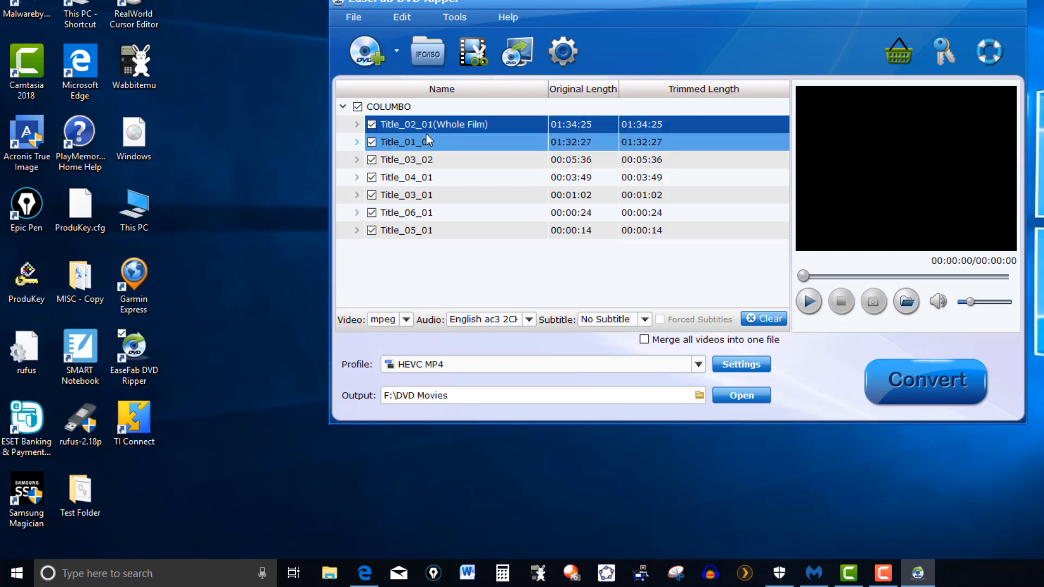
- Untick Title_01_01 and the short extra titles so only Title_02_01 (Whole Film) stays selected
click(405, 160)
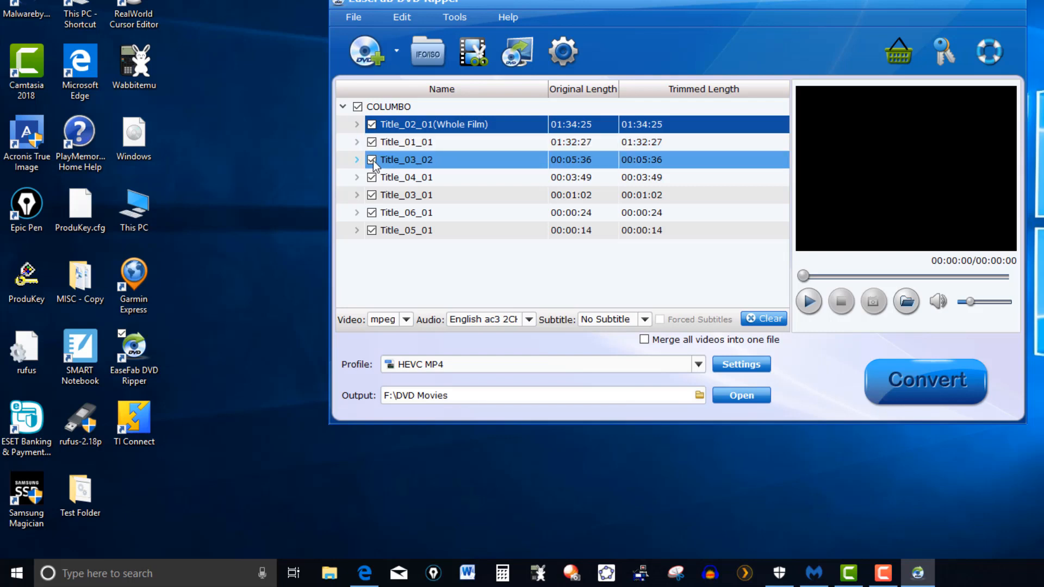
click(371, 160)
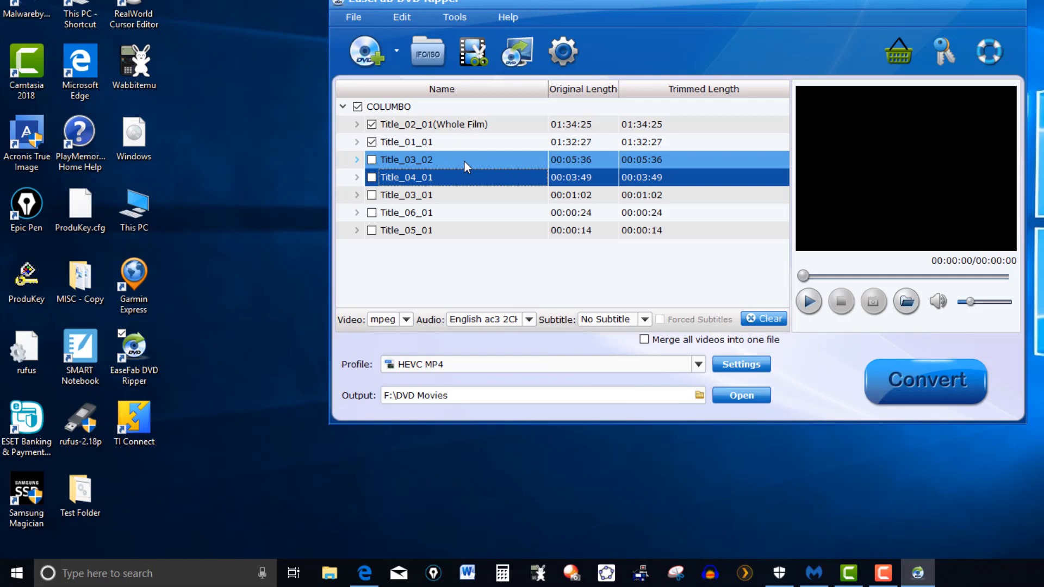
click(436, 124)
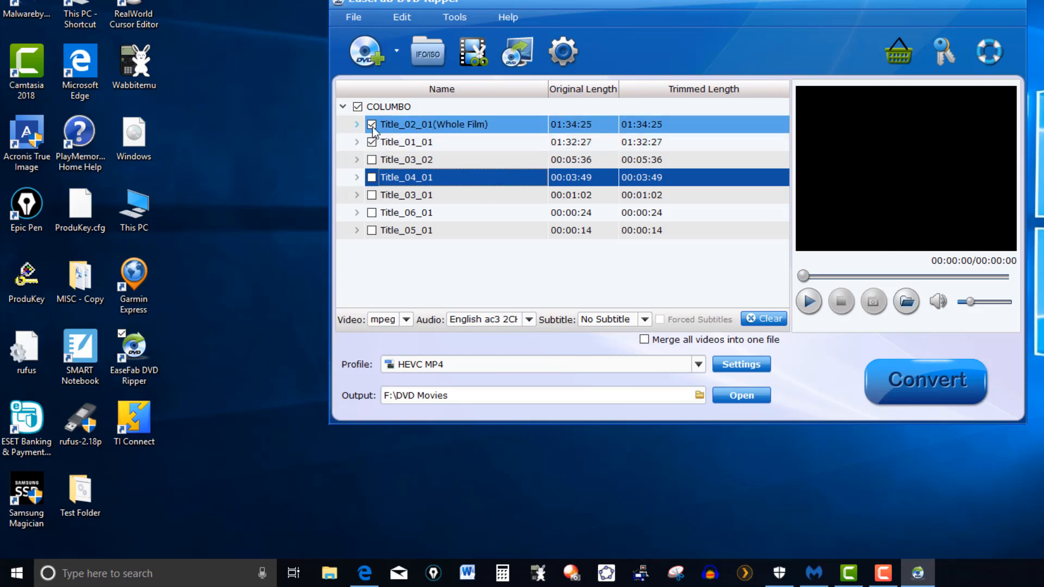
click(372, 141)
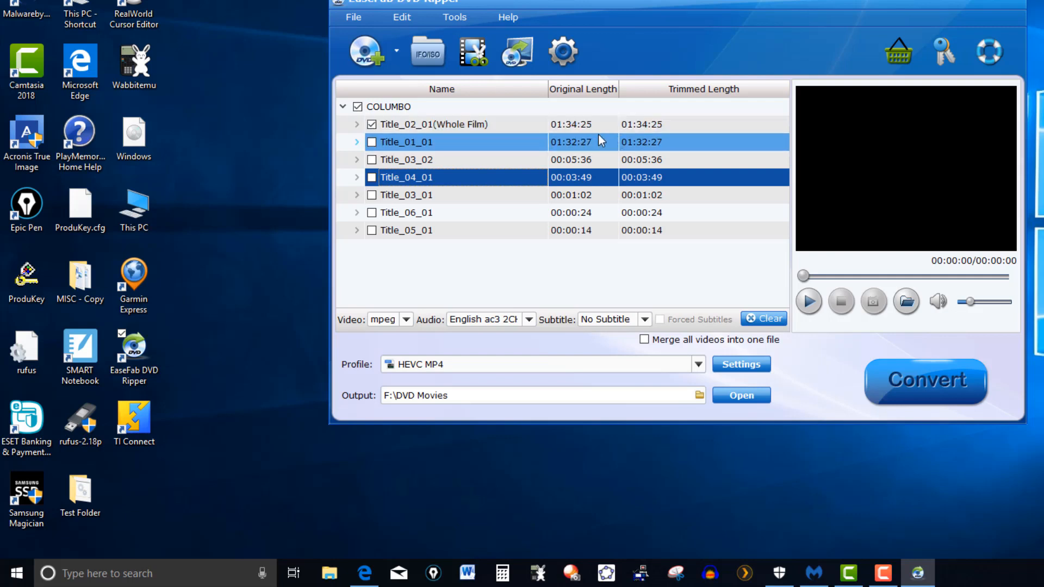
click(441, 124)
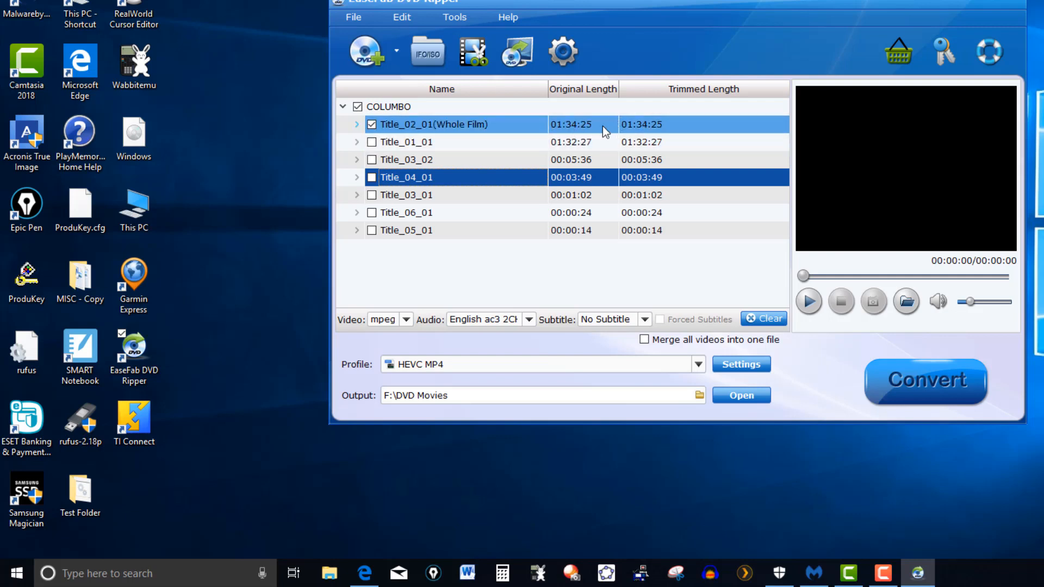
mouse_move(586, 137)
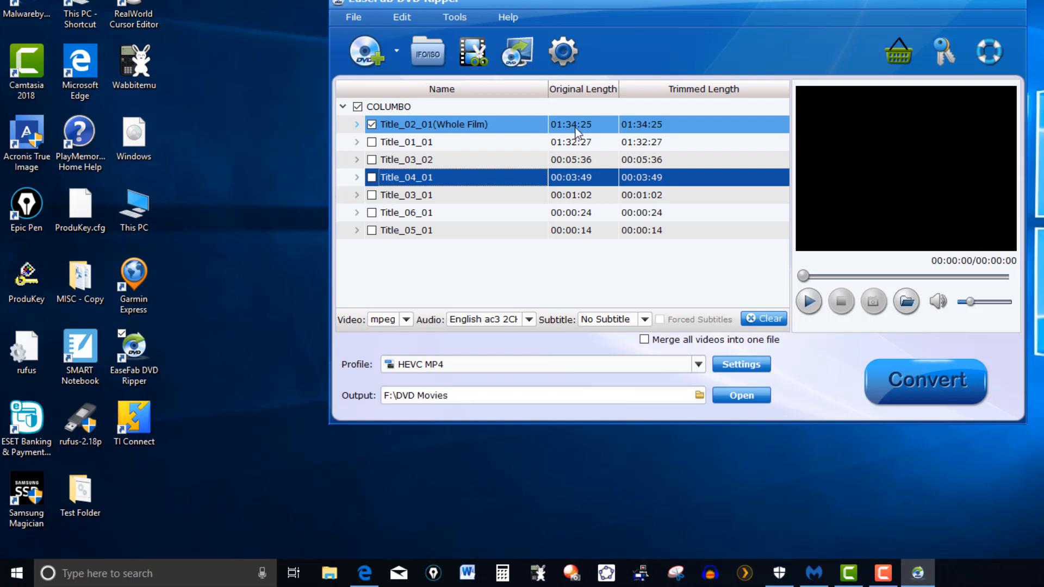
click(433, 142)
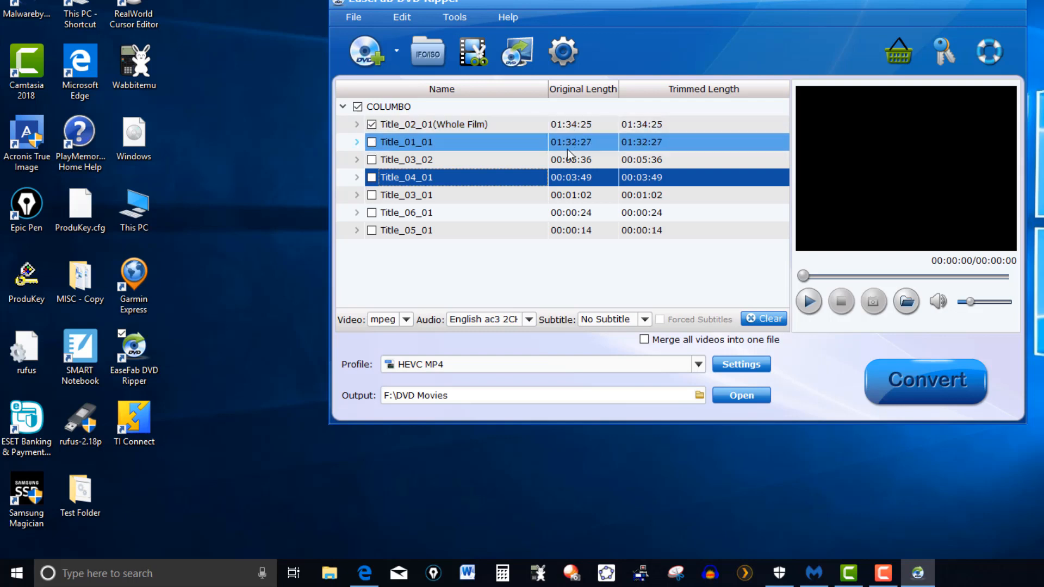
click(433, 124)
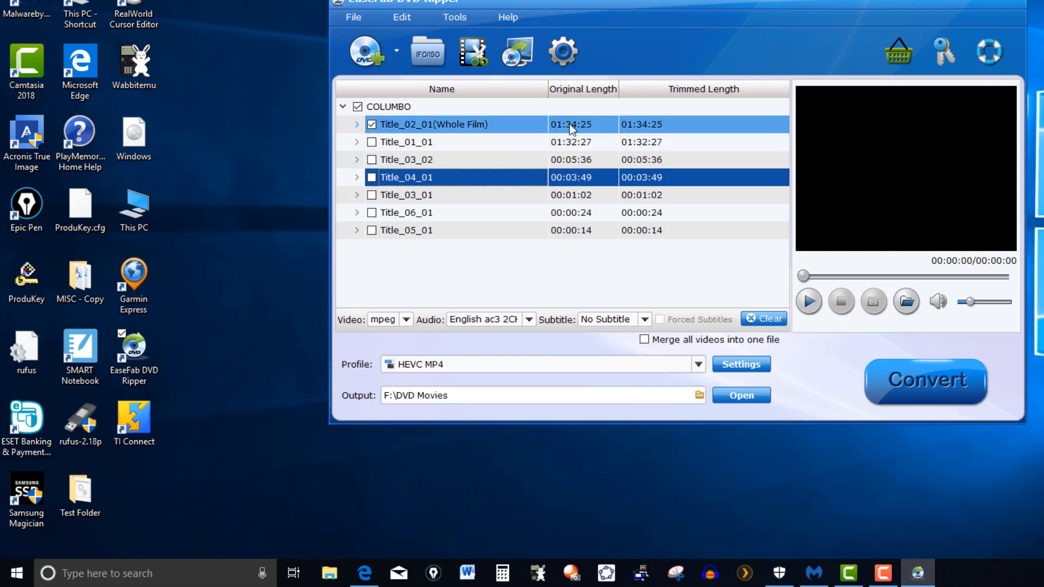
mouse_move(571, 138)
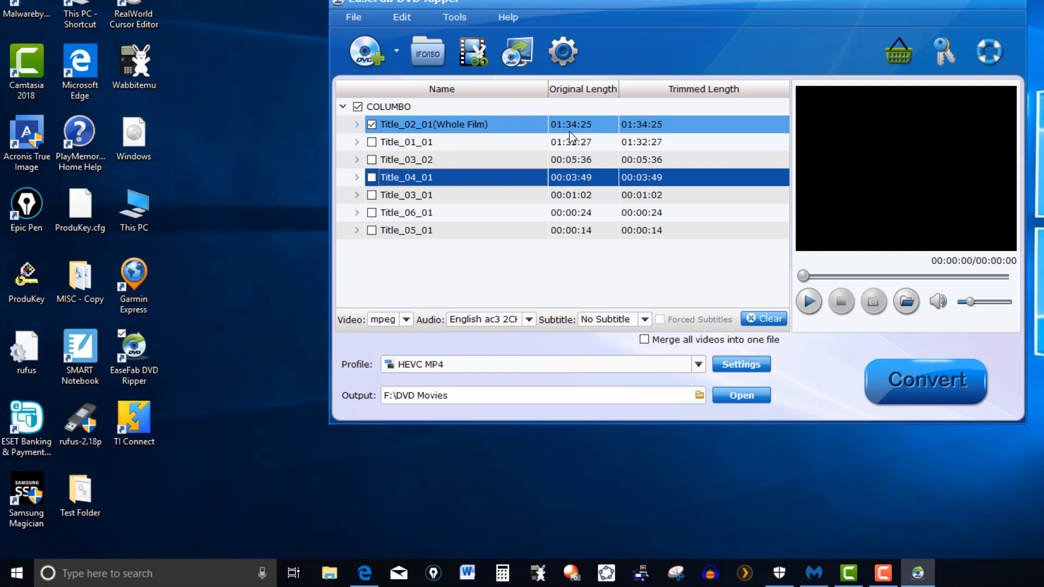
click(432, 141)
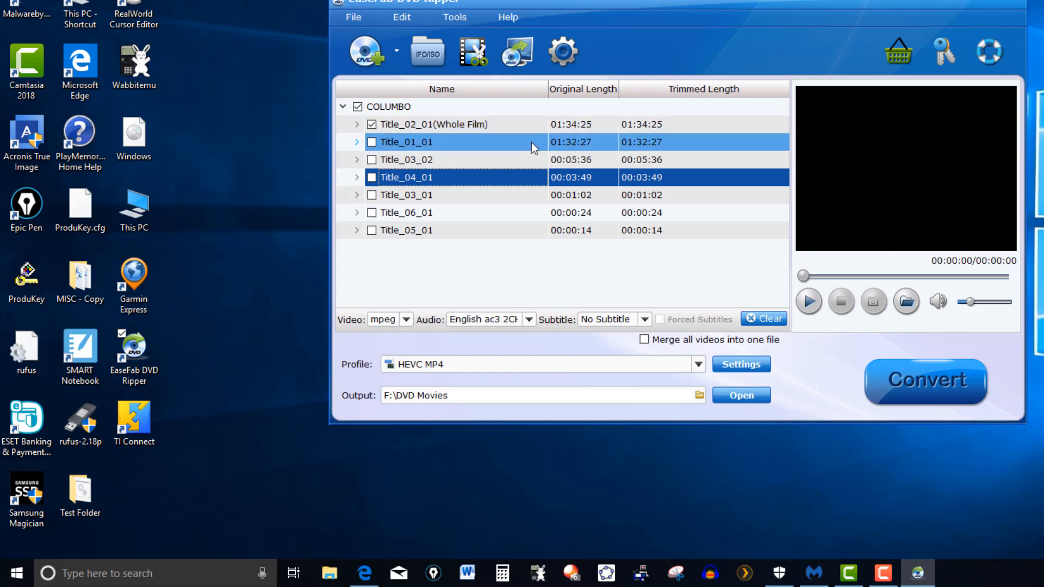
click(405, 178)
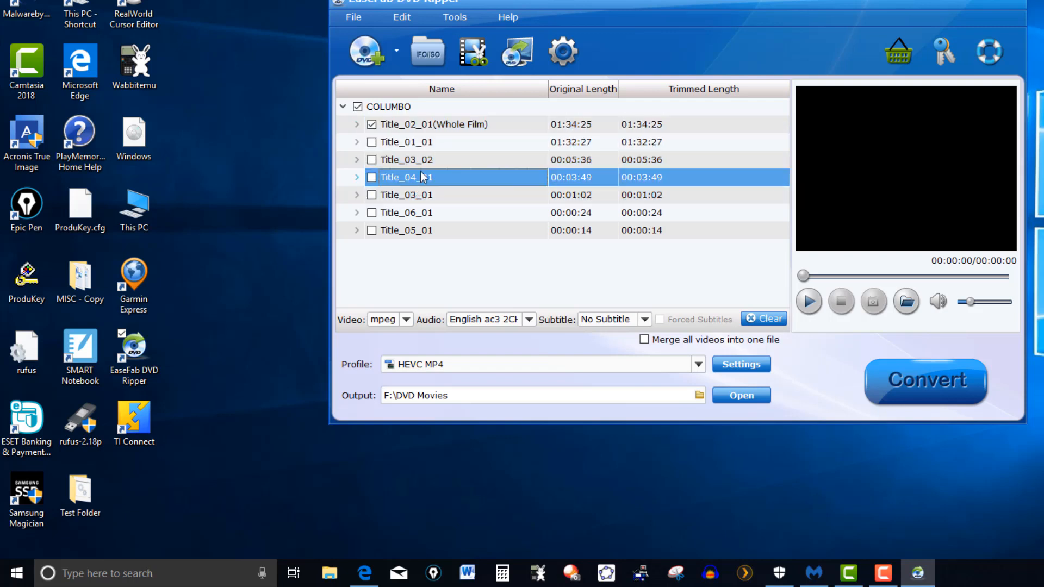
- Untick the Whole Film title and select the short Title_03_01 in the list
click(358, 107)
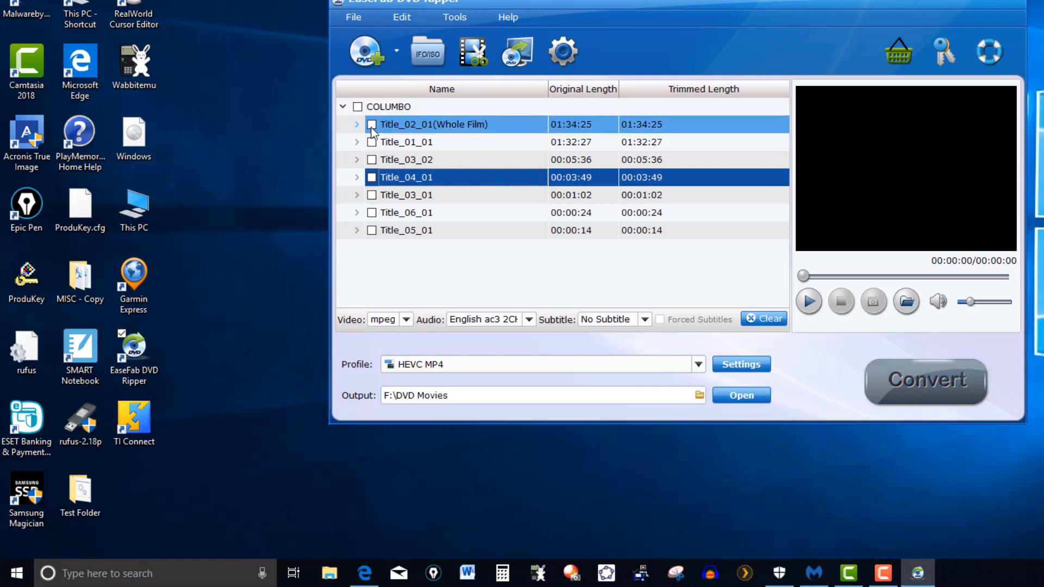
click(405, 195)
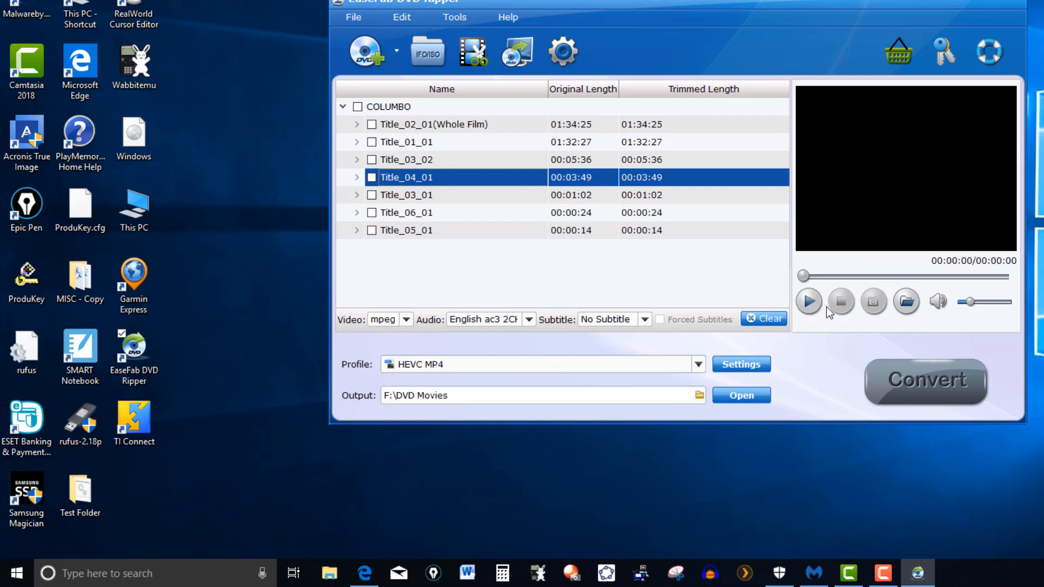
click(405, 158)
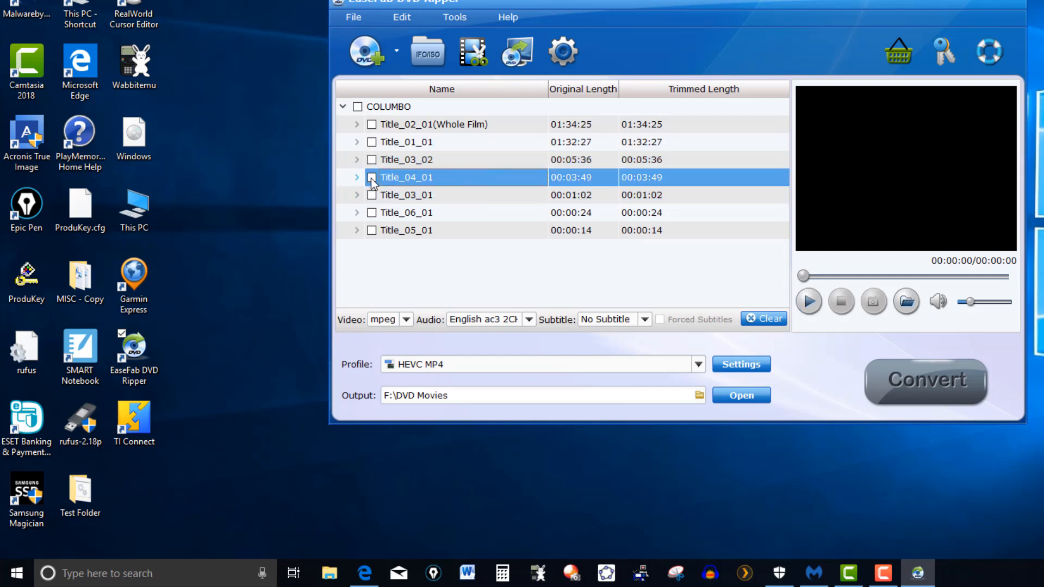
click(406, 195)
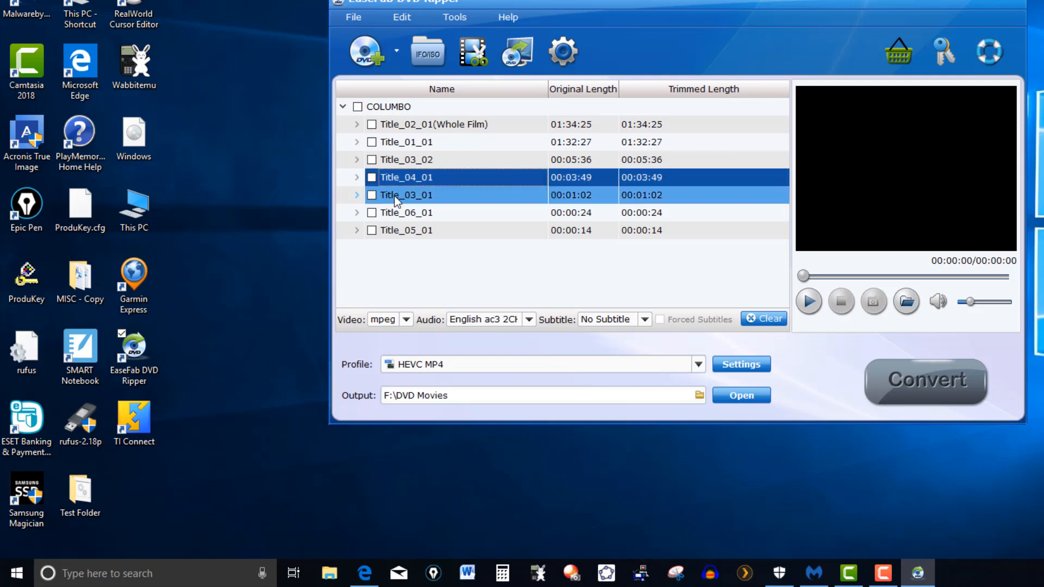
click(405, 195)
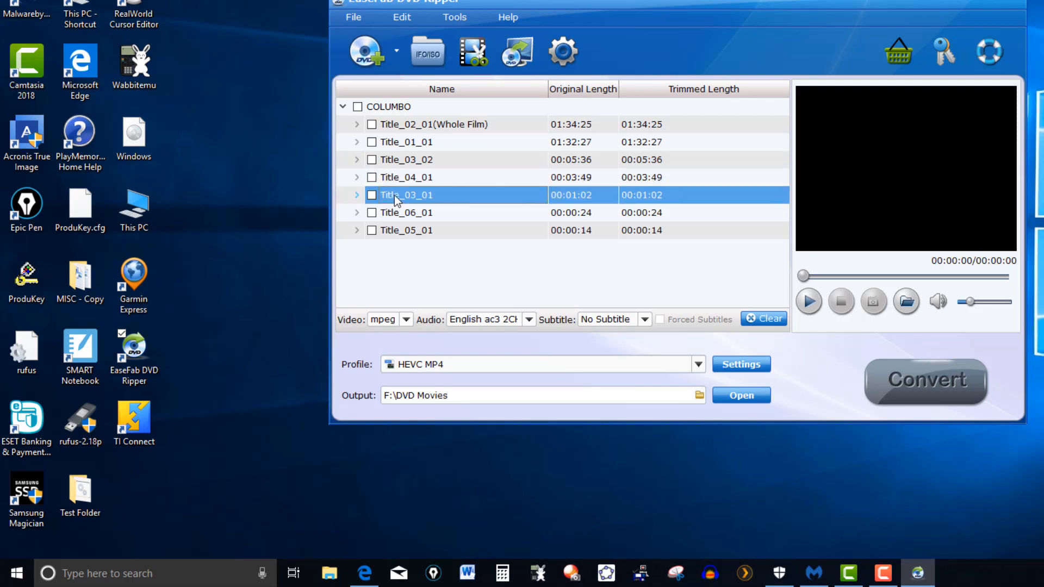
- Preview Title_03_01, then tick it as the only title for HEVC MP4 conversion to F:\DVD Movies
click(807, 301)
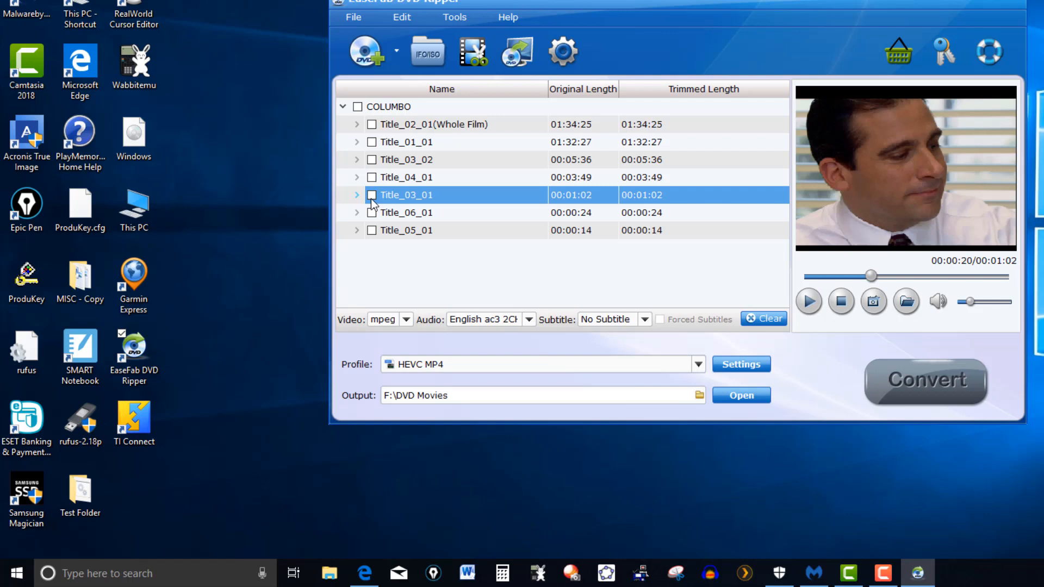
click(372, 194)
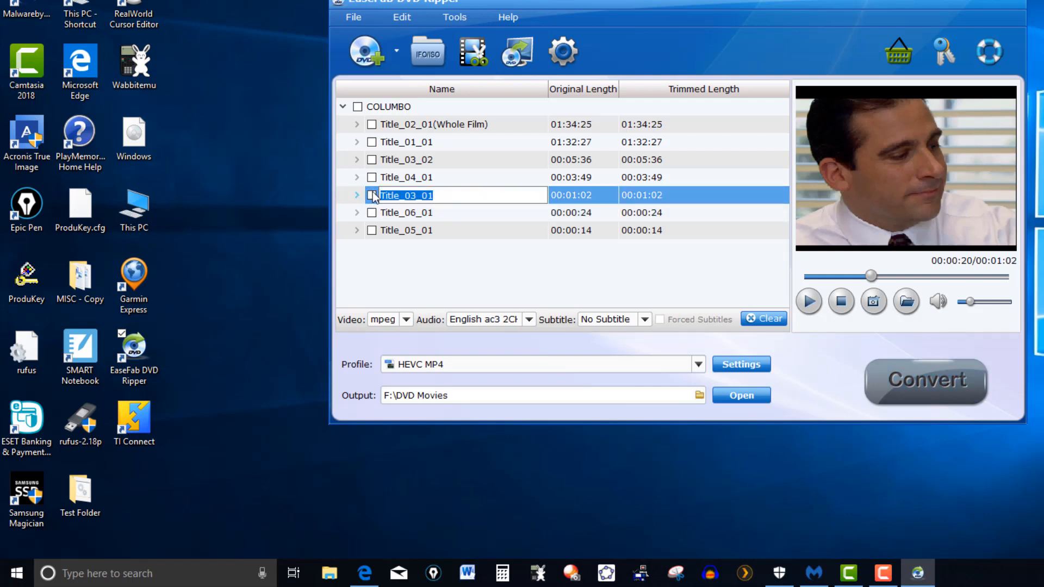
click(372, 194)
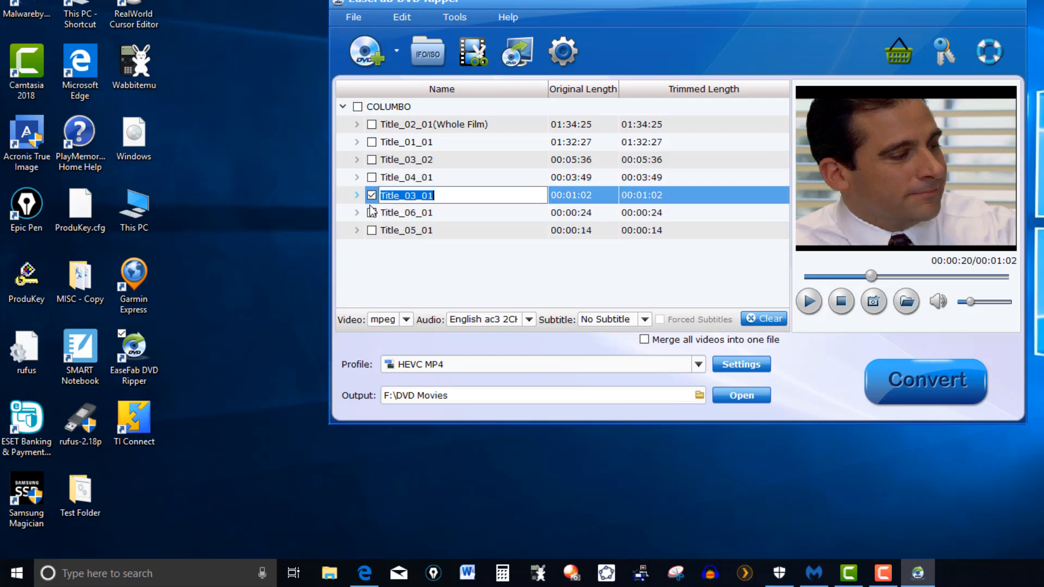
mouse_move(605, 206)
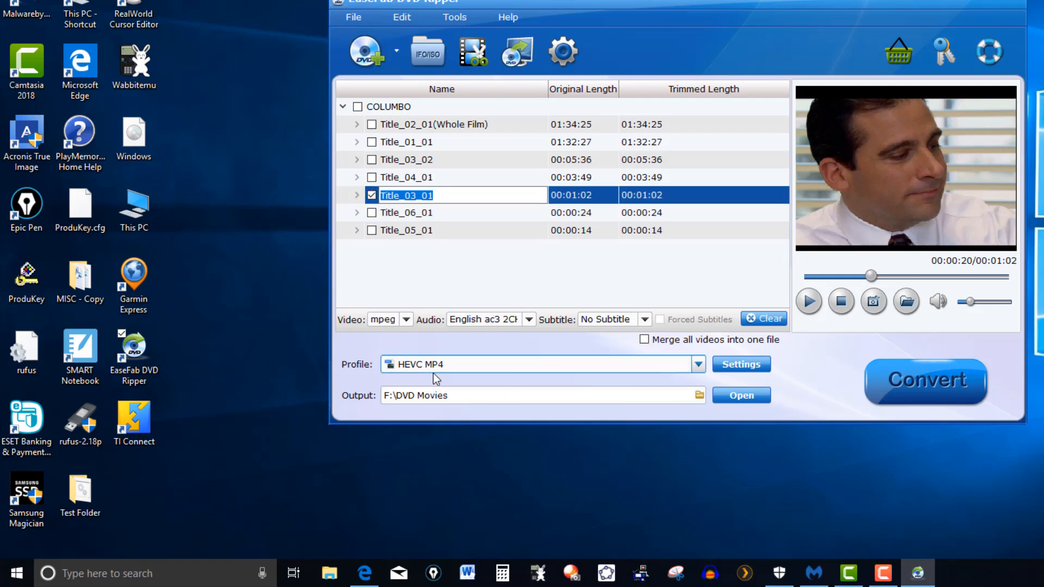
mouse_move(487, 377)
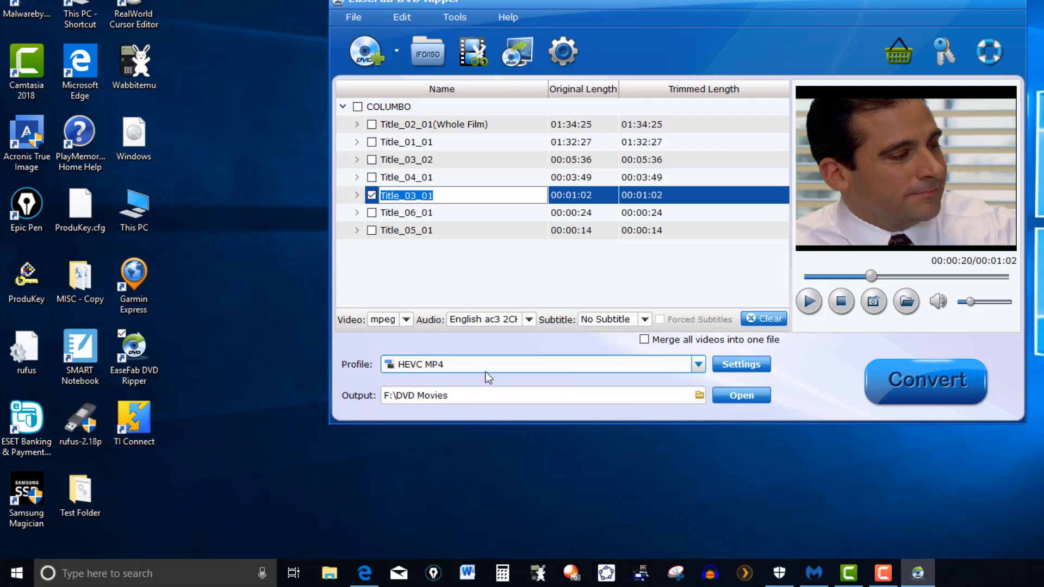
mouse_move(528, 374)
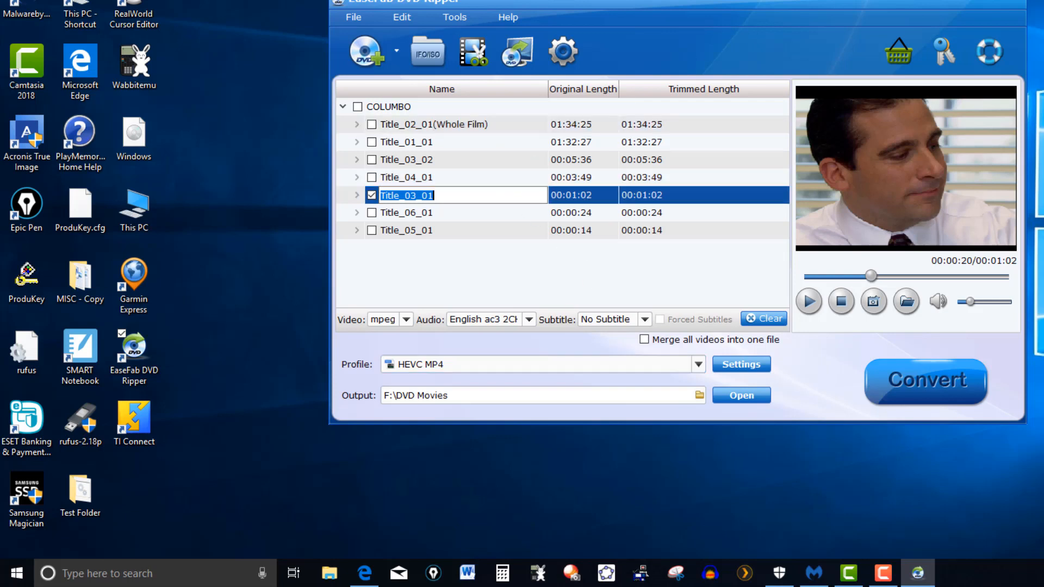
mouse_move(1007, 14)
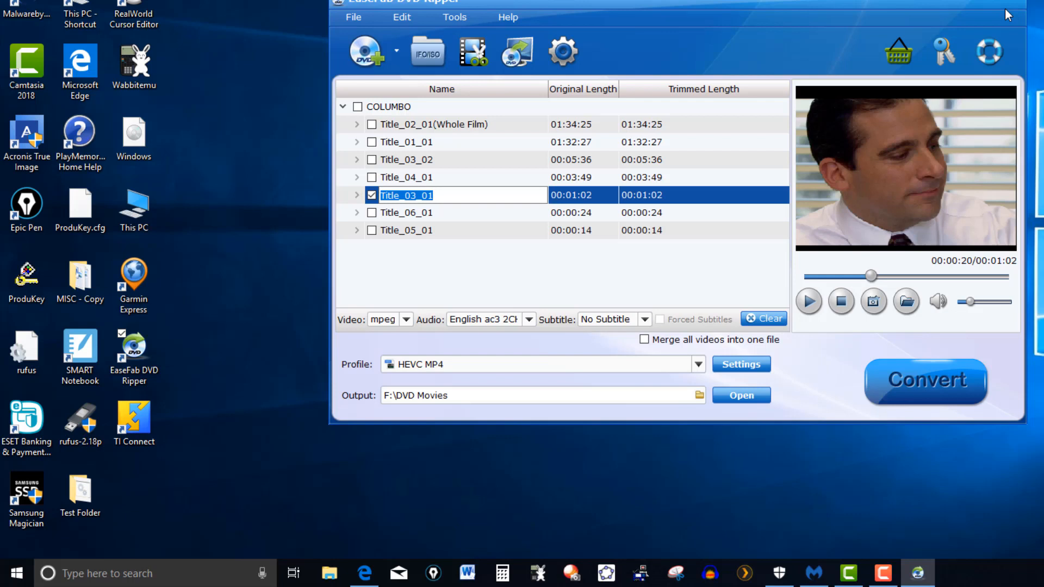
mouse_move(497, 271)
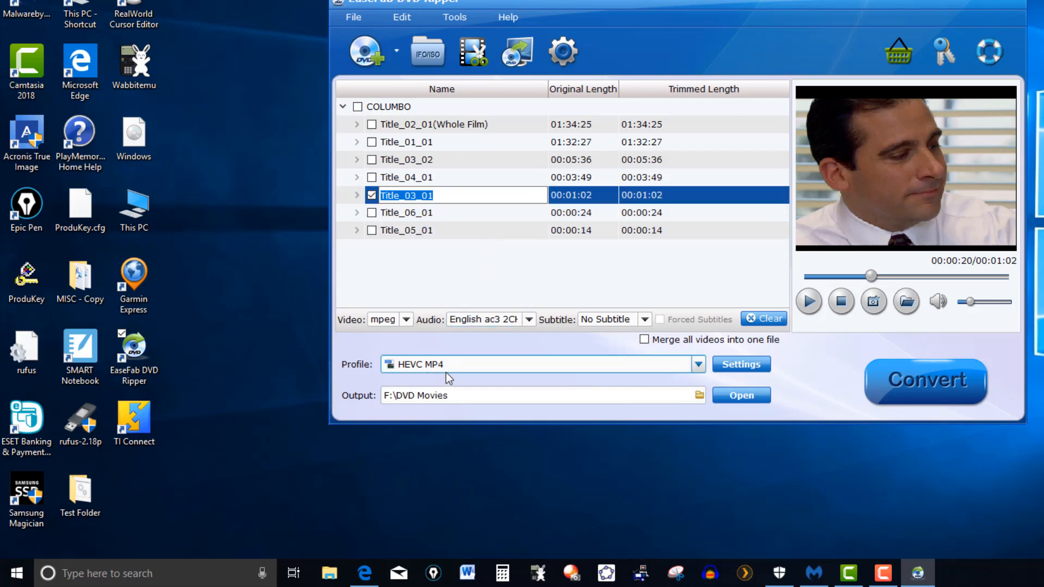
mouse_move(924, 382)
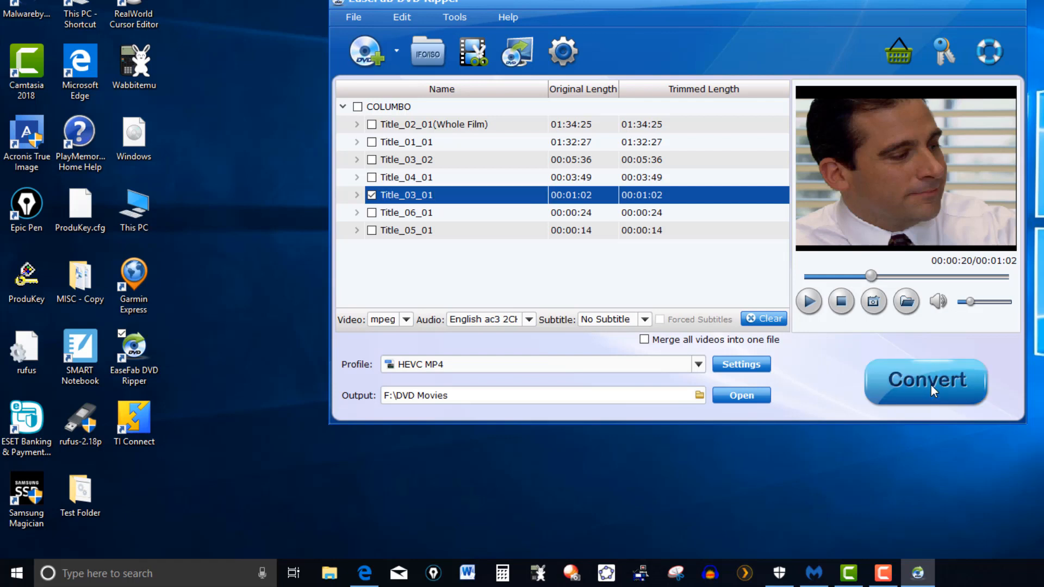
- Convert the ticked Title_03_01 to a COLUMBO_Title_03_01 HEVC MP4
click(925, 382)
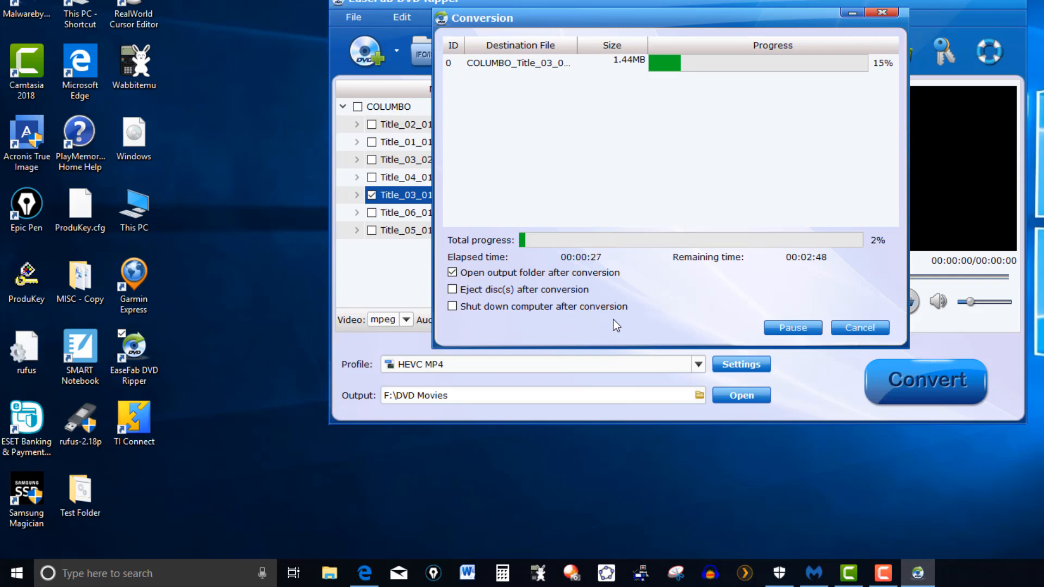
mouse_move(563, 289)
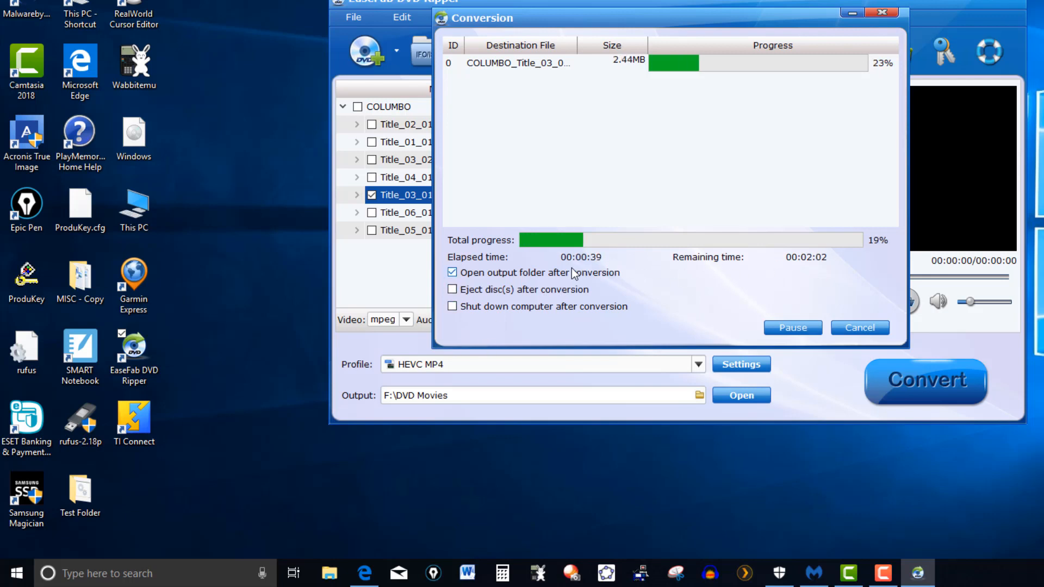
mouse_move(818, 277)
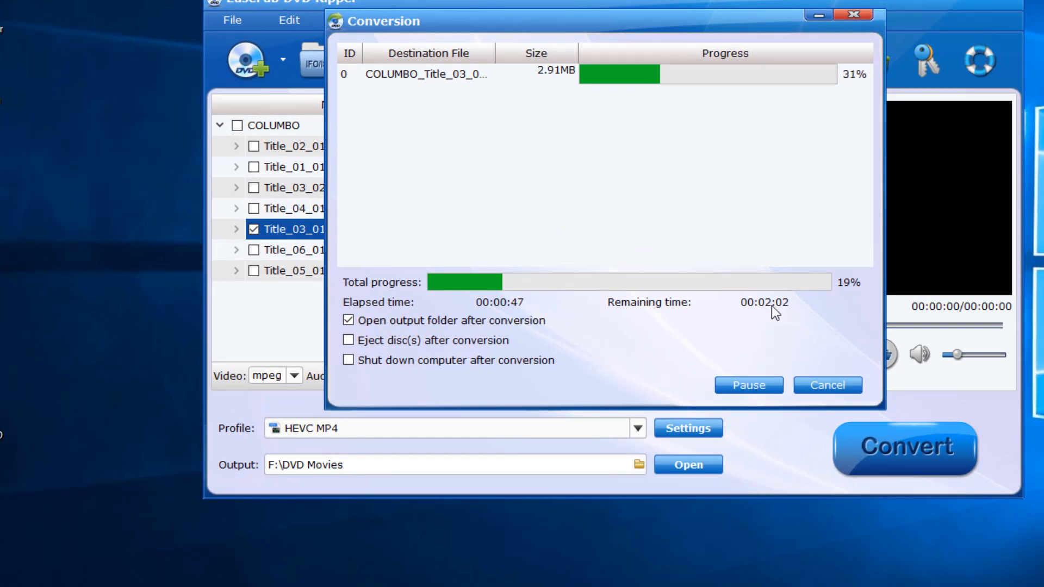
mouse_move(808, 328)
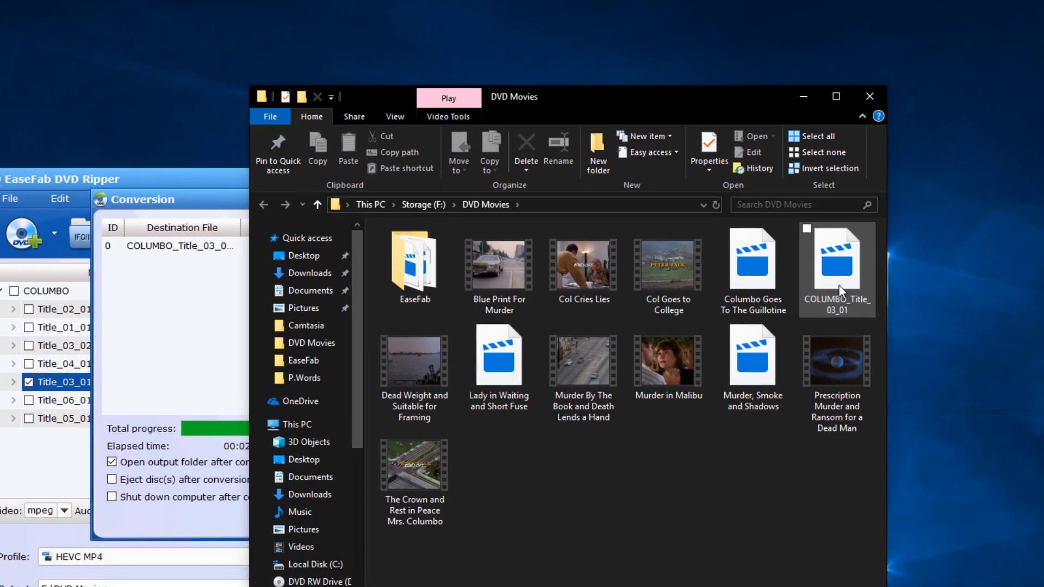
mouse_move(846, 296)
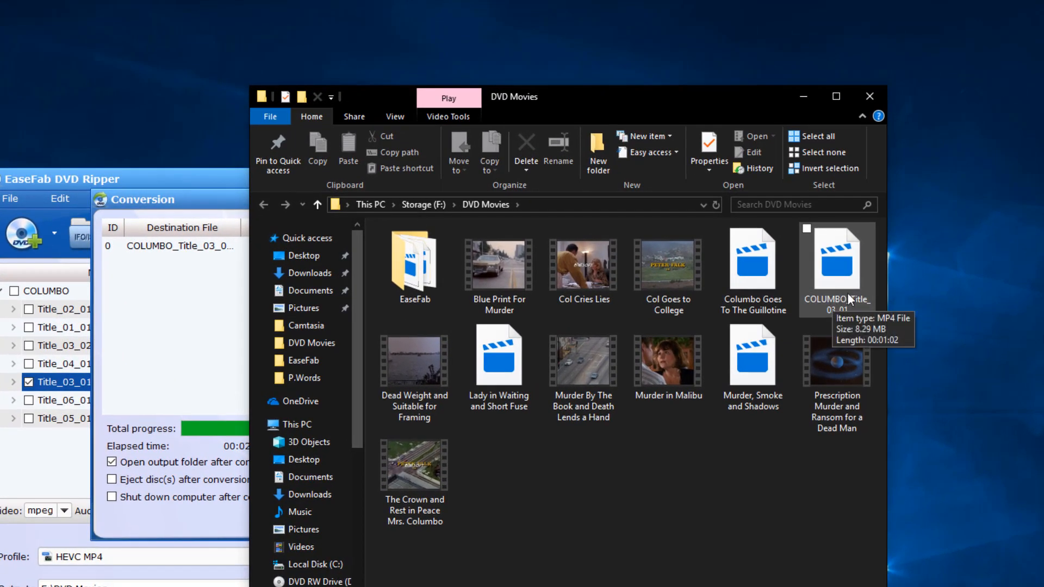
mouse_move(838, 313)
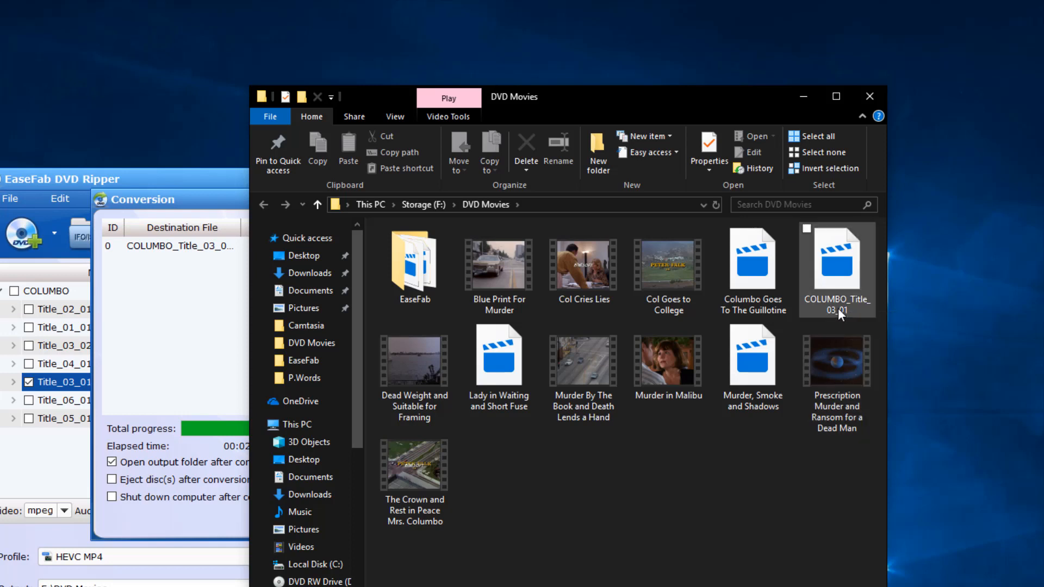
mouse_move(847, 323)
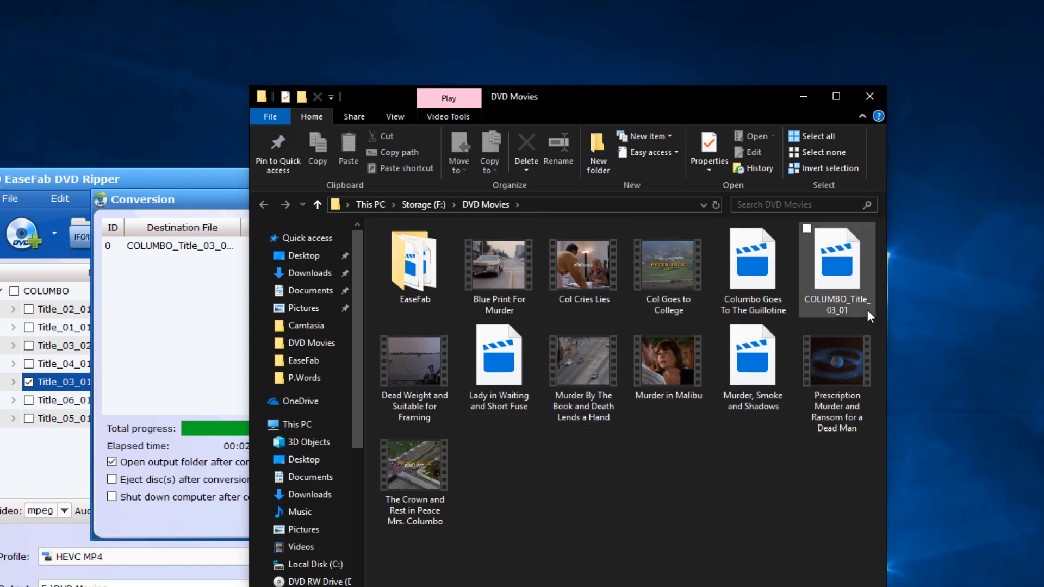
- Check the new COLUMBO_Title_03_01 MP4 in DVD Movies and bring up actions for Murder By The Book
click(583, 265)
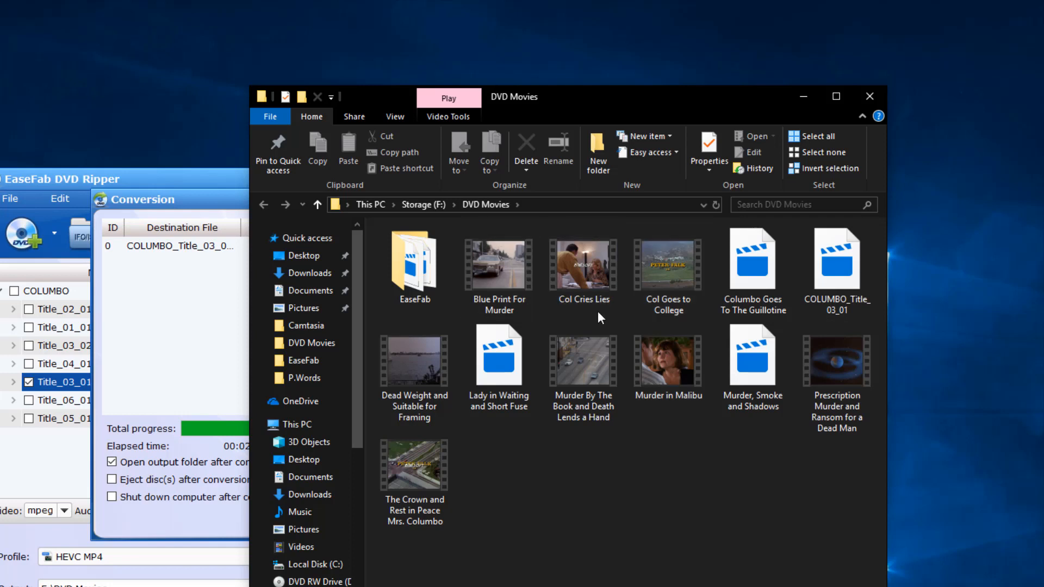
mouse_move(633, 416)
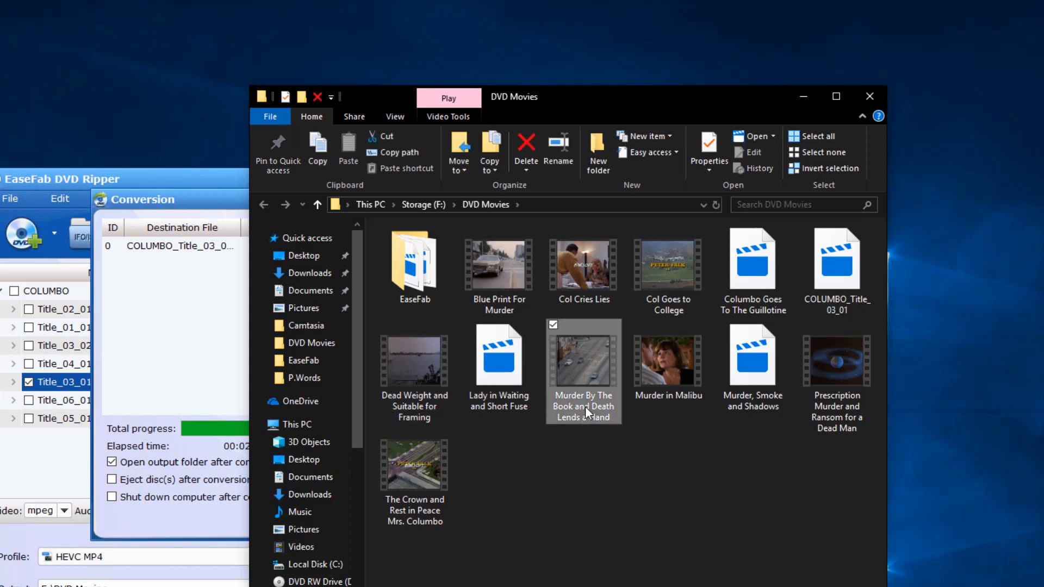
right_click(583, 373)
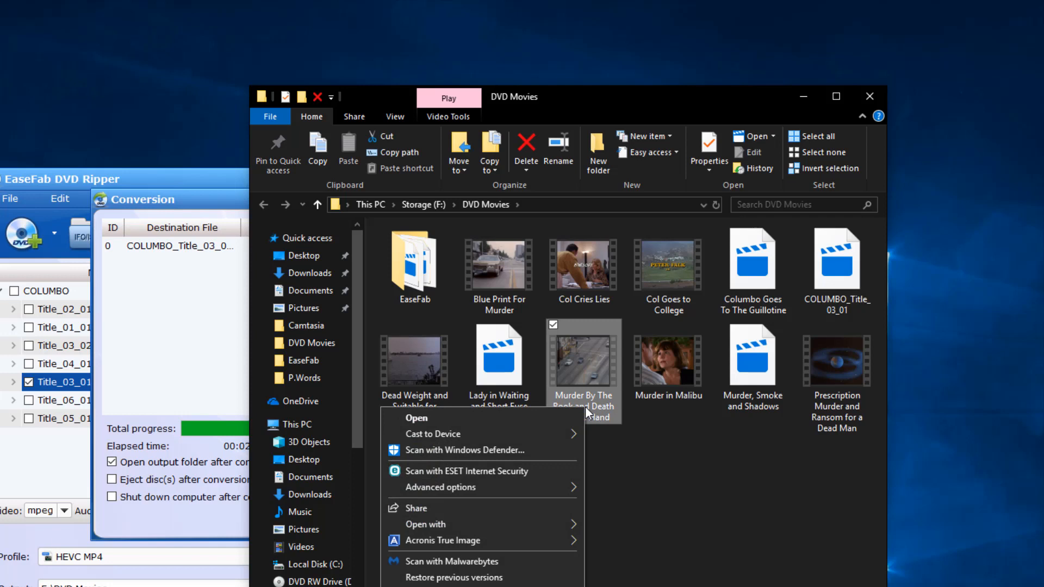
mouse_move(855, 322)
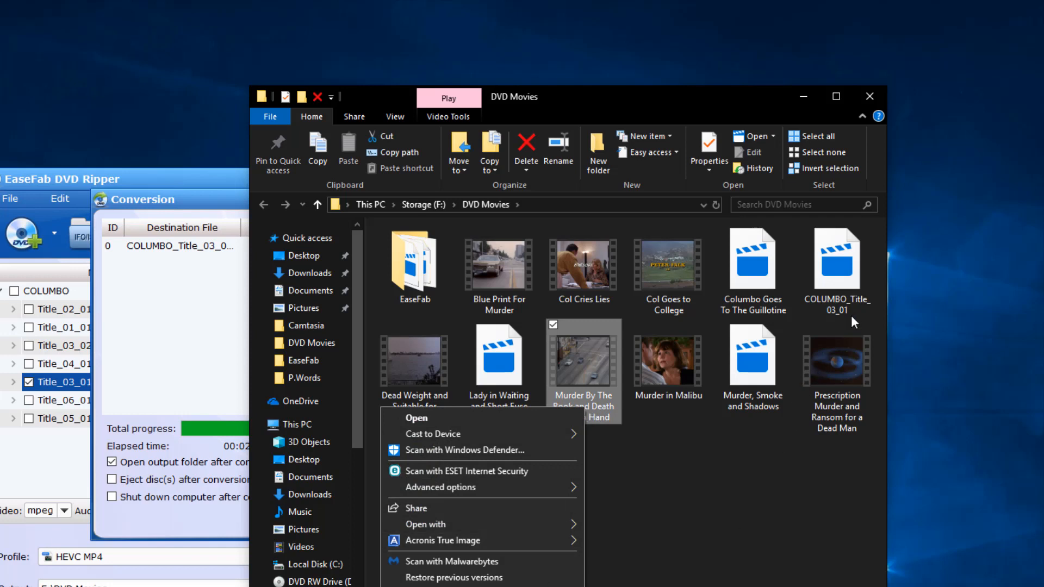
mouse_move(763, 497)
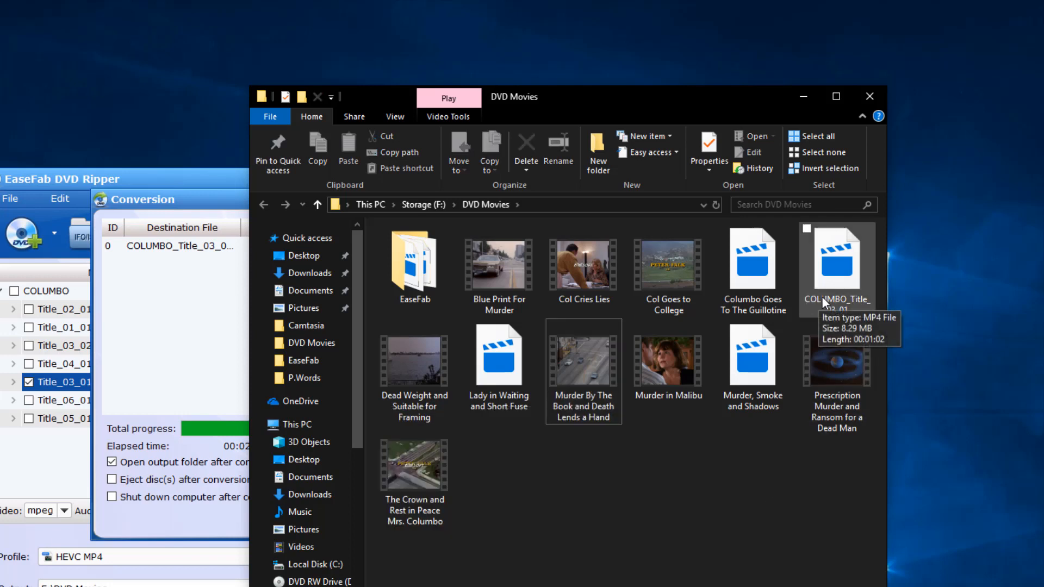
mouse_move(831, 307)
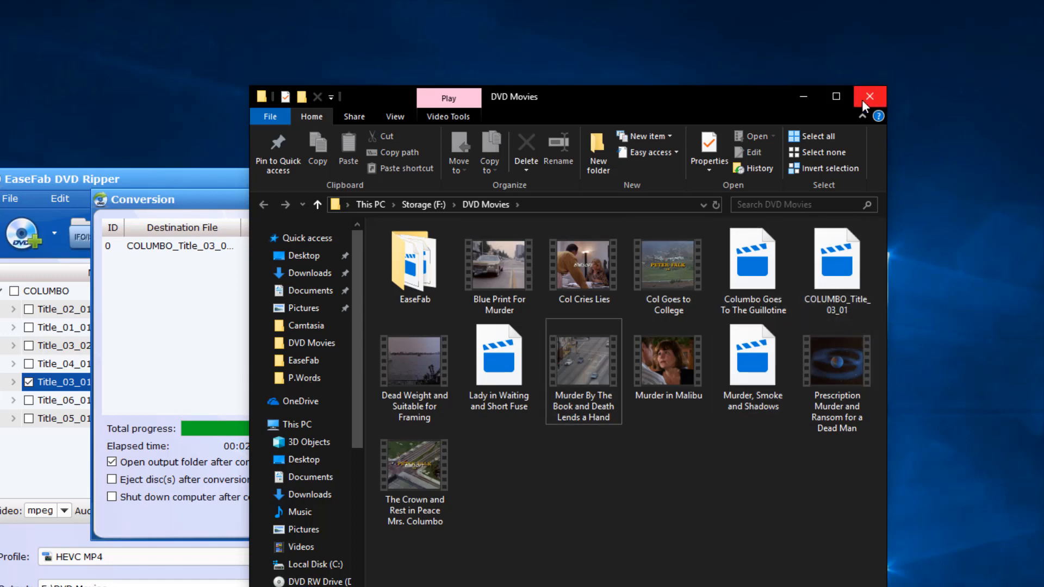
- Close the DVD Movies folder window and dismiss the finished EaseFab conversion dialog
click(869, 96)
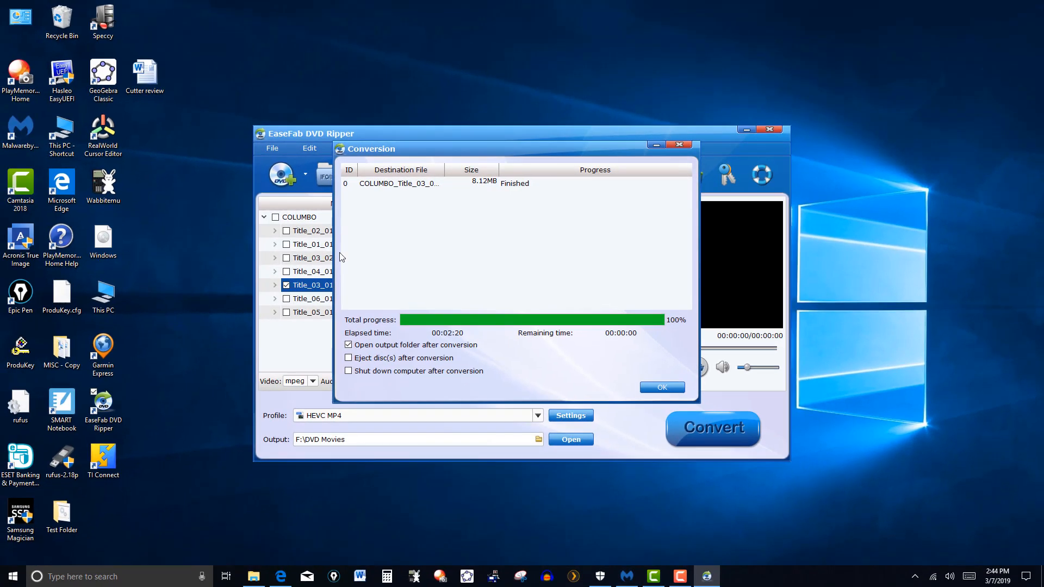
mouse_move(280, 144)
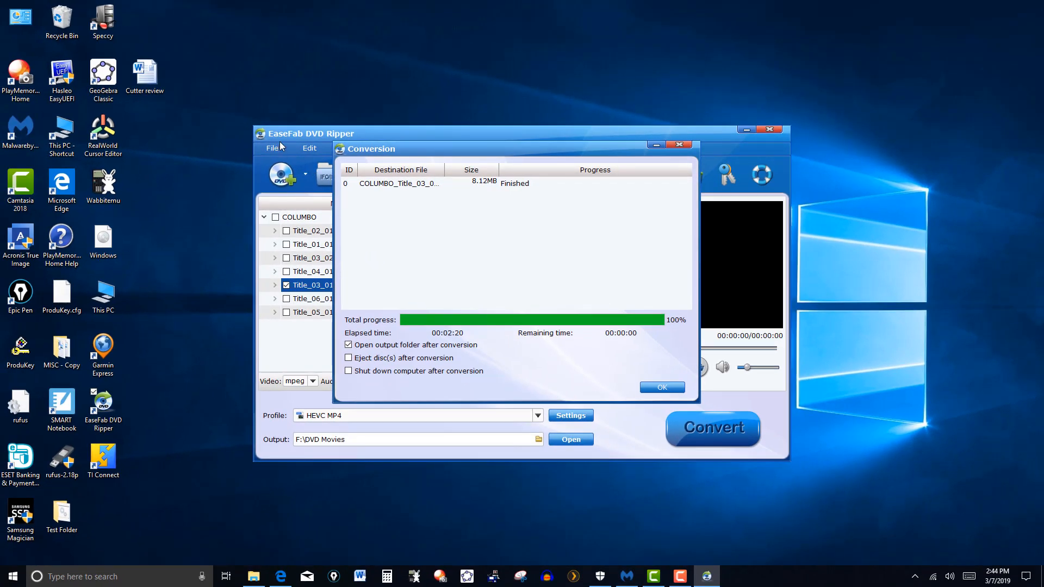
mouse_move(355, 145)
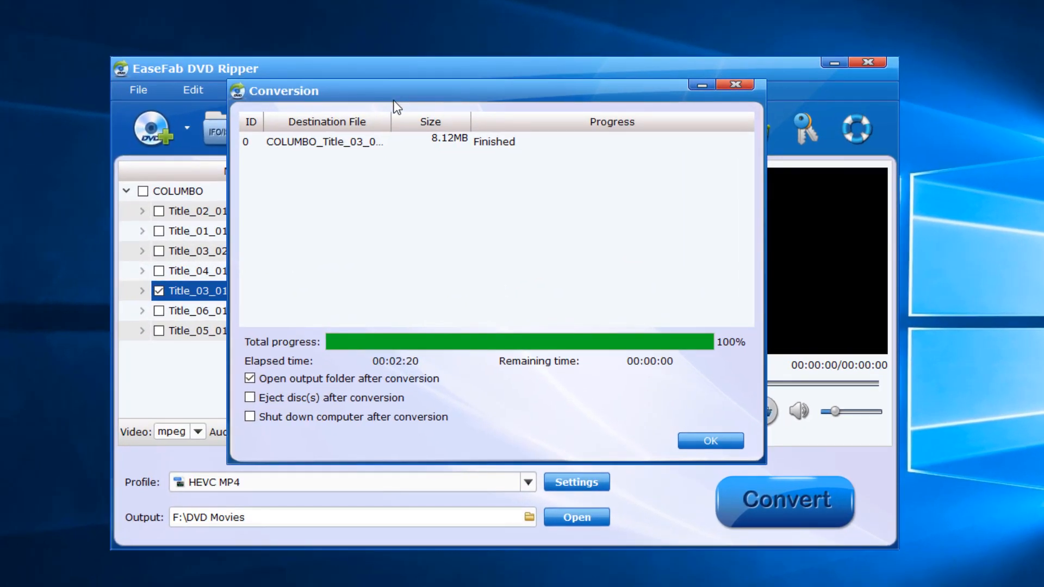
mouse_move(143, 113)
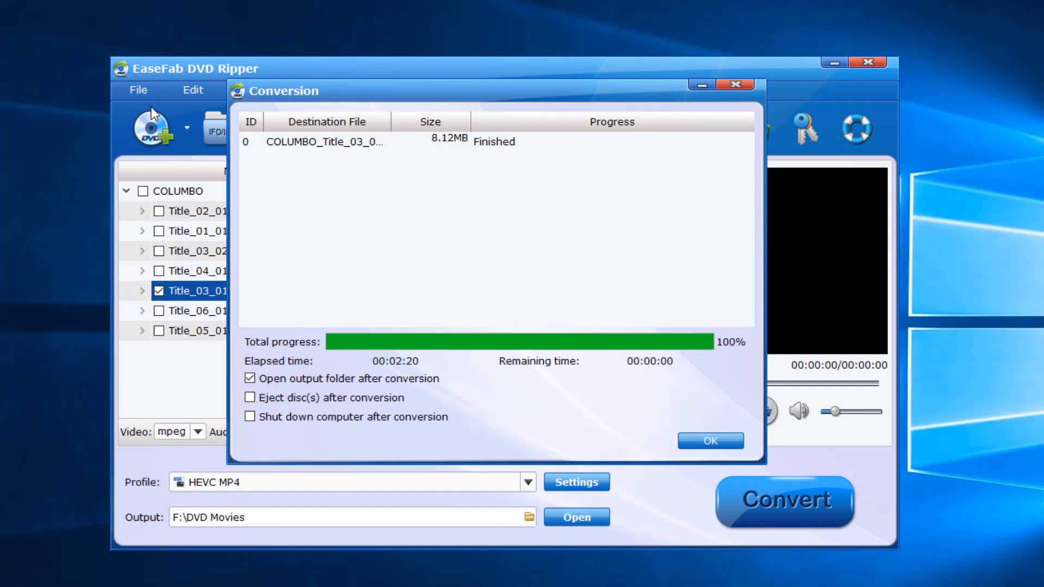
mouse_move(666, 32)
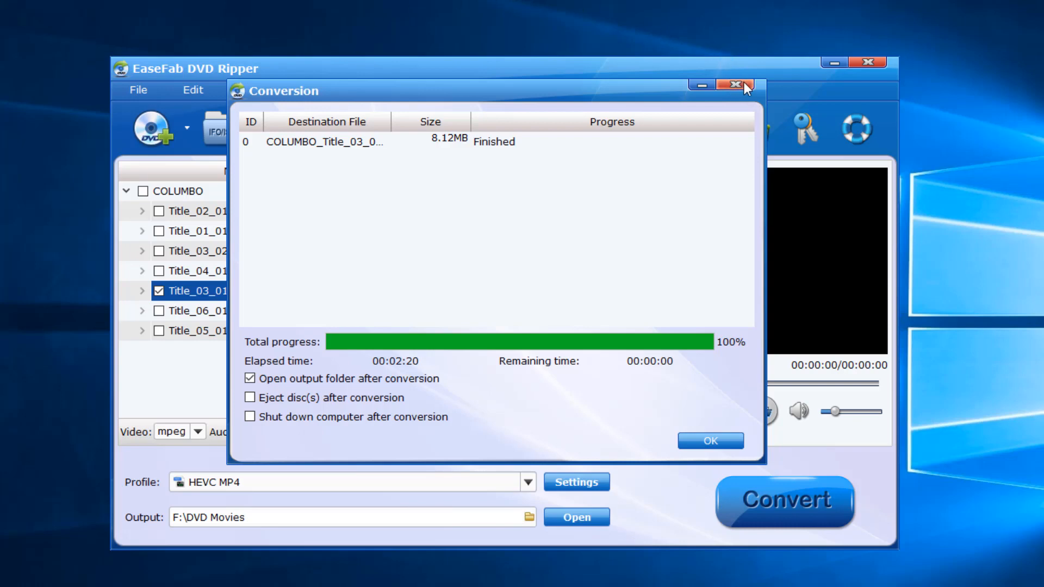
click(732, 91)
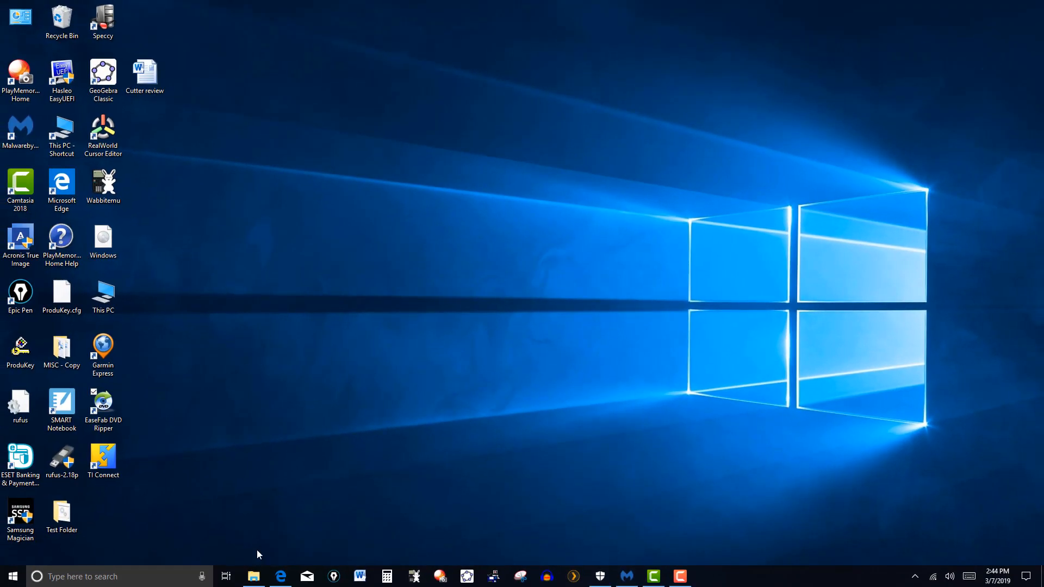
mouse_move(280, 576)
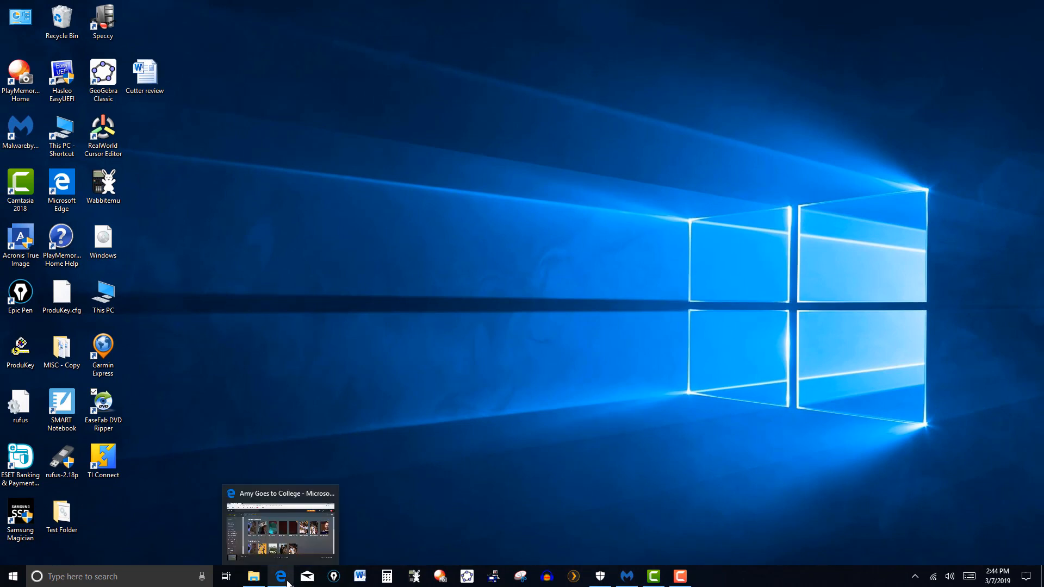
click(280, 527)
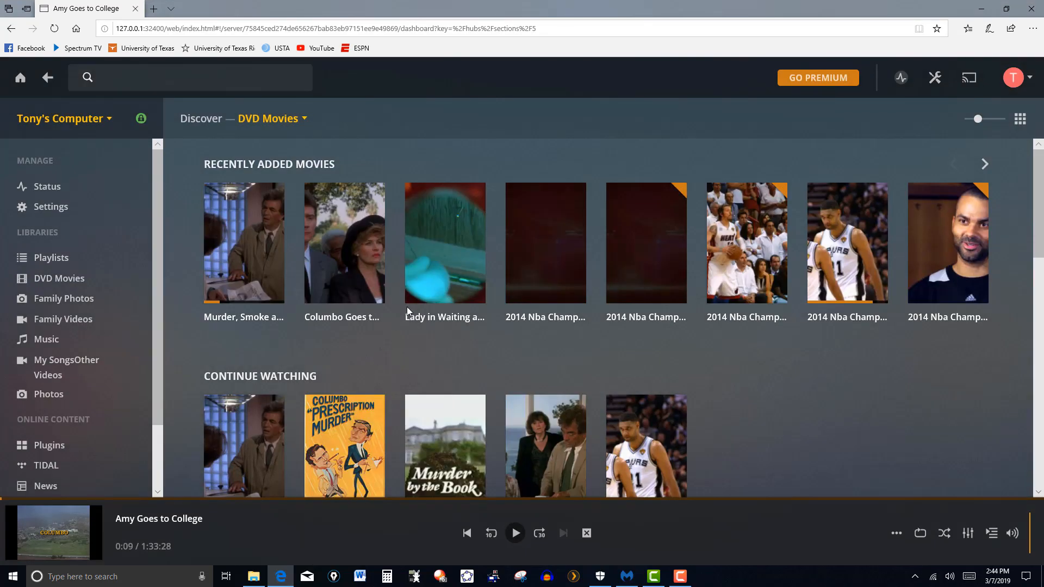
mouse_move(646, 243)
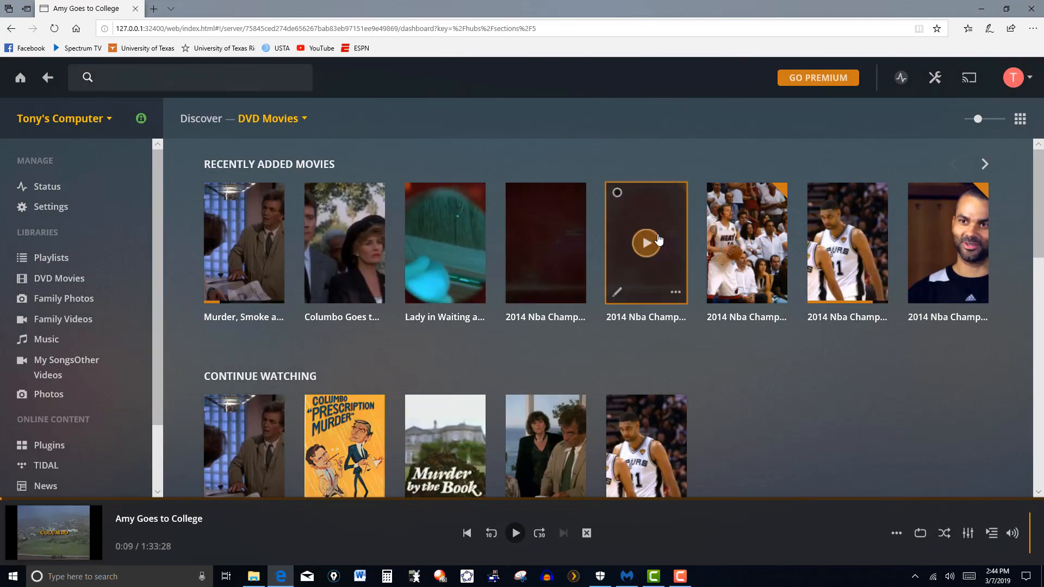
scroll(down, 3)
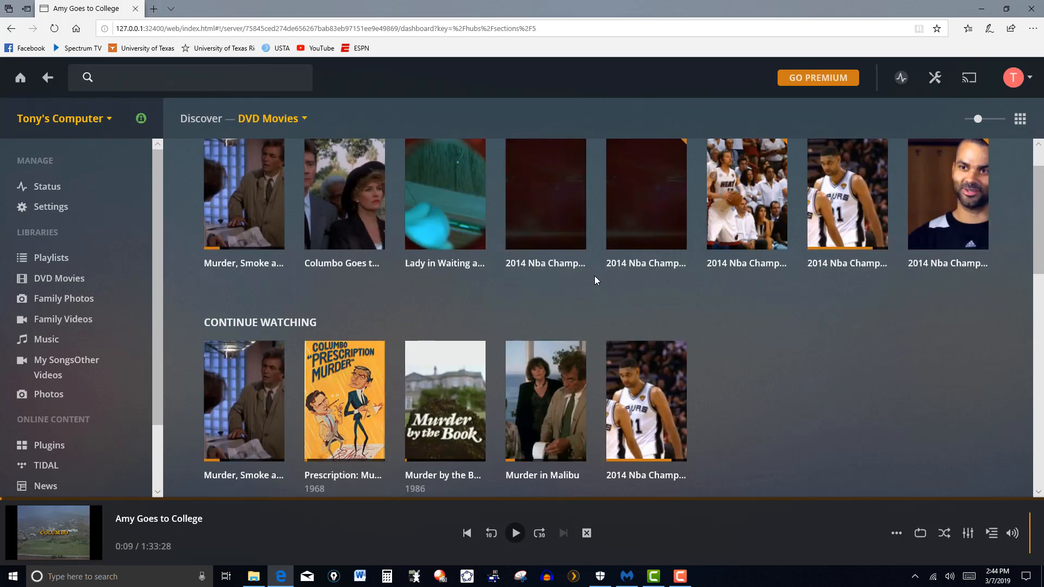
scroll(down, 3)
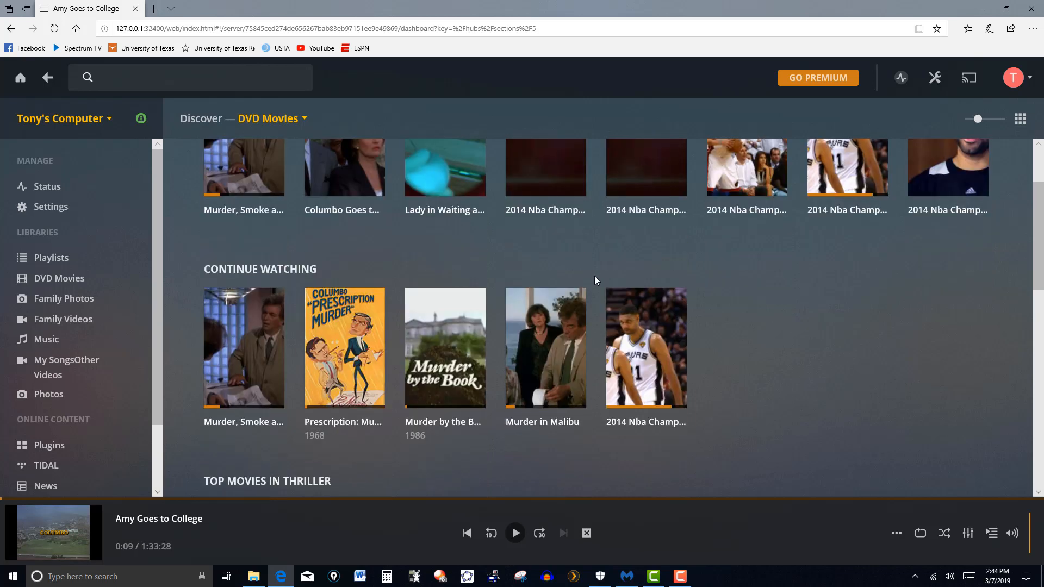
scroll(up, 3)
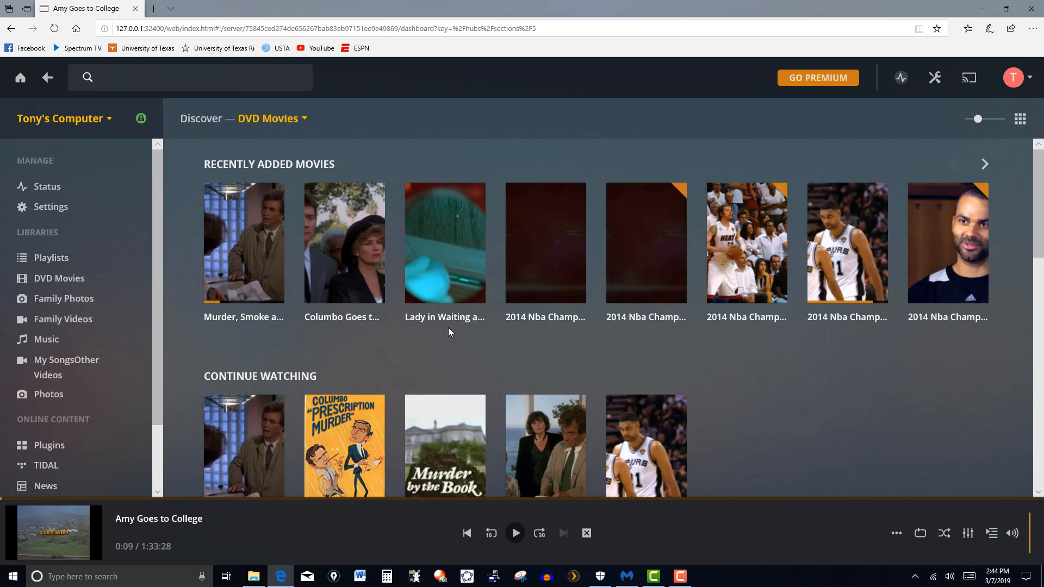
mouse_move(63, 319)
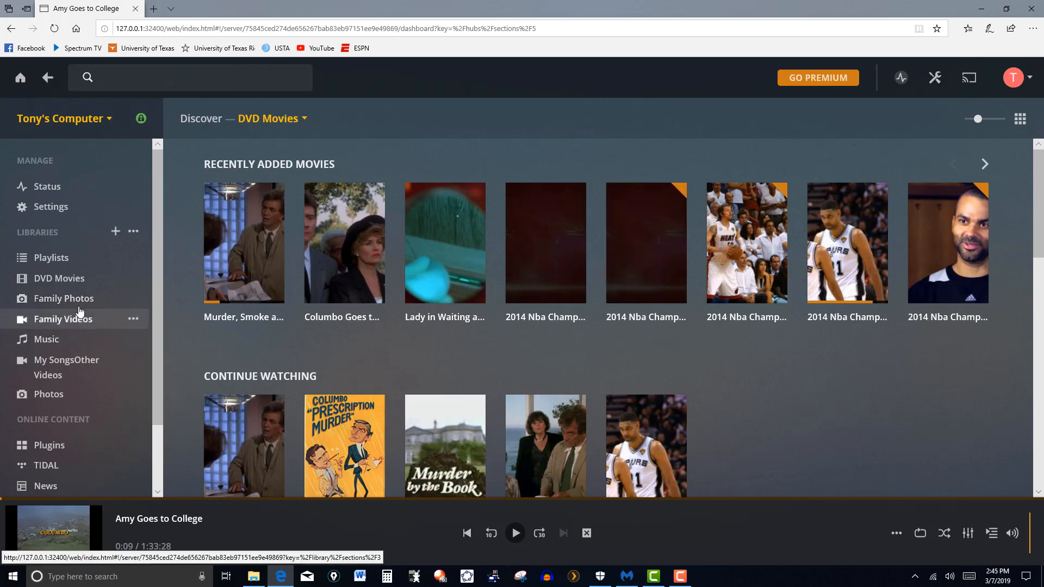
mouse_move(135, 278)
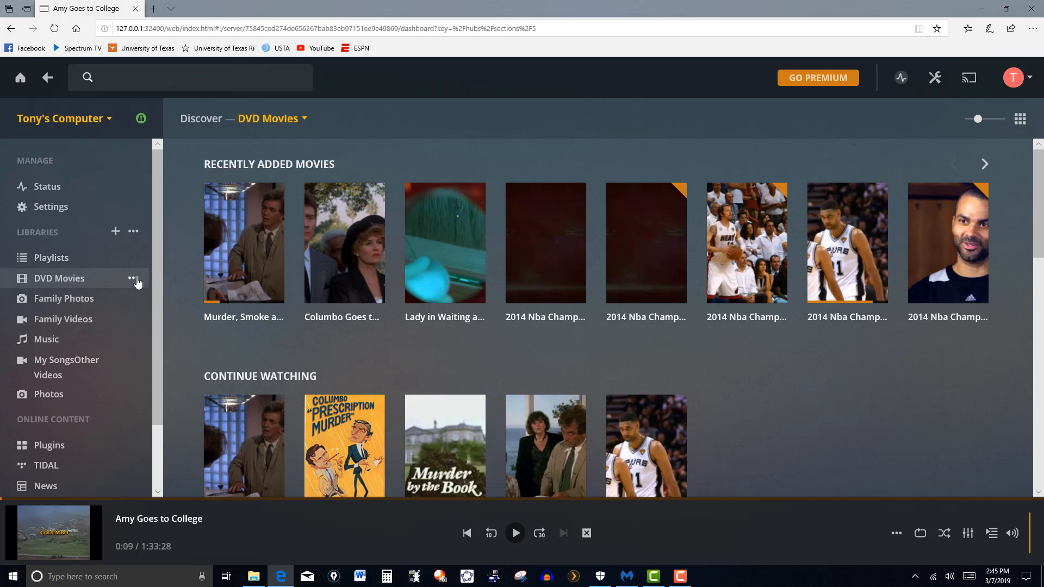
- Refresh all metadata for the DVD Movies library and confirm the refresh
click(133, 278)
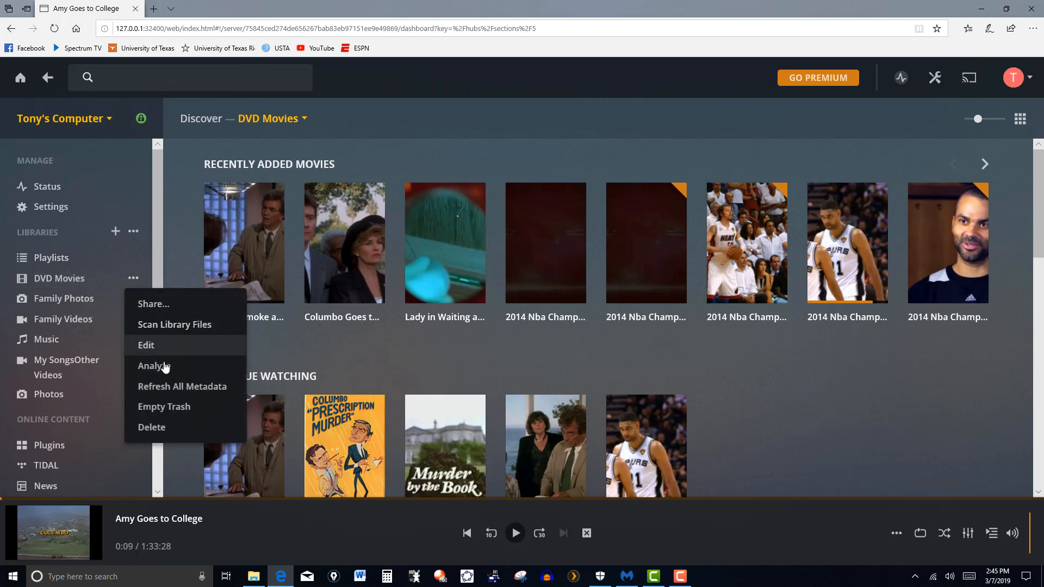
mouse_move(182, 386)
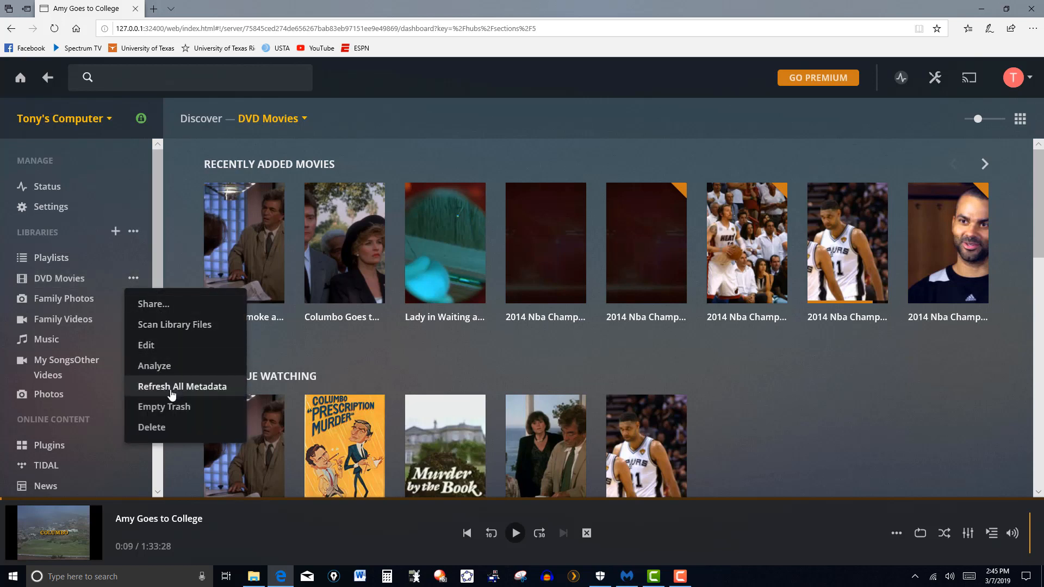
click(182, 386)
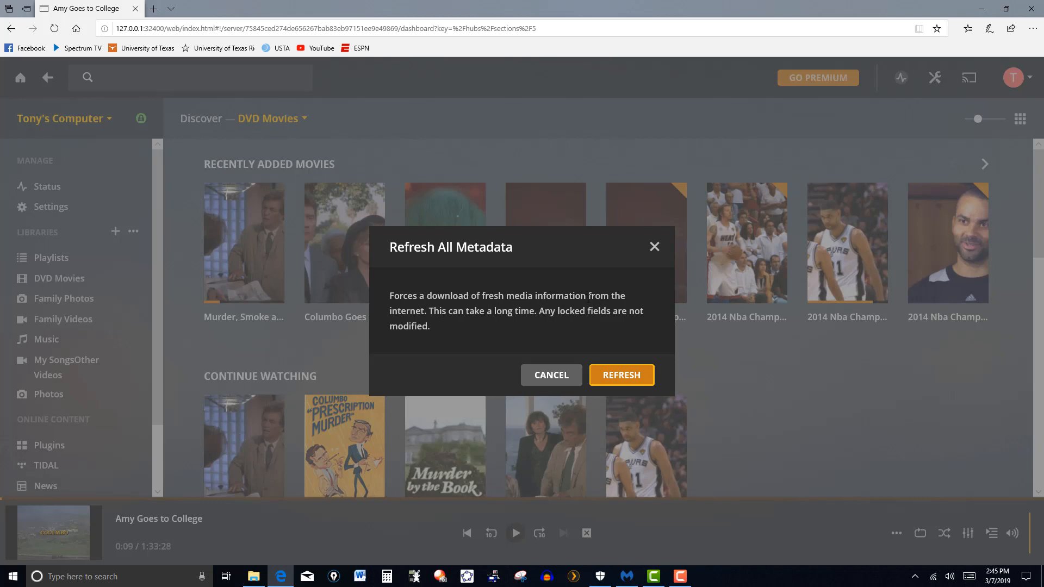
mouse_move(458, 330)
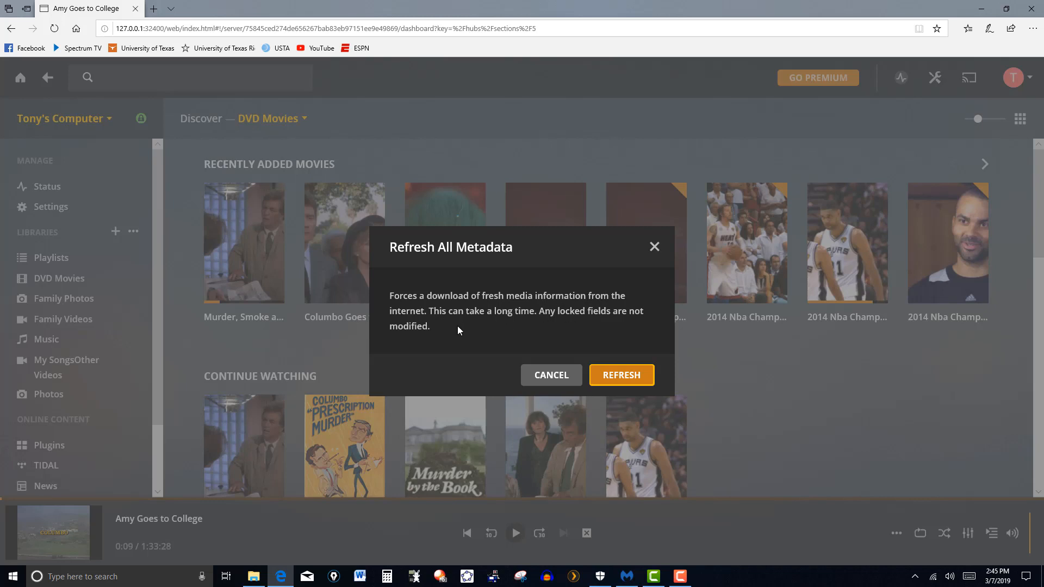
mouse_move(473, 325)
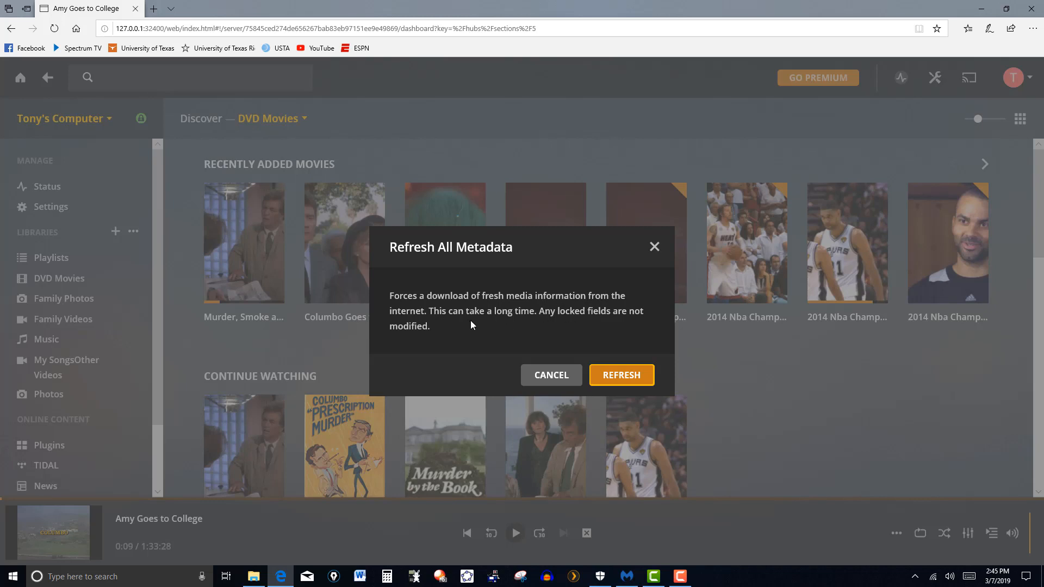
mouse_move(621, 375)
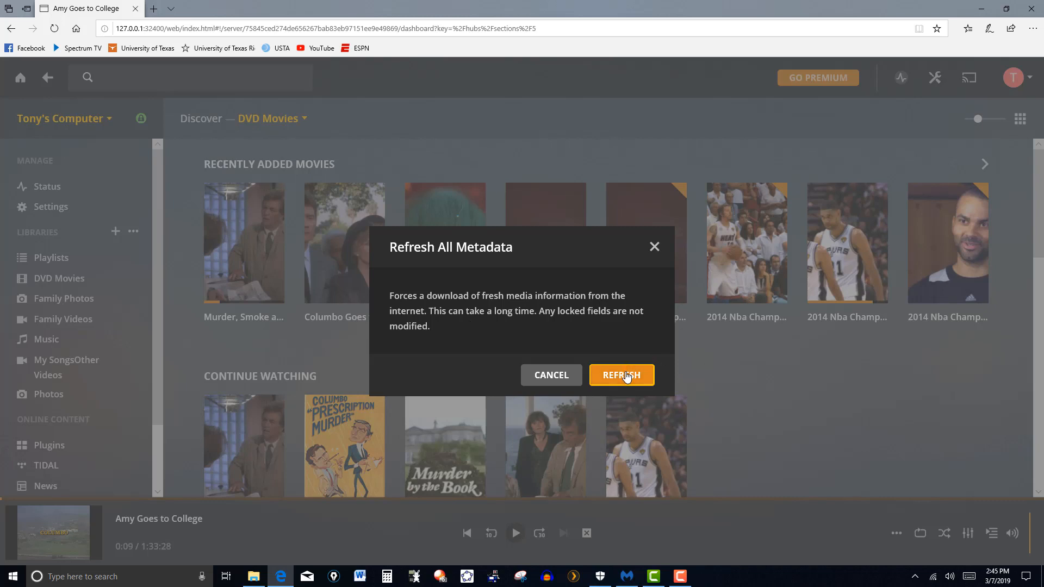
click(621, 376)
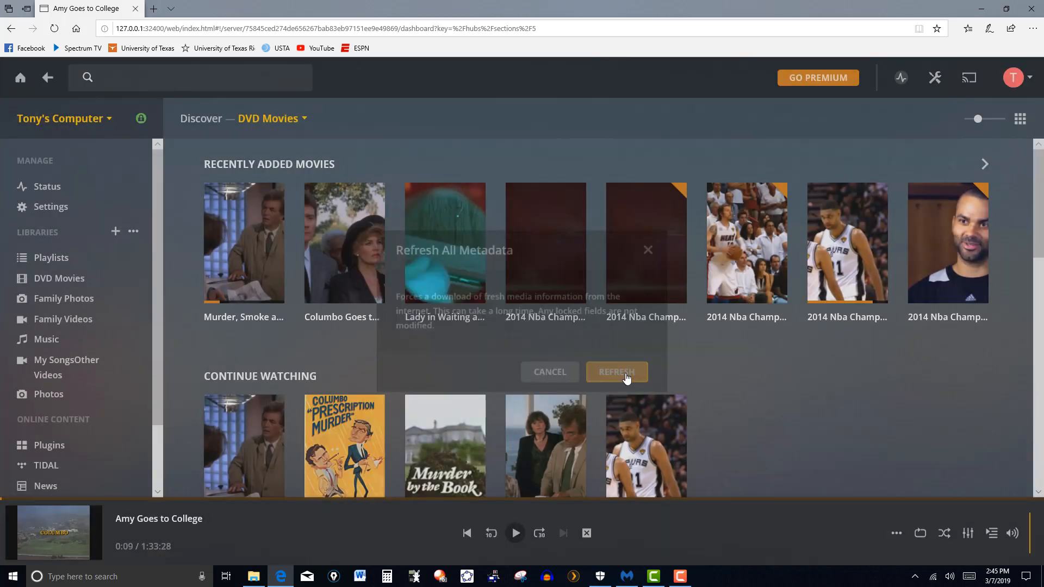
click(615, 372)
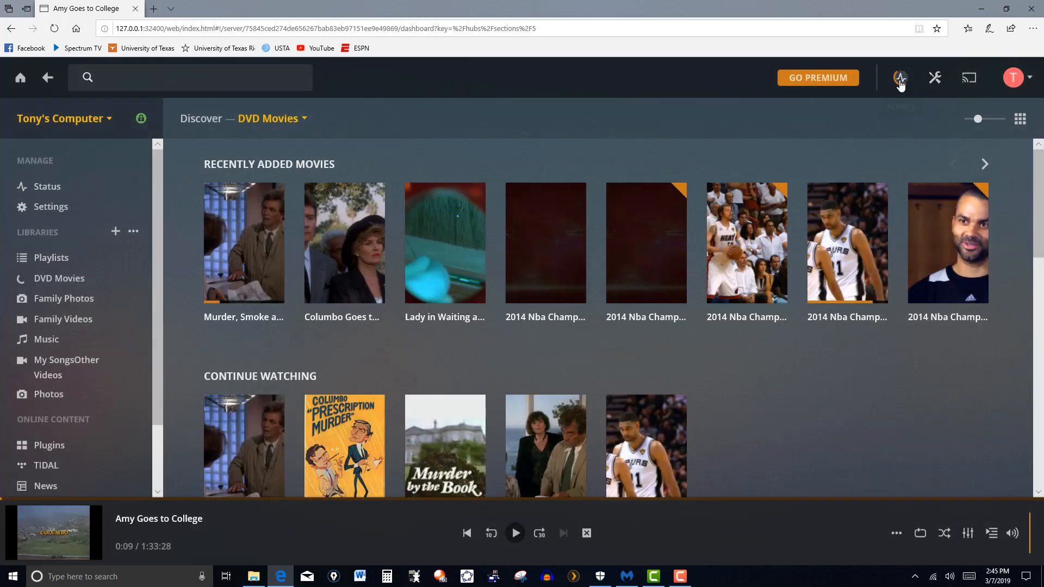
mouse_move(855, 353)
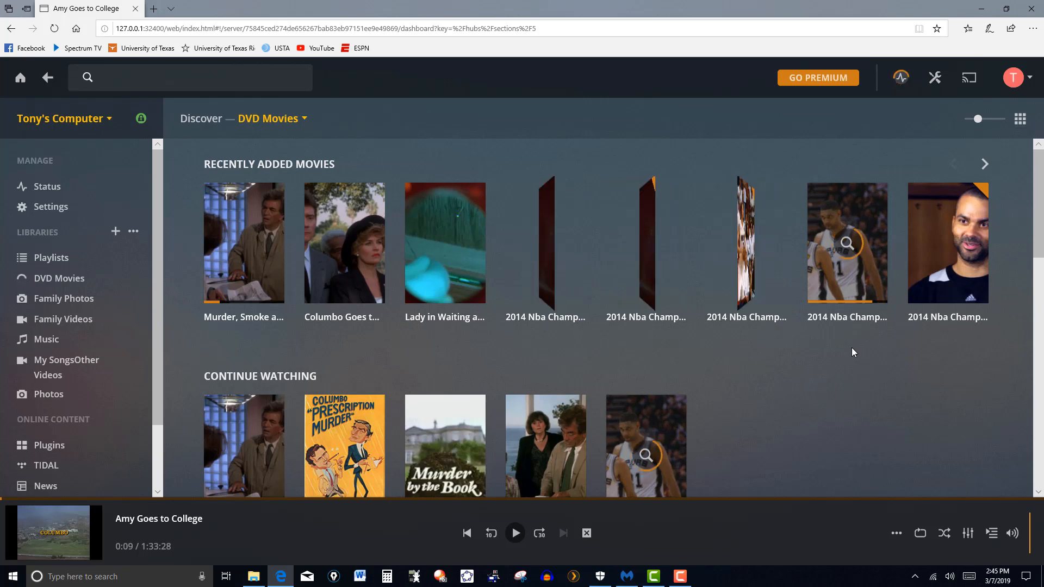
- Scroll the dashboard to find the new Columbo Title 03 in Recently Added Movies
scroll(down, 3)
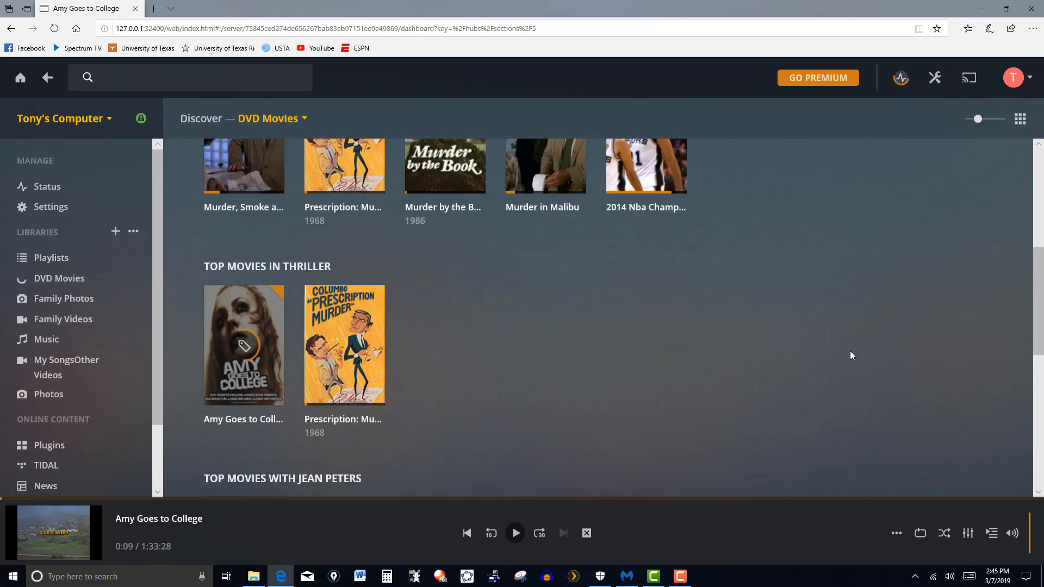
scroll(down, 3)
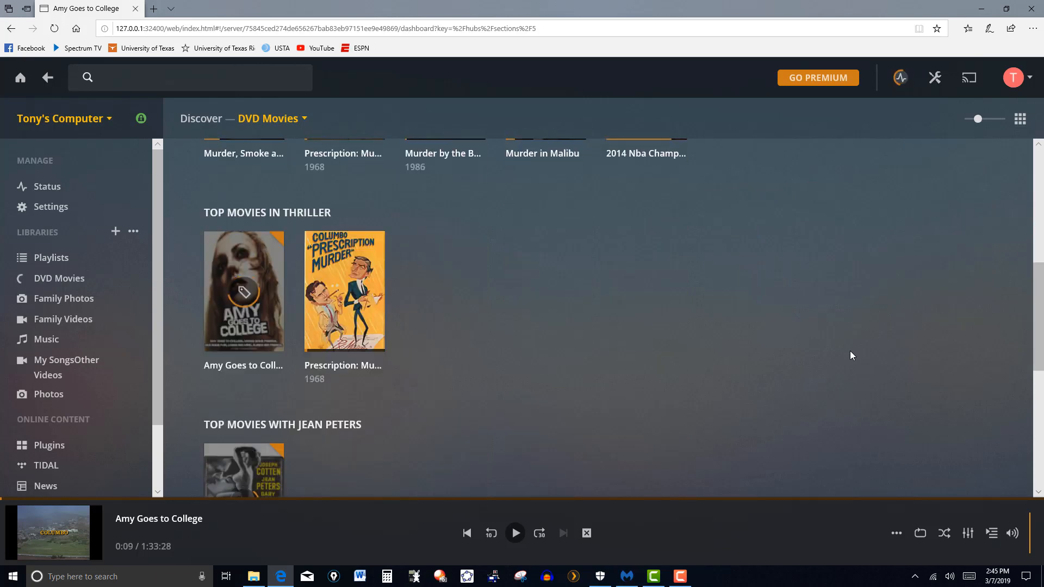
scroll(down, 3)
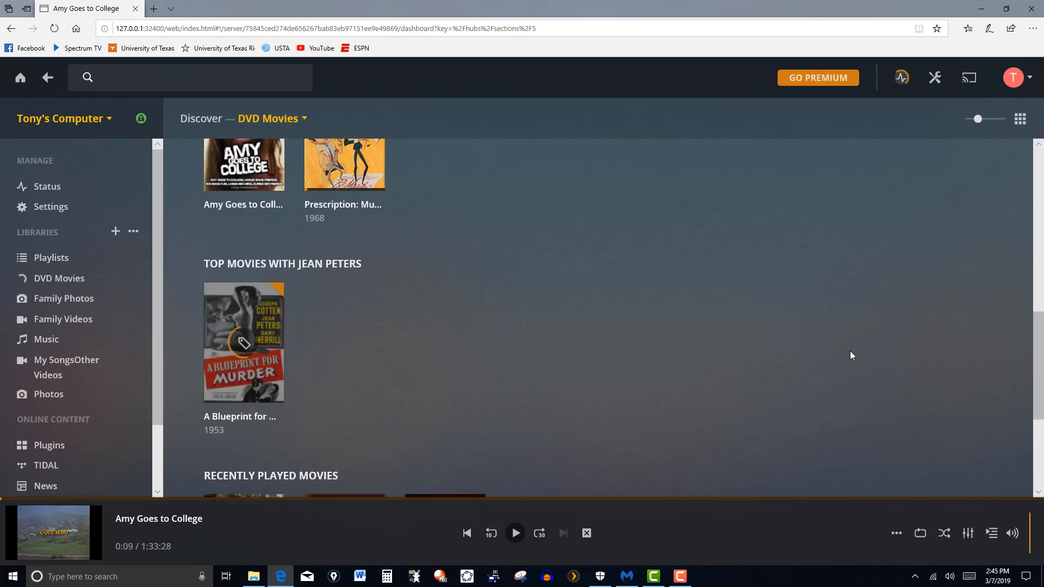
scroll(down, 3)
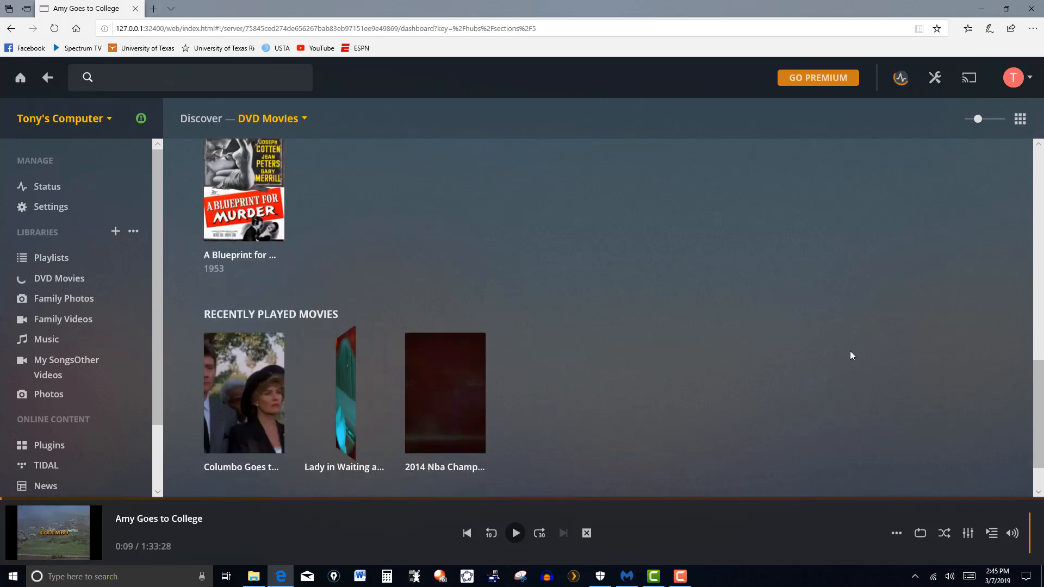
scroll(down, 3)
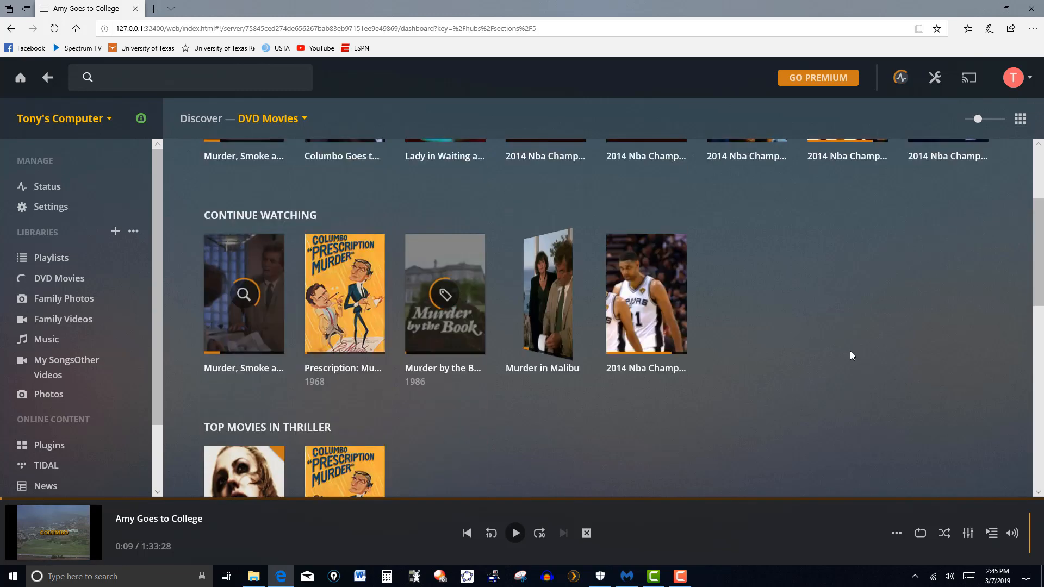
scroll(down, 3)
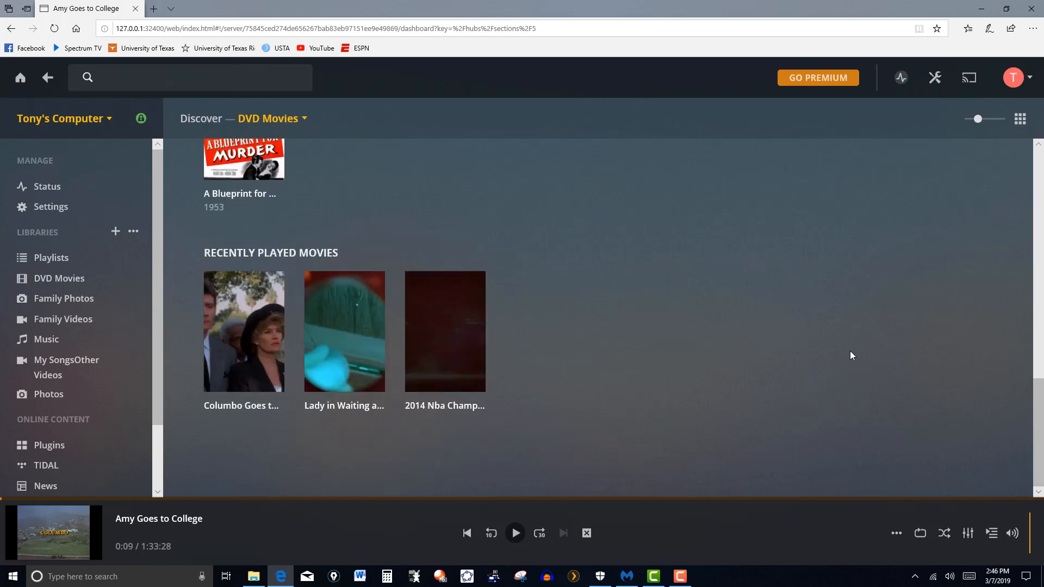
scroll(up, 3)
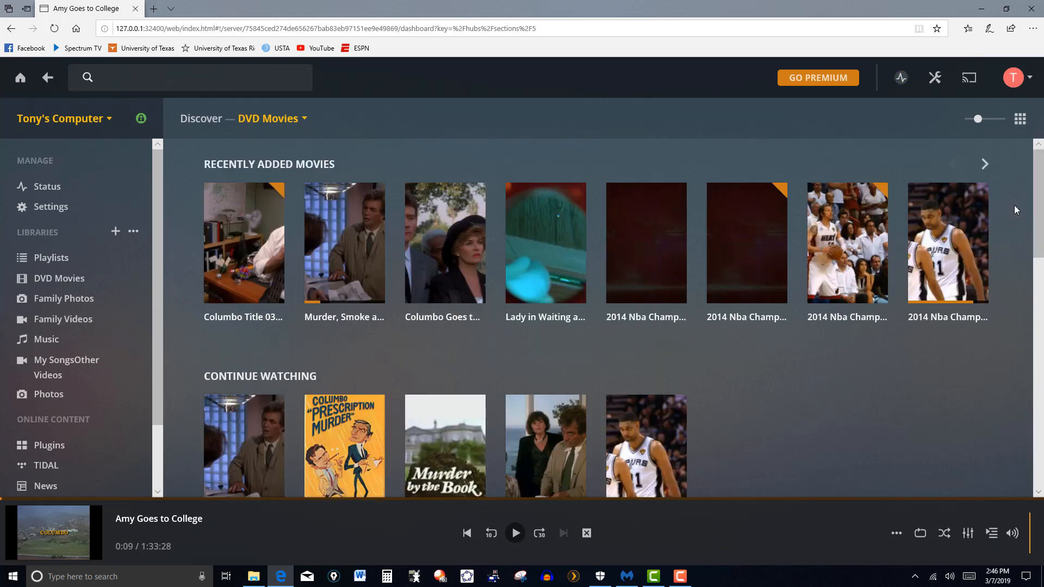
mouse_move(243, 317)
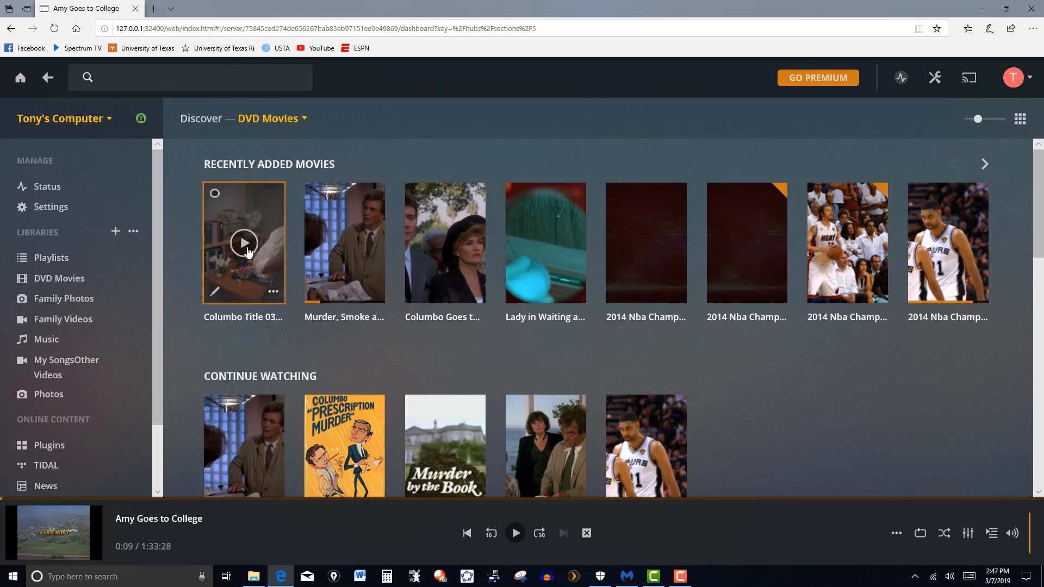
- Play the newly added Columbo Title 03 01 clip briefly, then close the player
click(243, 242)
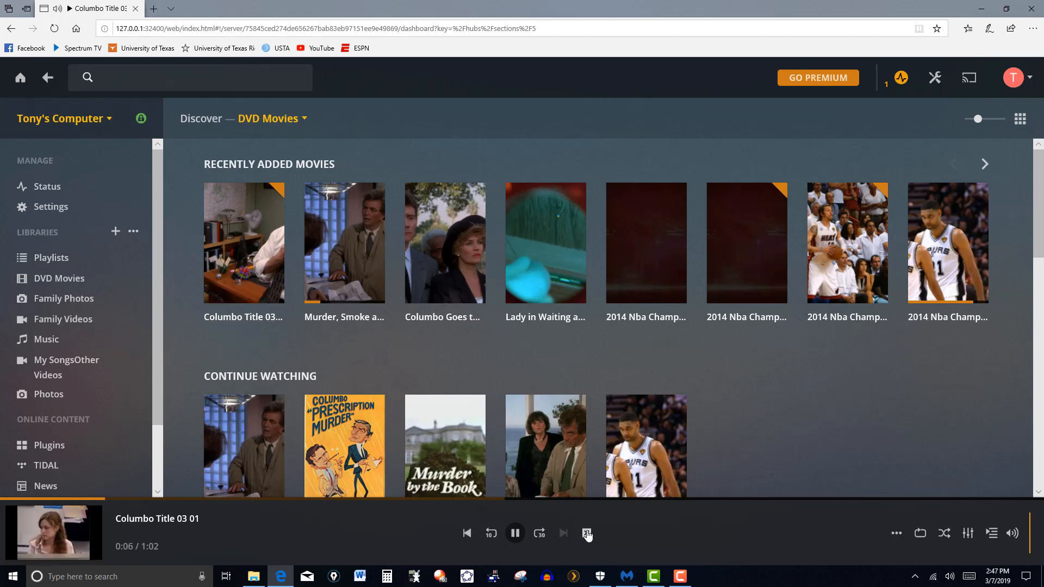
mouse_move(586, 532)
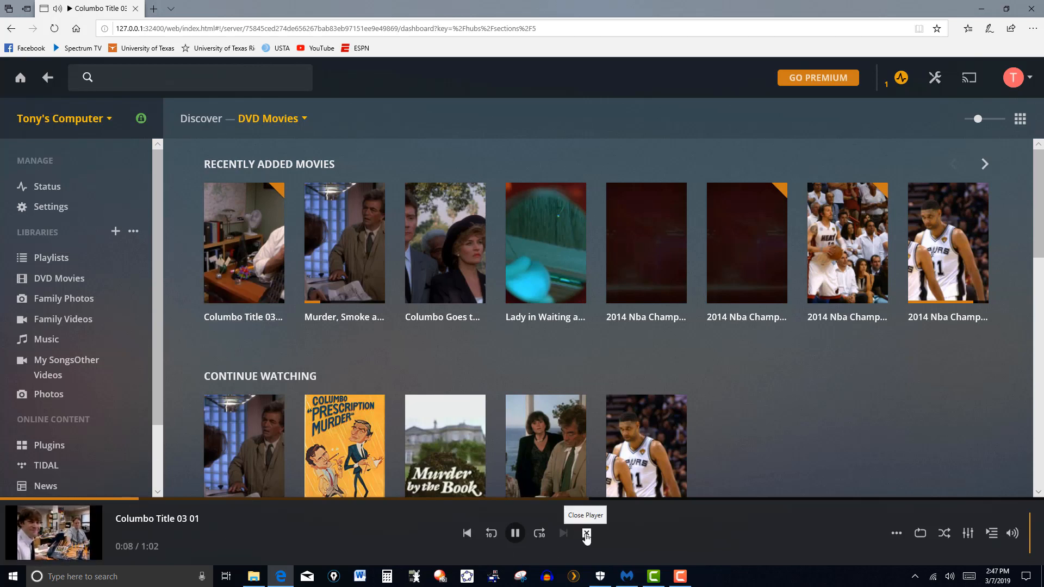
click(585, 533)
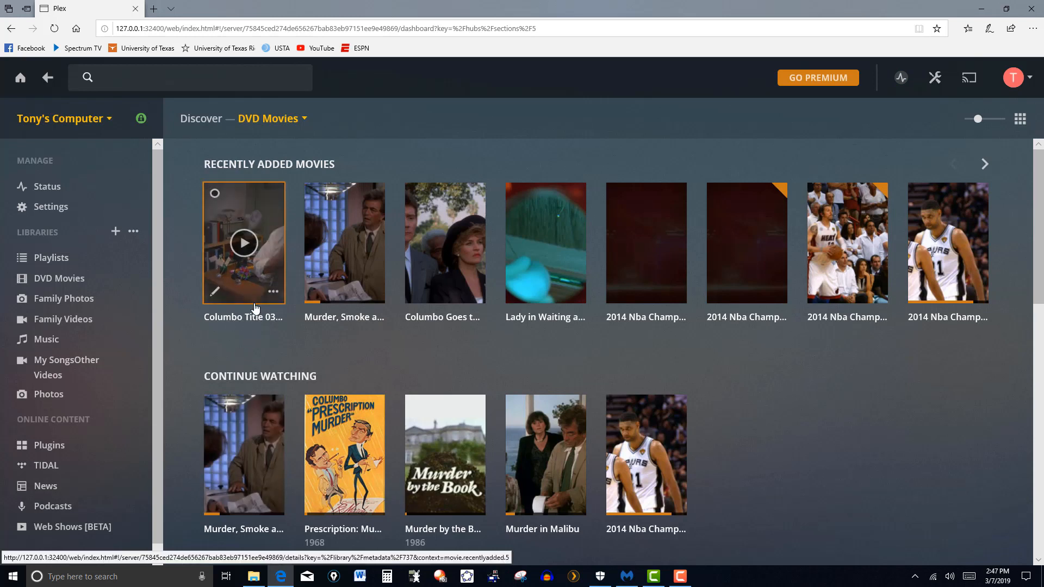
mouse_move(243, 325)
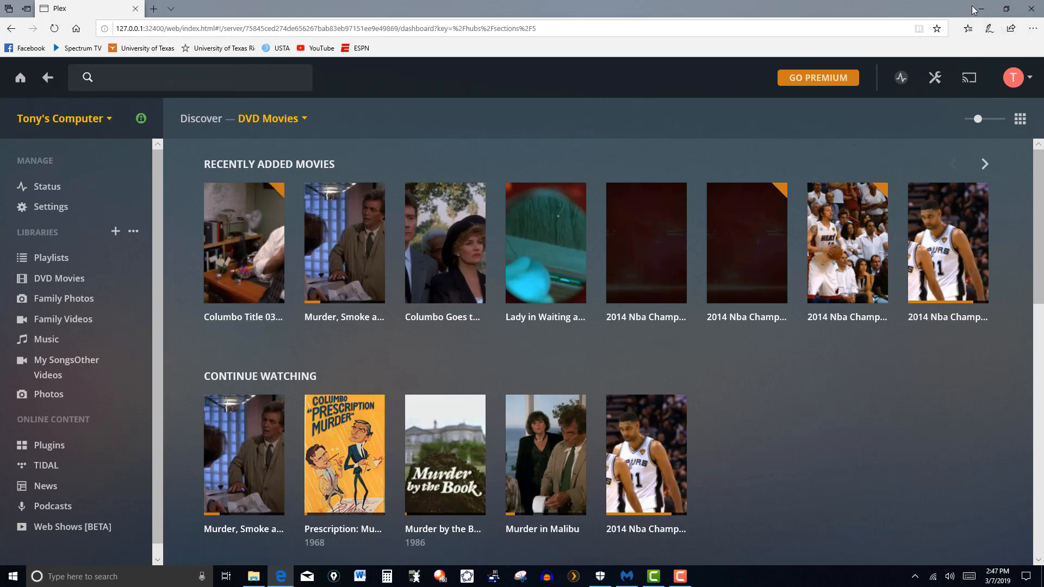
mouse_move(979, 10)
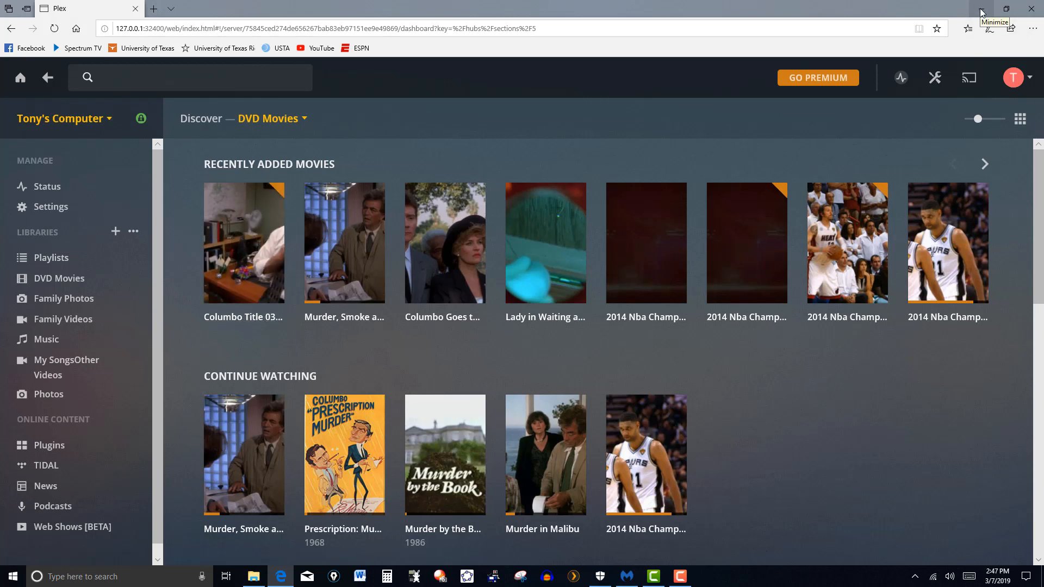
- Minimize the browser and launch File Explorer via the Start menu's This PC tile
click(991, 12)
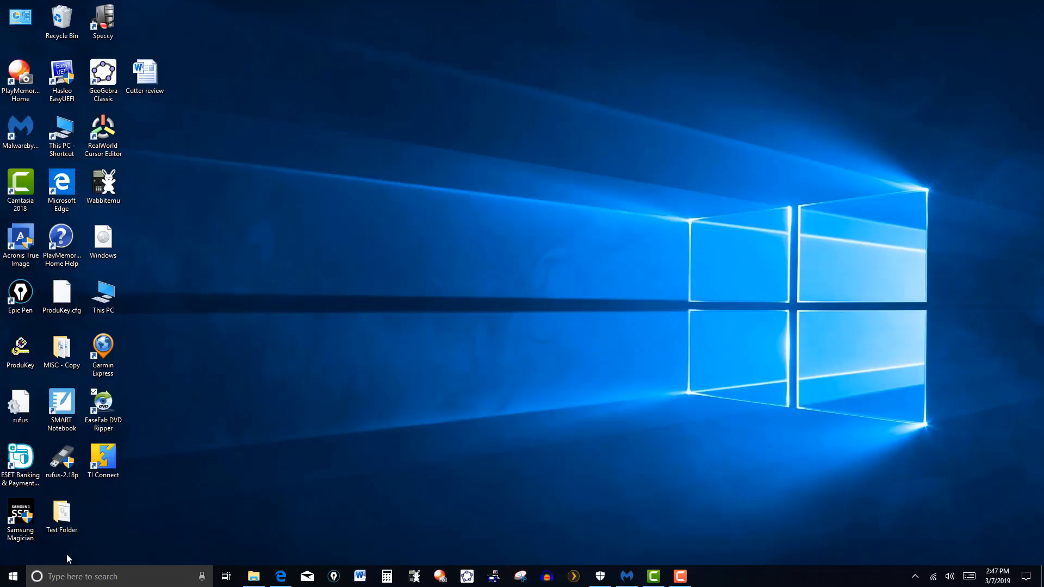
click(10, 577)
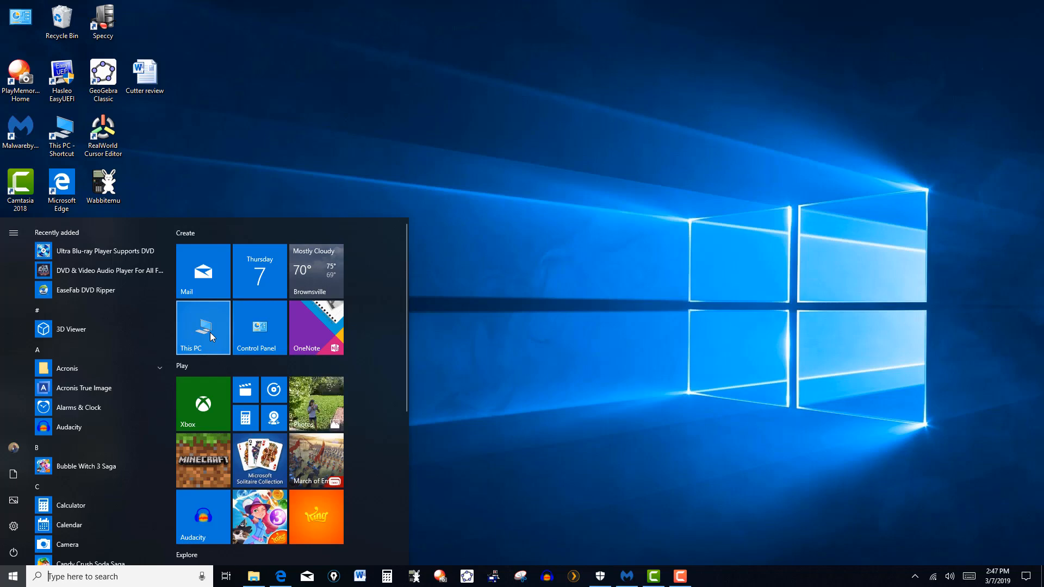
click(203, 327)
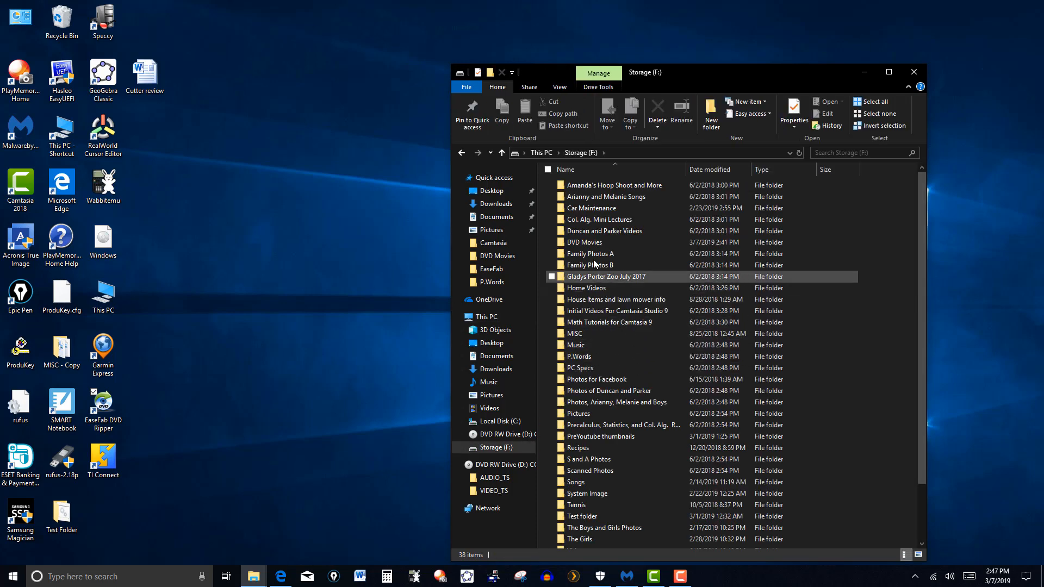
- Rename COLUMBO_Title_03_01 in F:\DVD Movies to 'The Office'
click(558, 255)
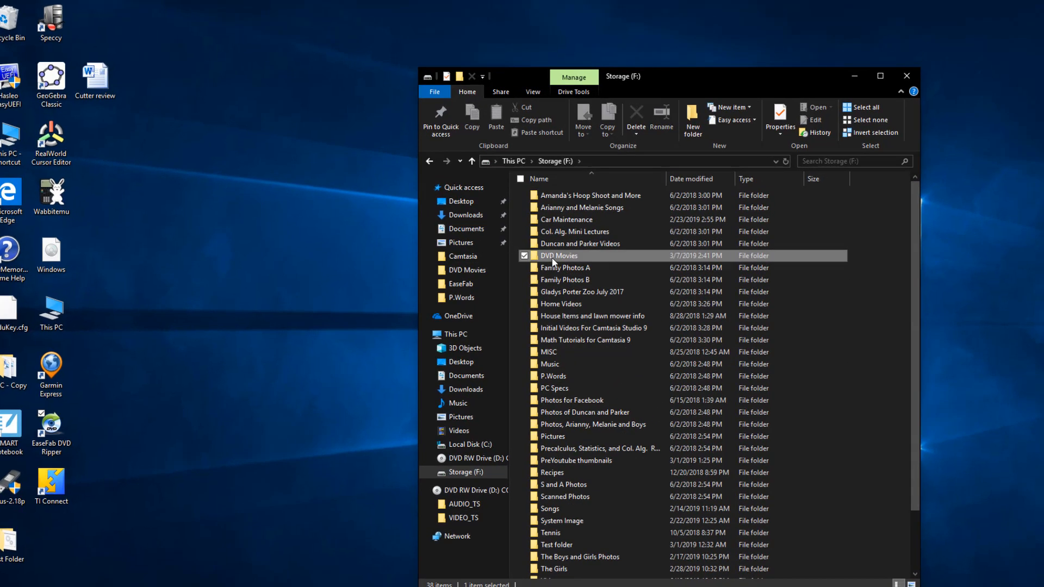
double_click(557, 256)
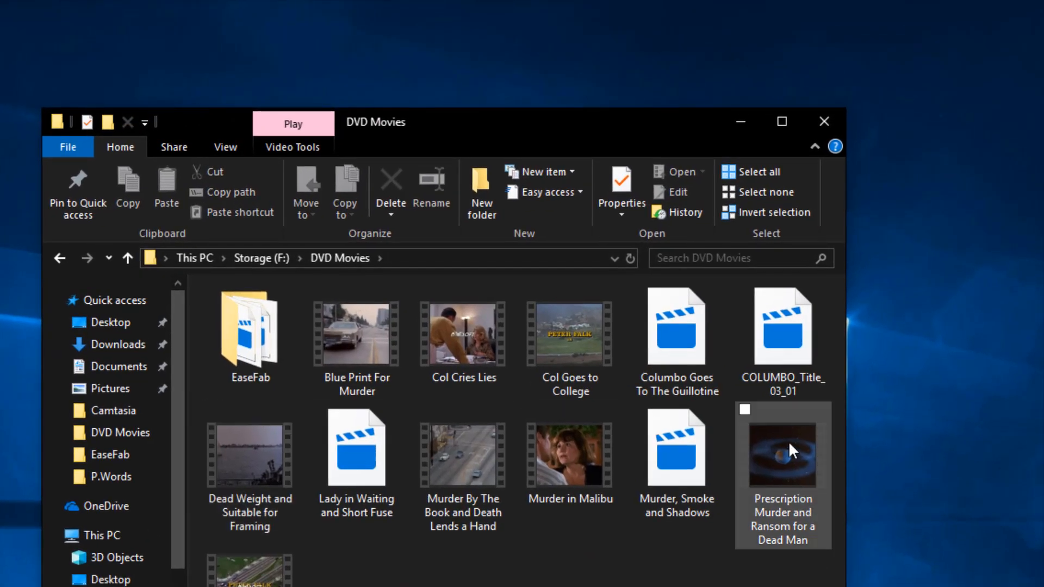
click(782, 339)
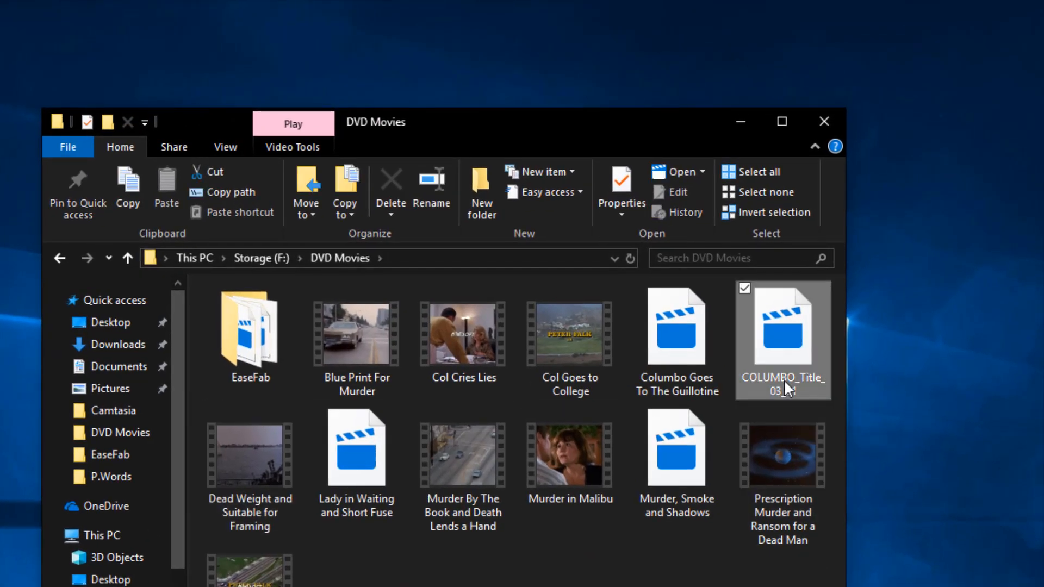
right_click(783, 339)
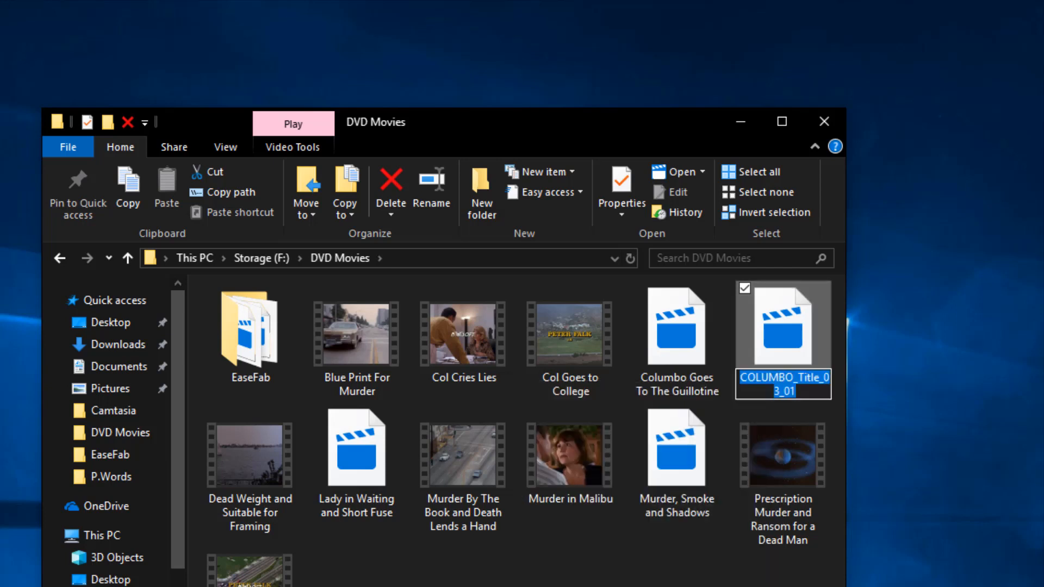
text(The O)
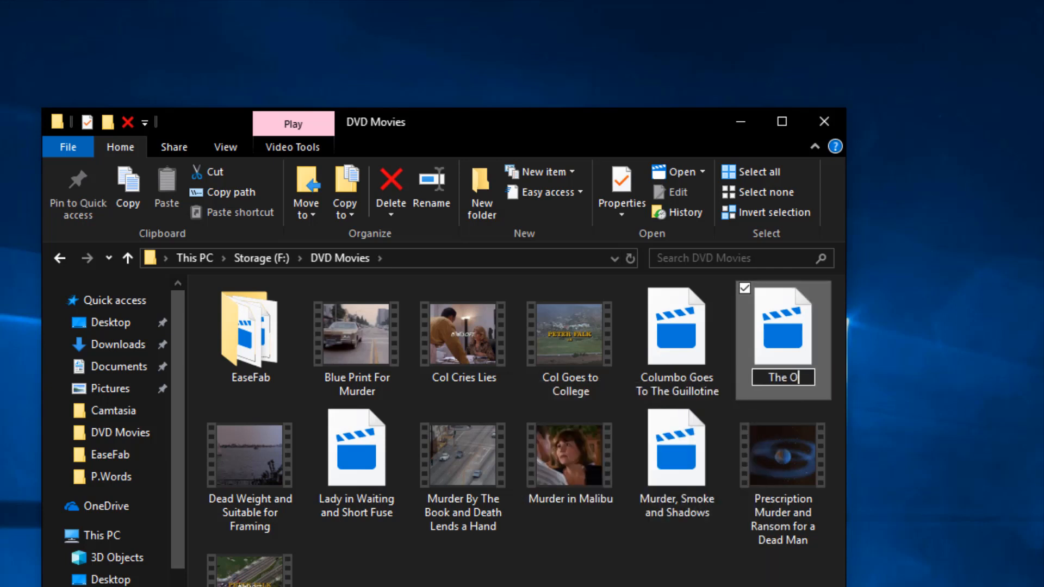
text(ffice)
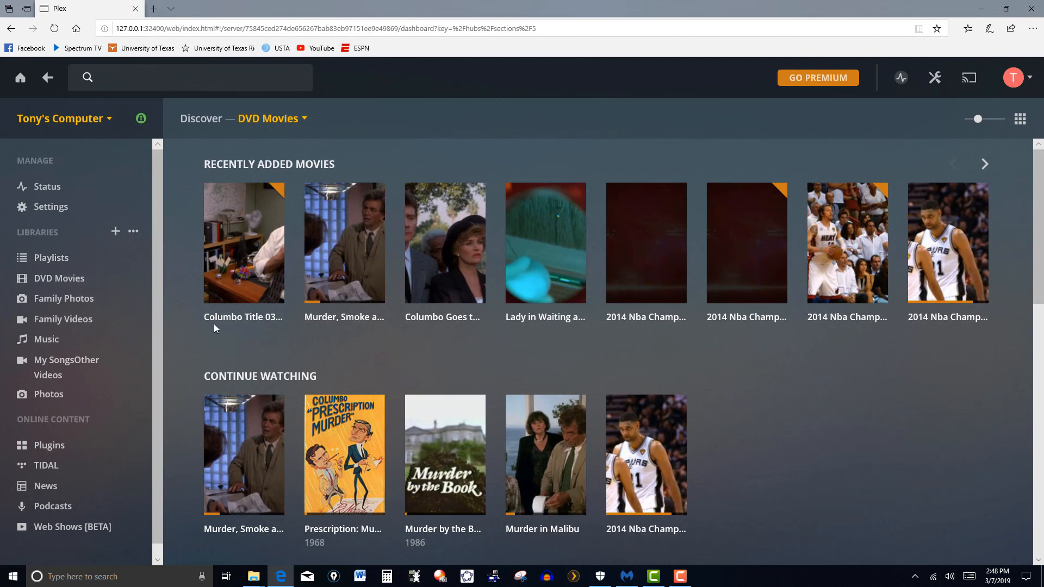
mouse_move(248, 327)
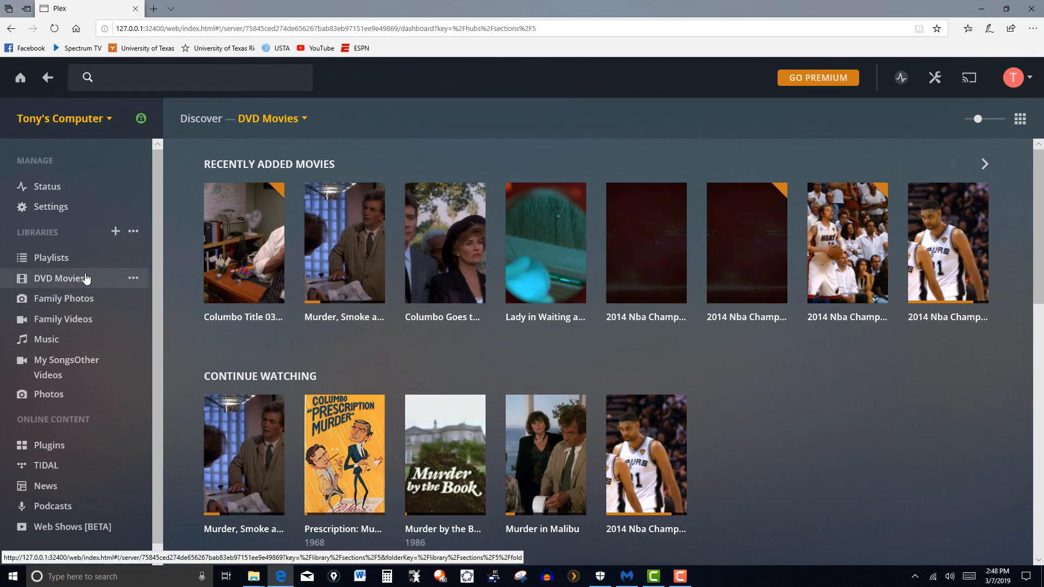
- Refresh all metadata for the DVD Movies library again after the rename
click(133, 278)
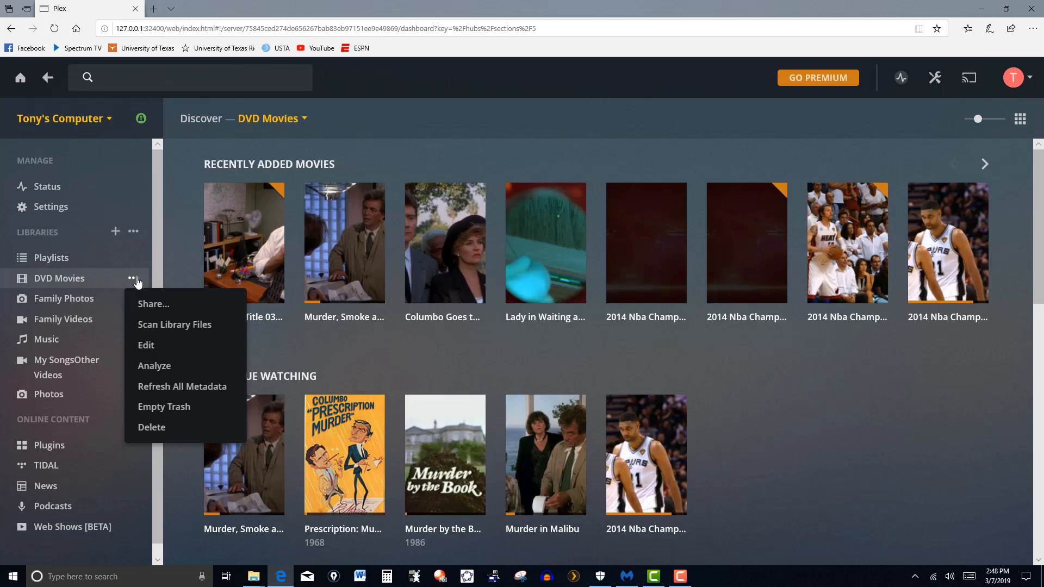
mouse_move(182, 386)
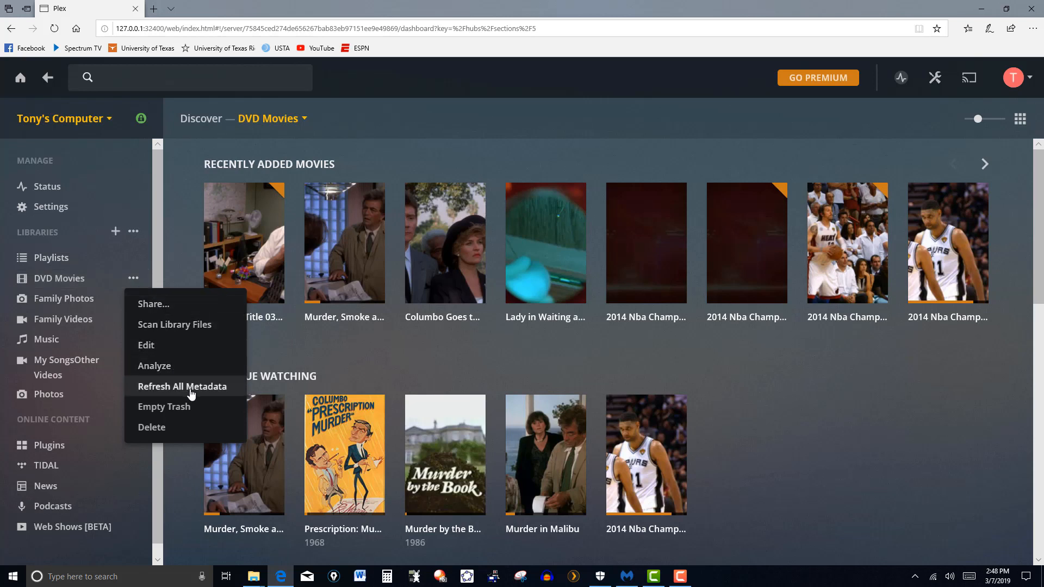
click(182, 386)
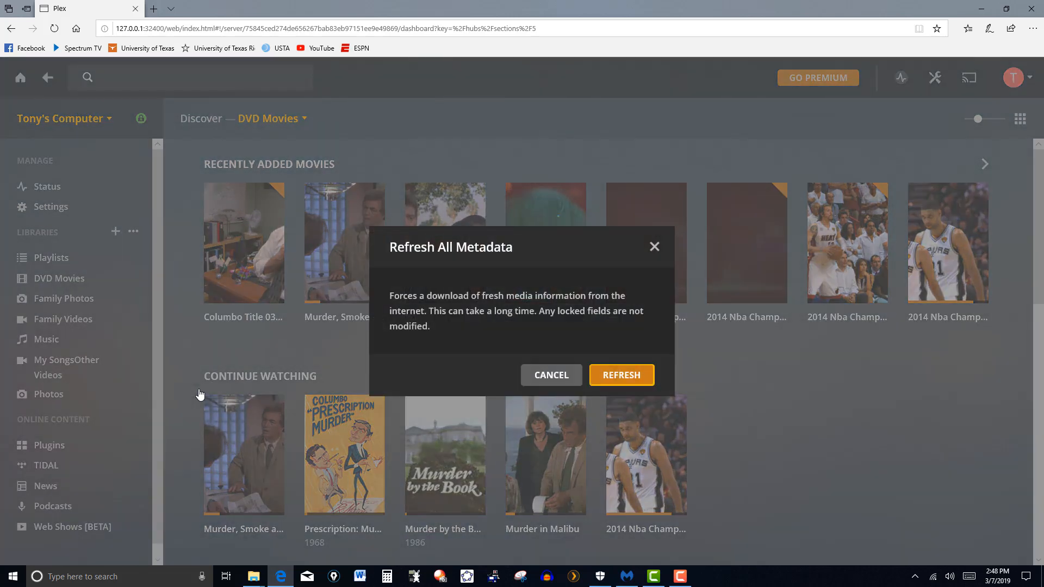
click(620, 375)
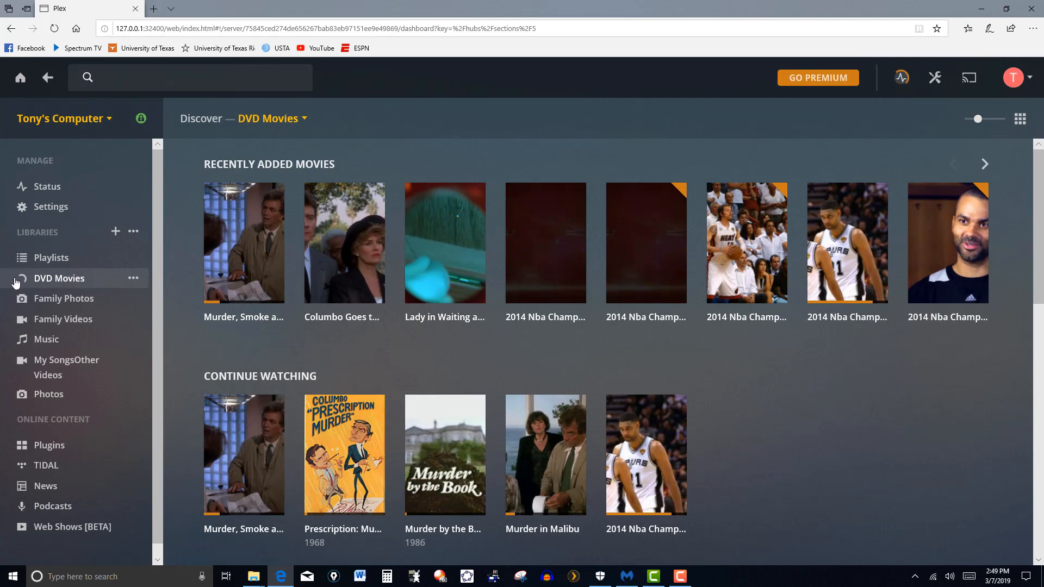
mouse_move(21, 279)
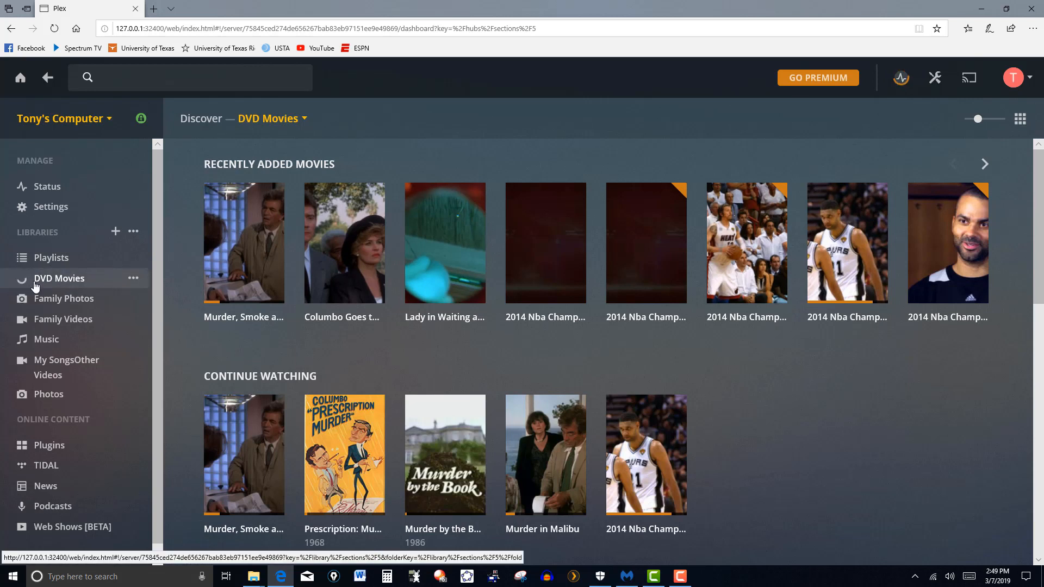
mouse_move(900, 78)
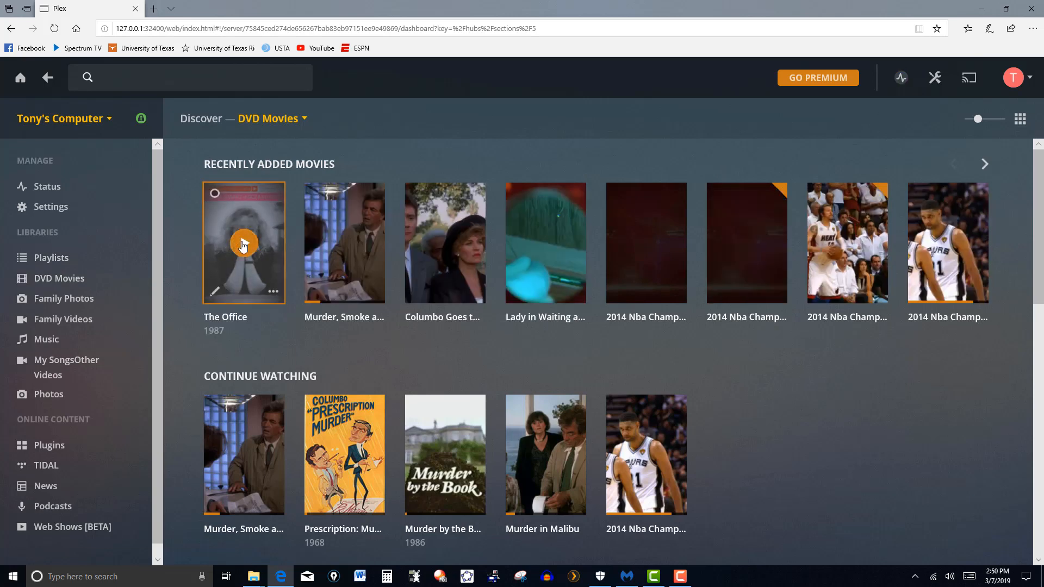
mouse_move(222, 330)
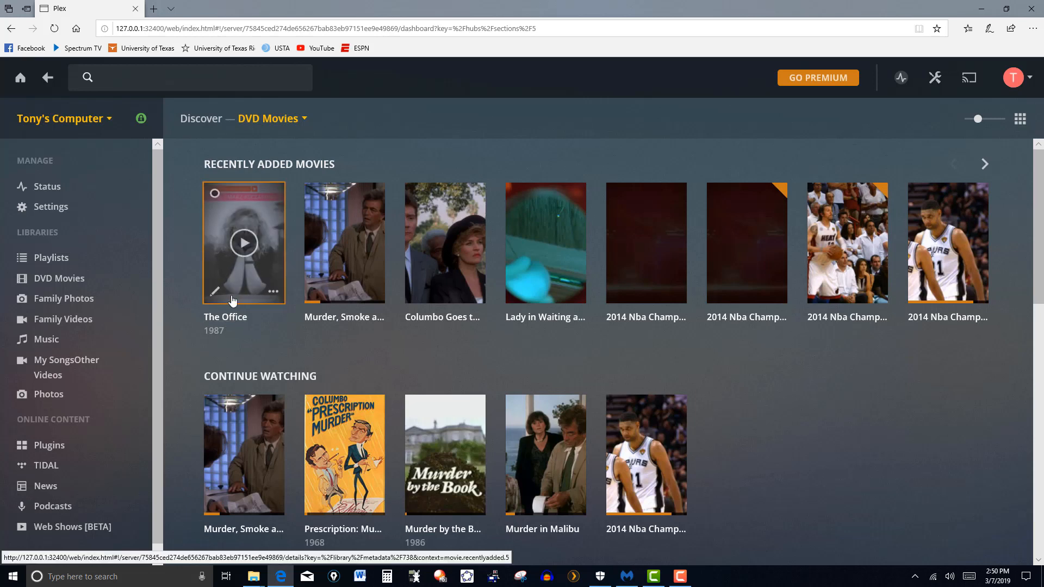
mouse_move(233, 321)
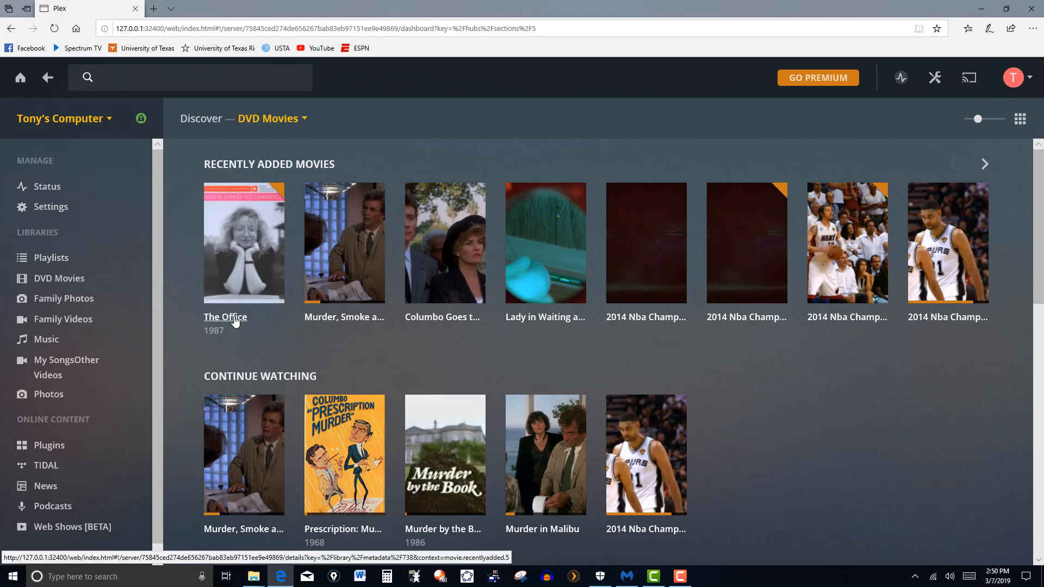
- Select the new The Office (1987) poster leading Recently Added Movies
click(244, 242)
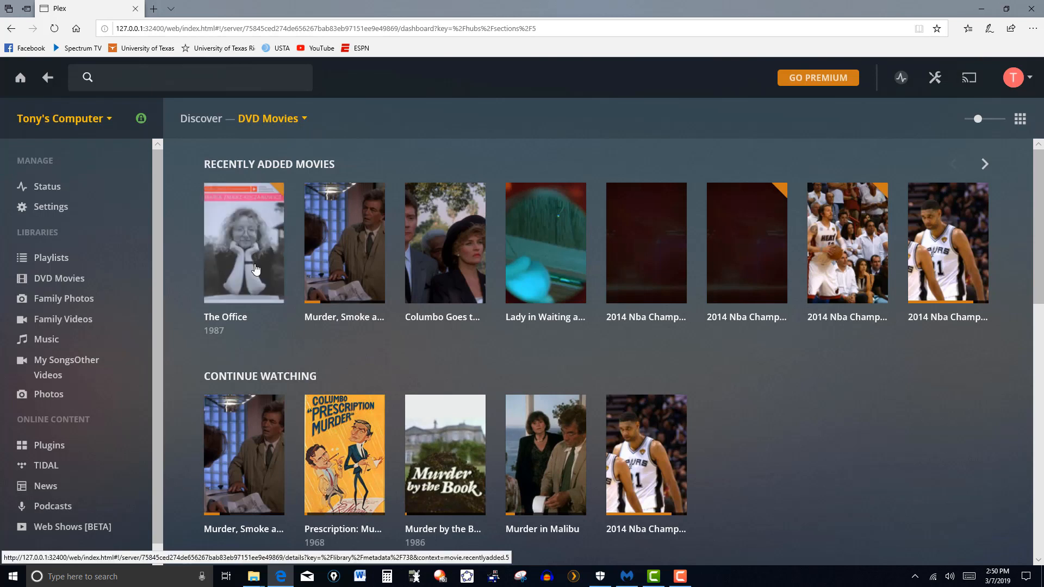
mouse_move(244, 273)
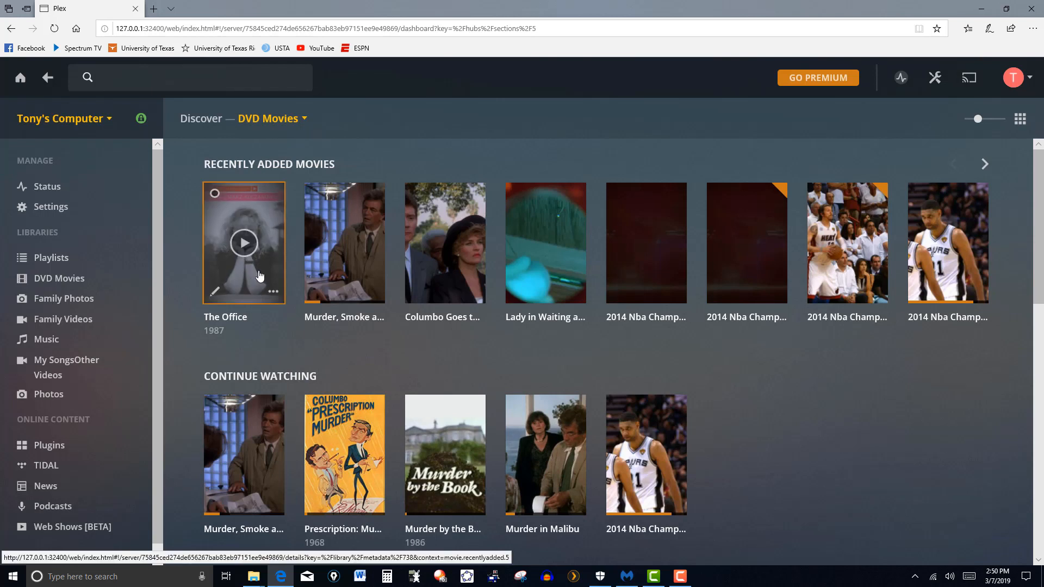
mouse_move(244, 316)
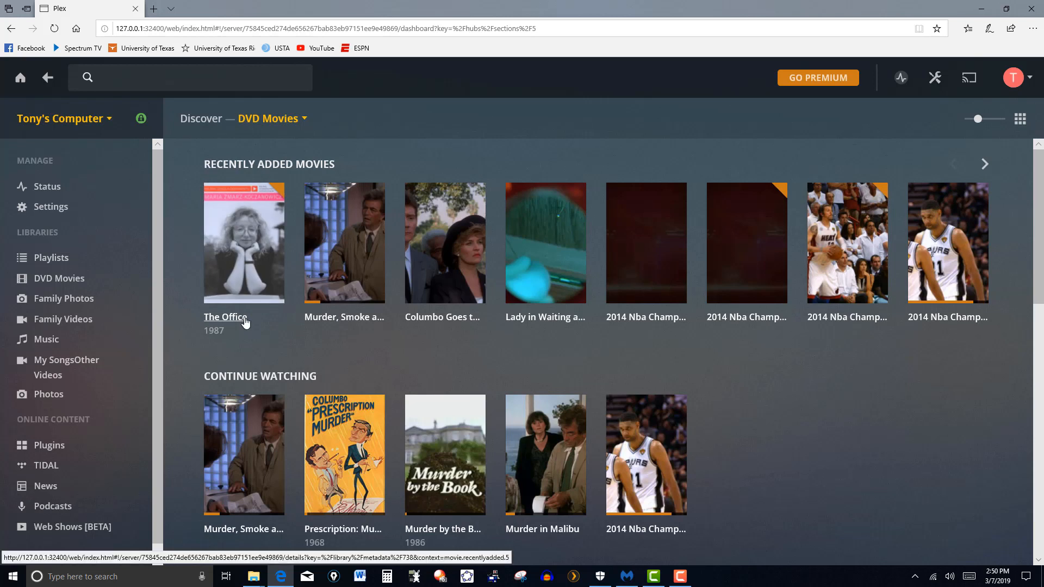
mouse_move(235, 326)
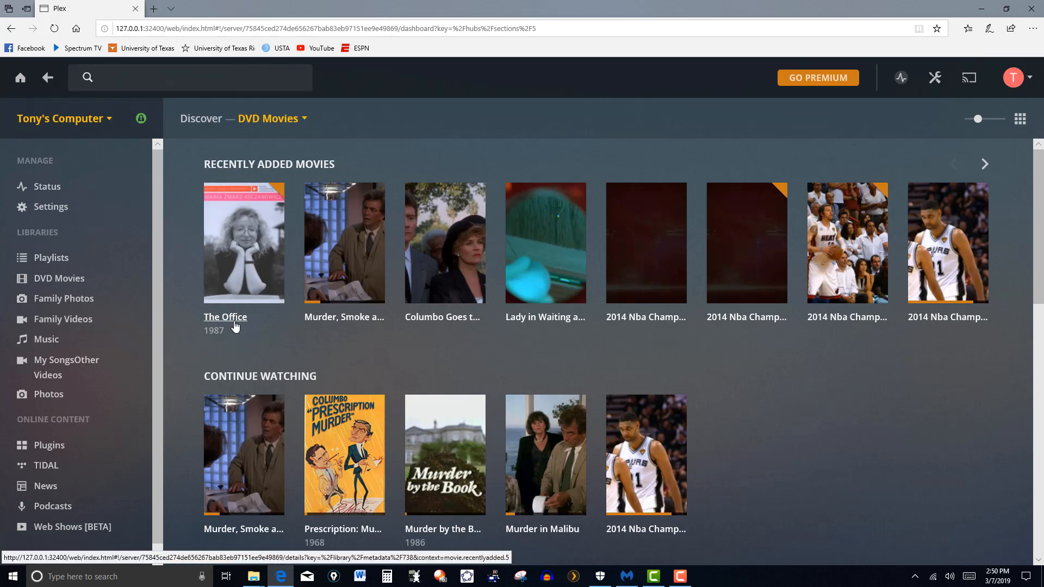
mouse_move(233, 316)
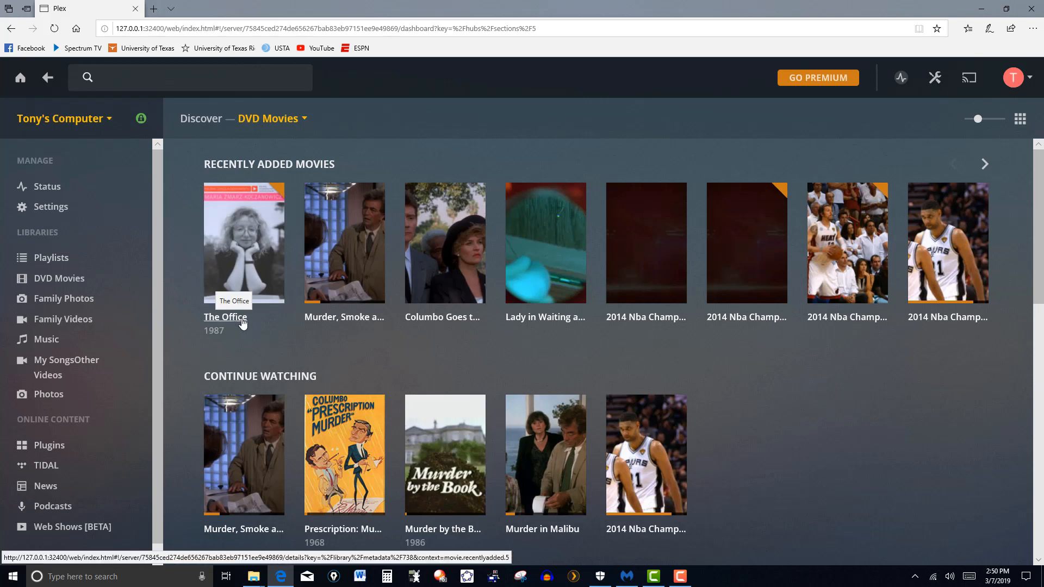
mouse_move(215, 346)
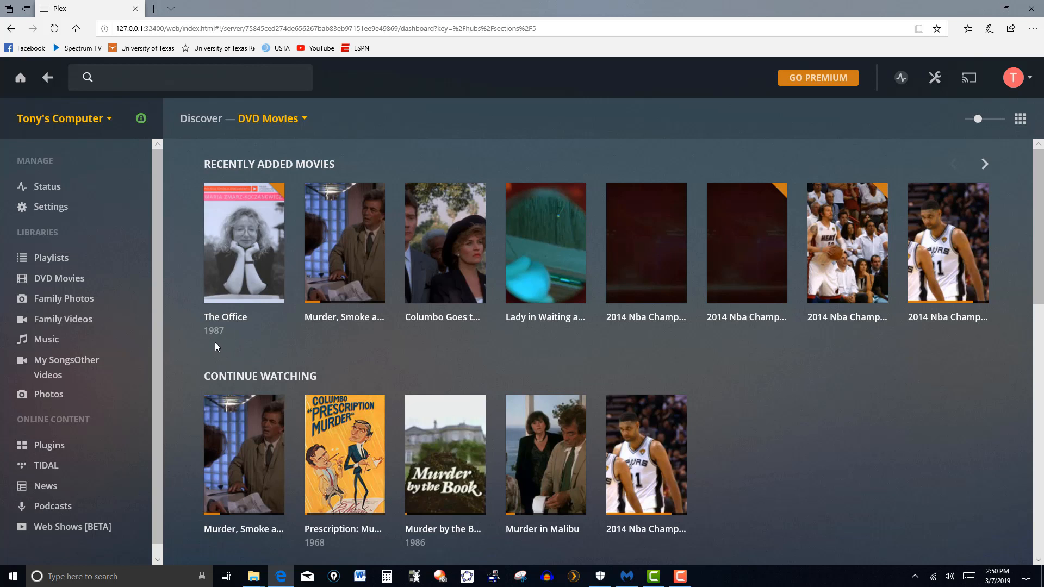
mouse_move(176, 313)
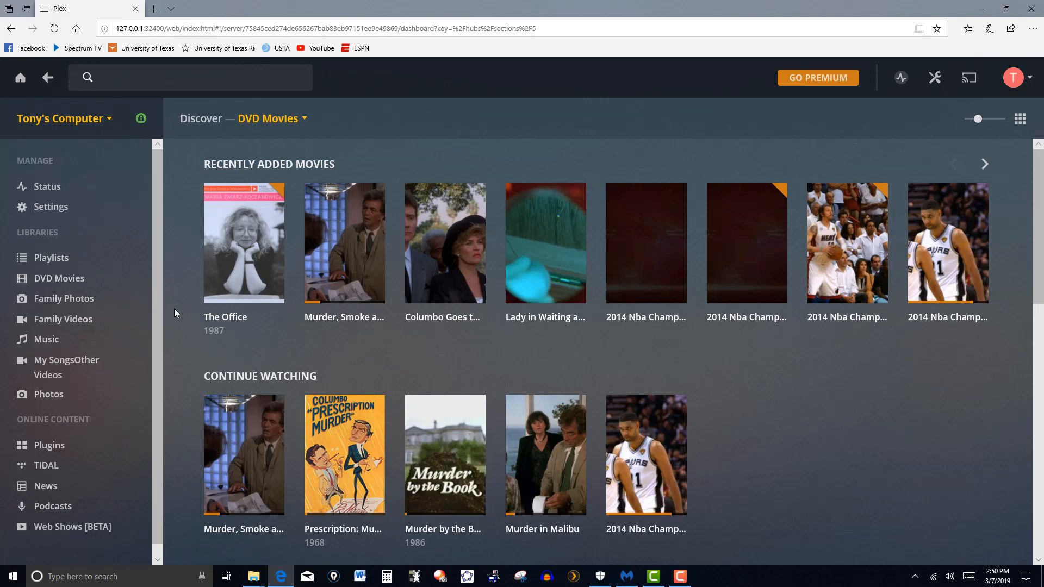
mouse_move(64, 298)
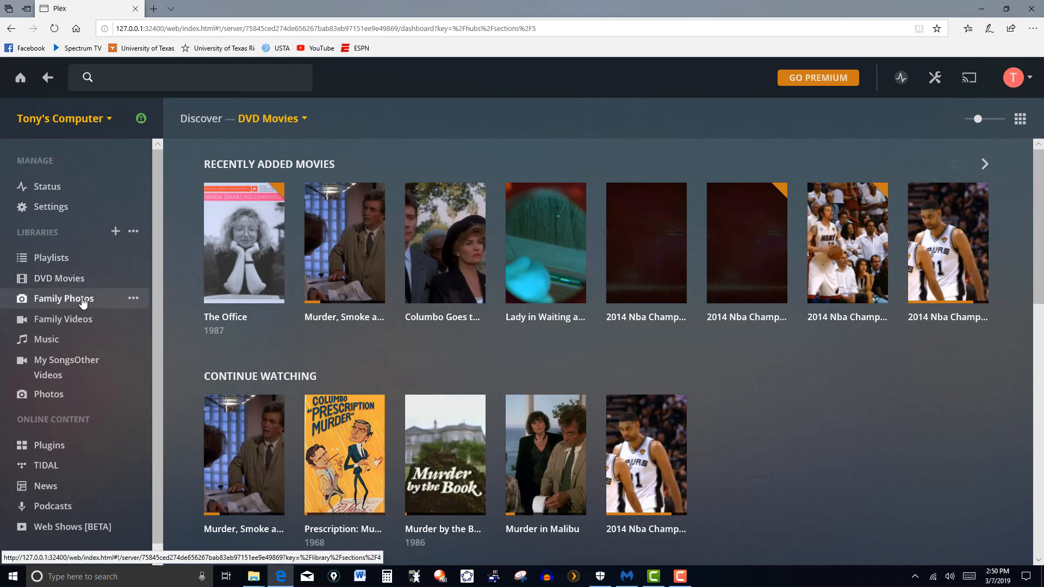
mouse_move(63, 318)
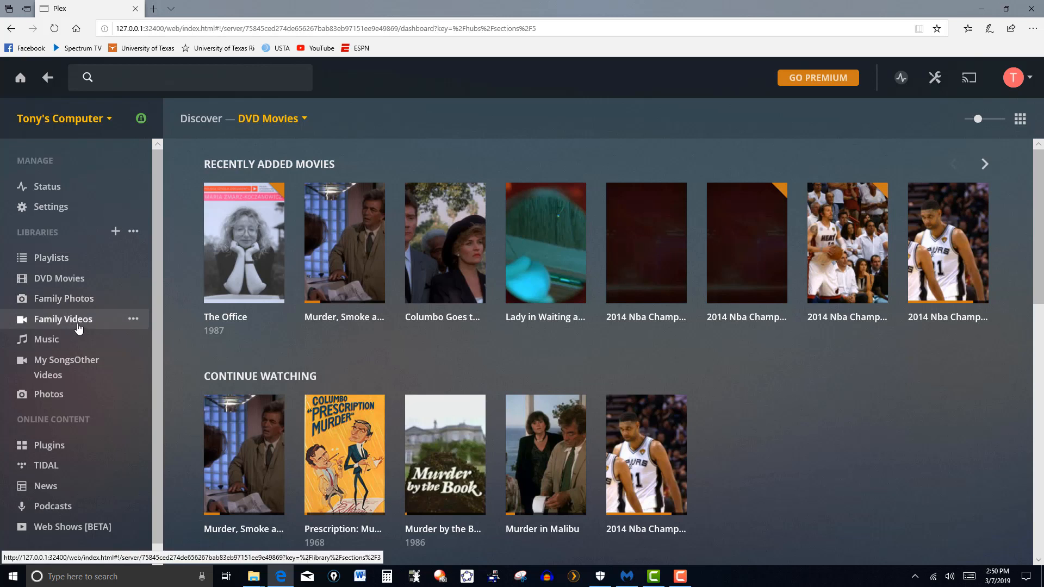
mouse_move(66, 366)
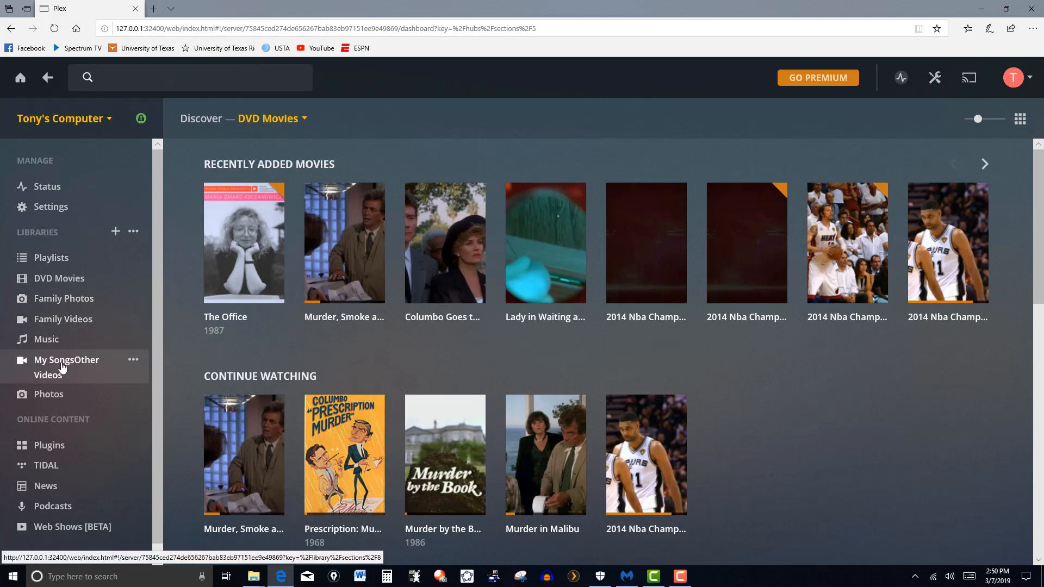
mouse_move(72, 377)
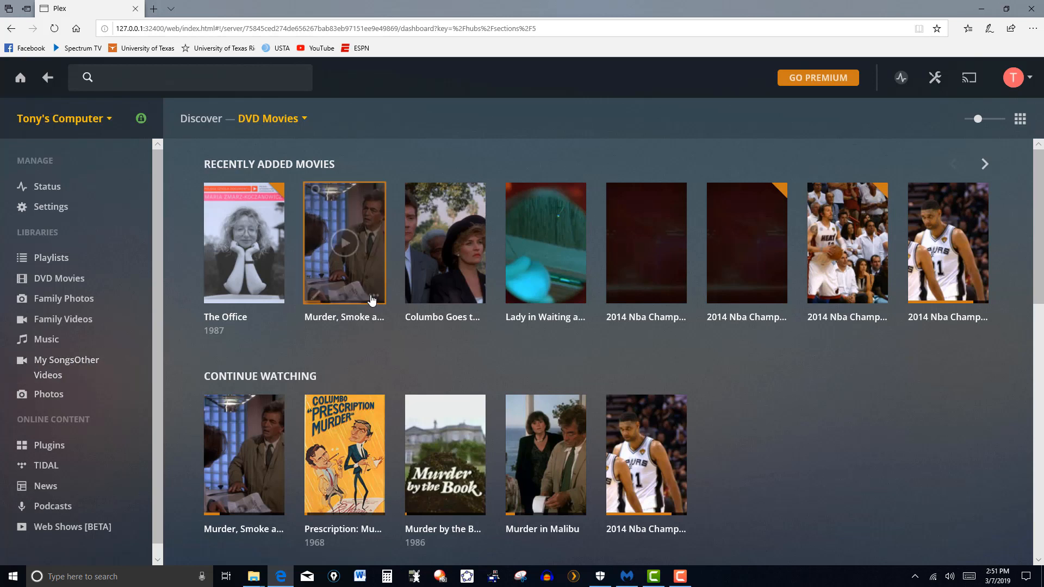
mouse_move(390, 283)
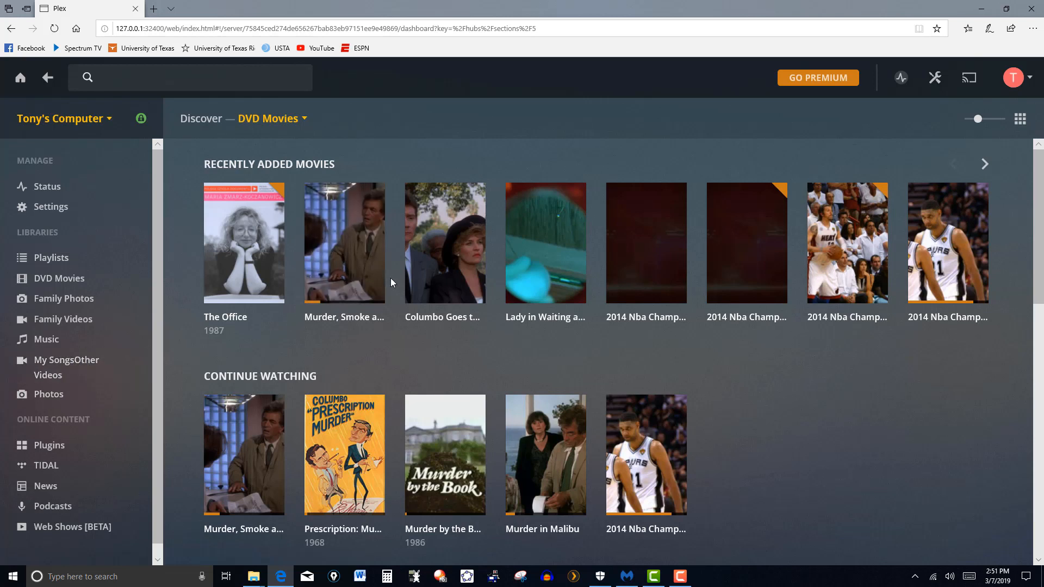
mouse_move(445, 242)
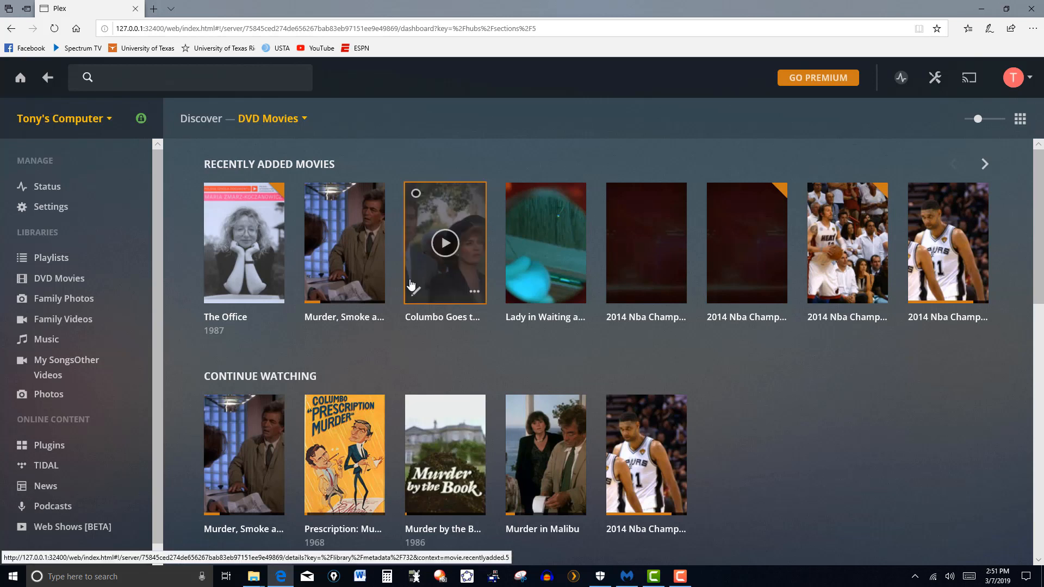
mouse_move(416, 289)
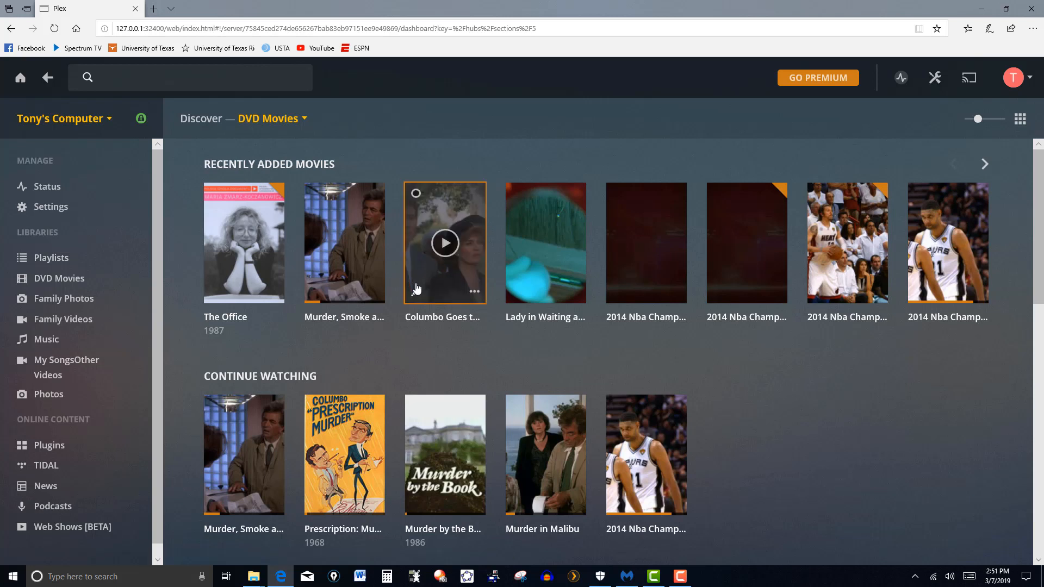